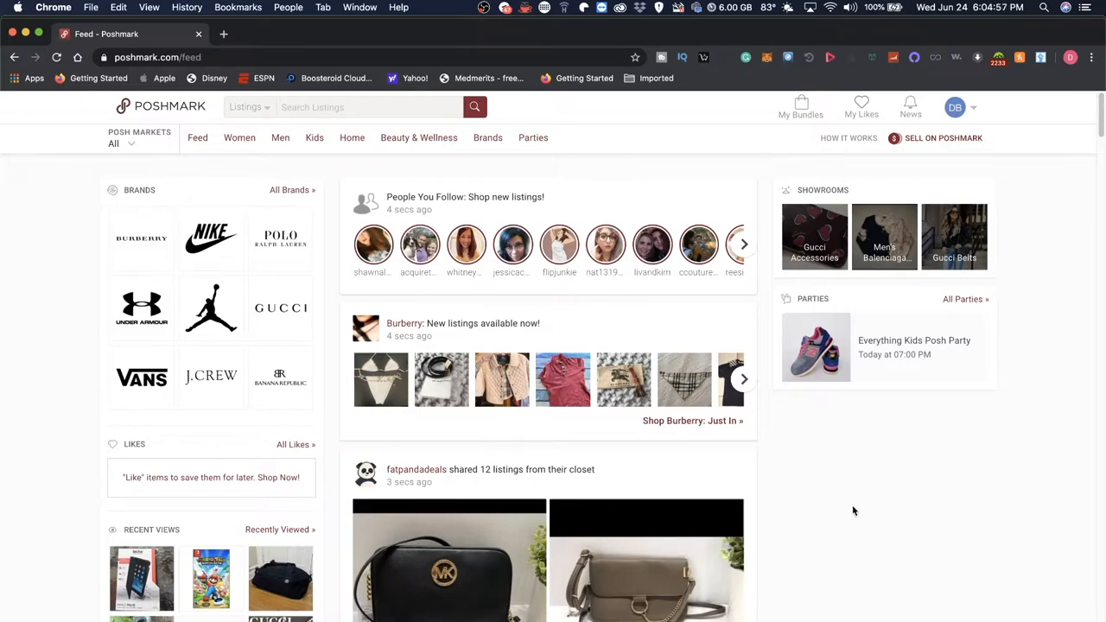
mouse_move(892, 555)
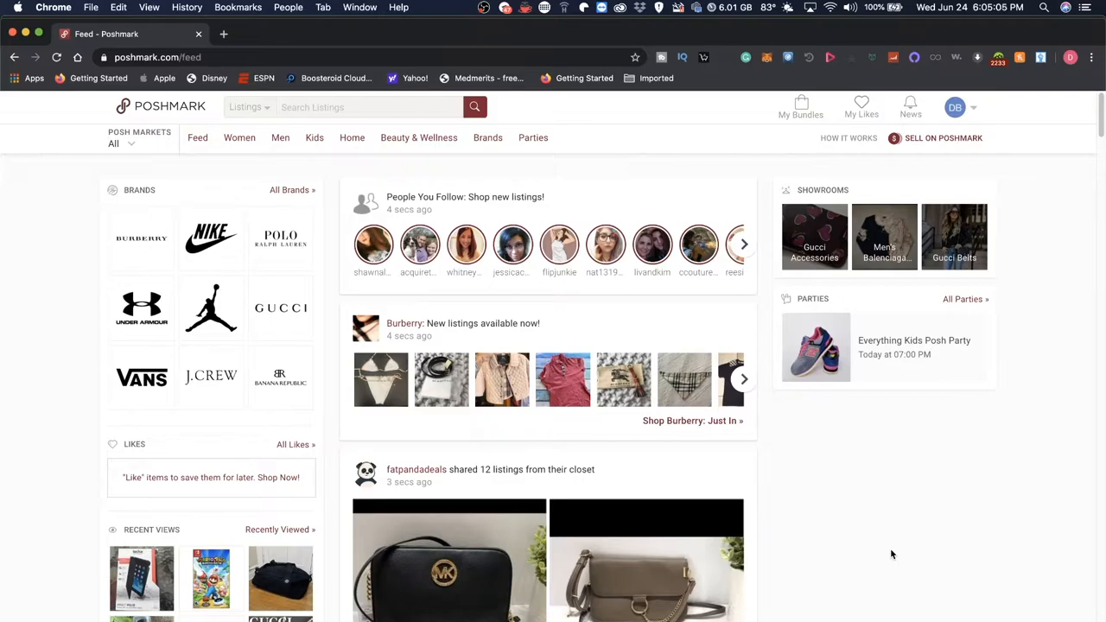
mouse_move(847, 550)
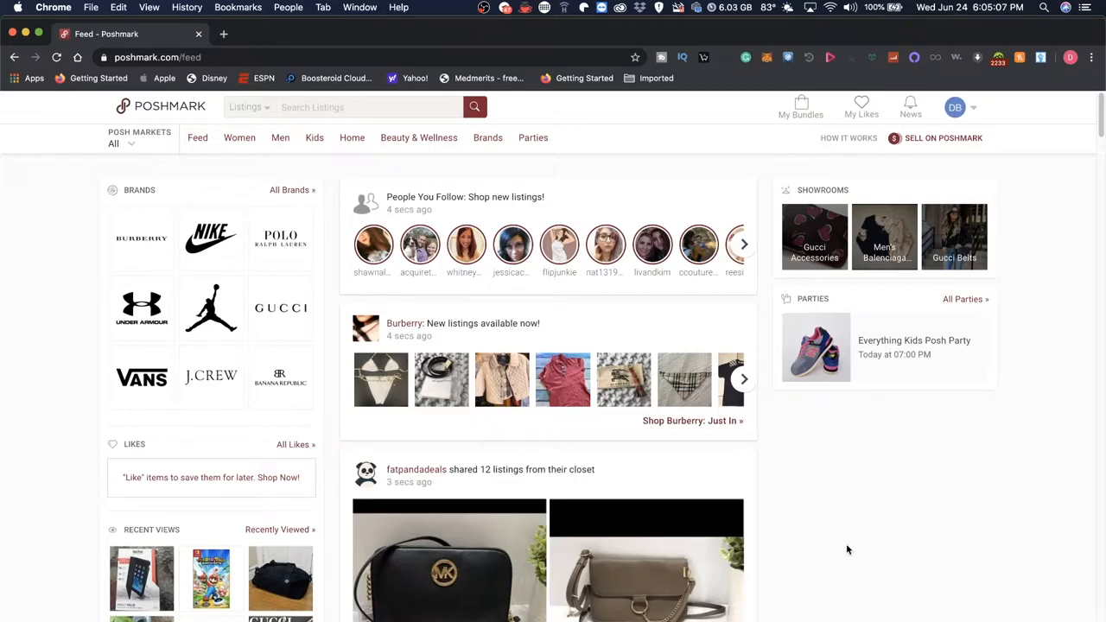
mouse_move(967, 523)
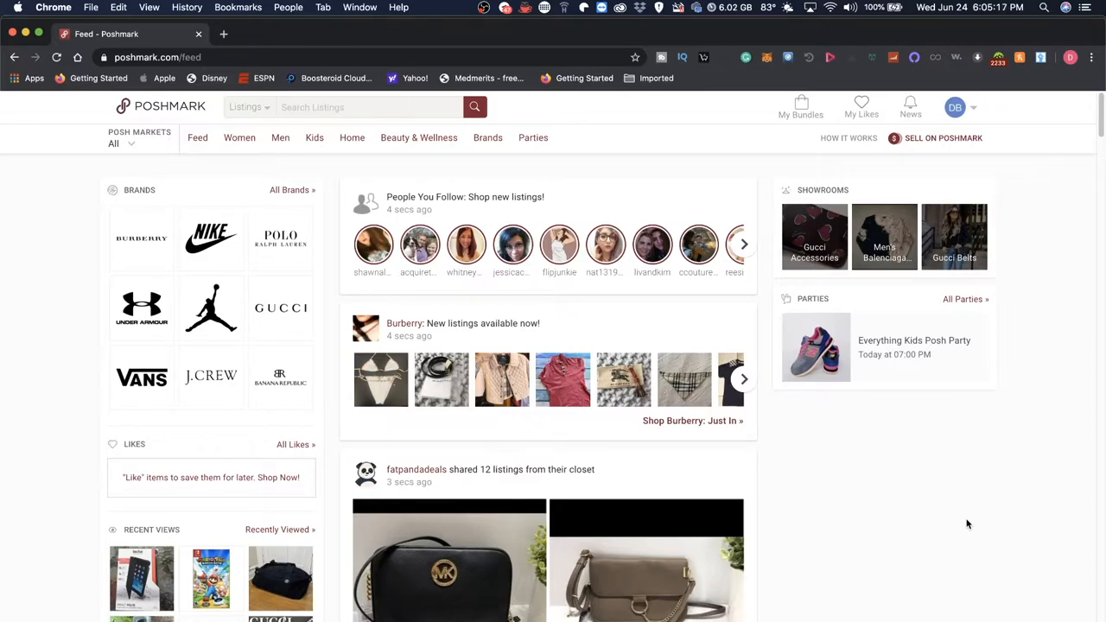
mouse_move(1048, 372)
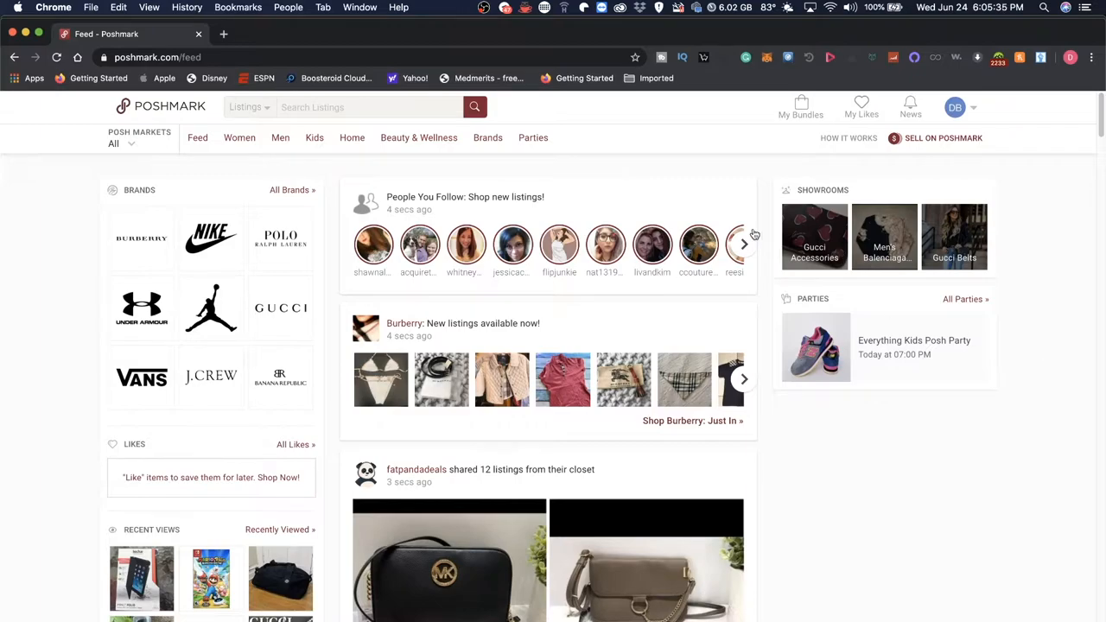
mouse_move(154, 204)
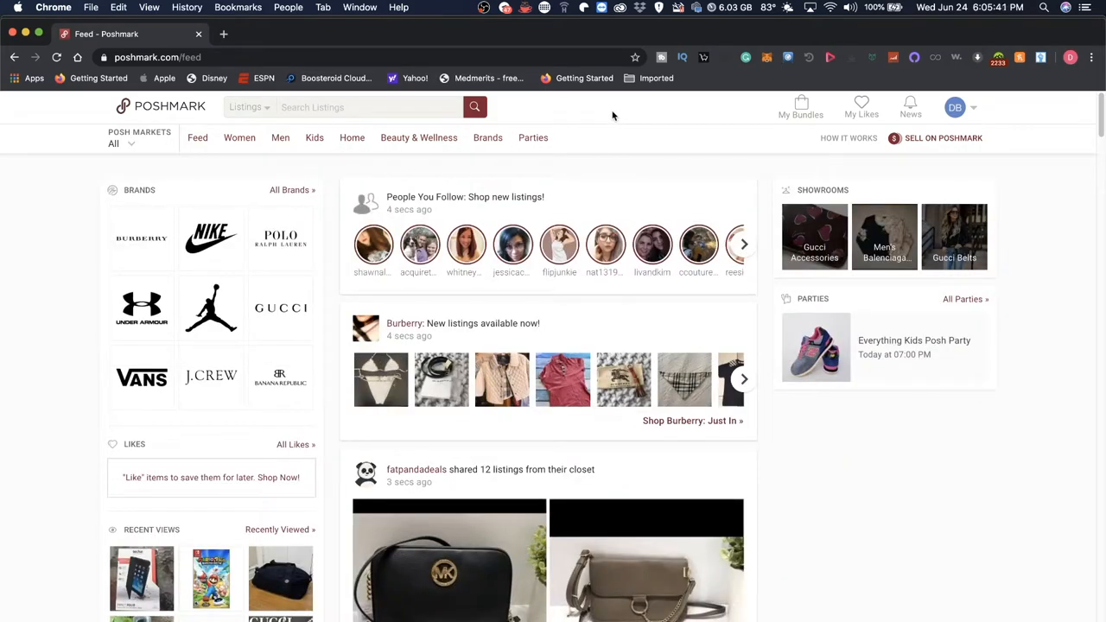
Browse the Women, Kids and other category menus and the account options list
left_click(238, 139)
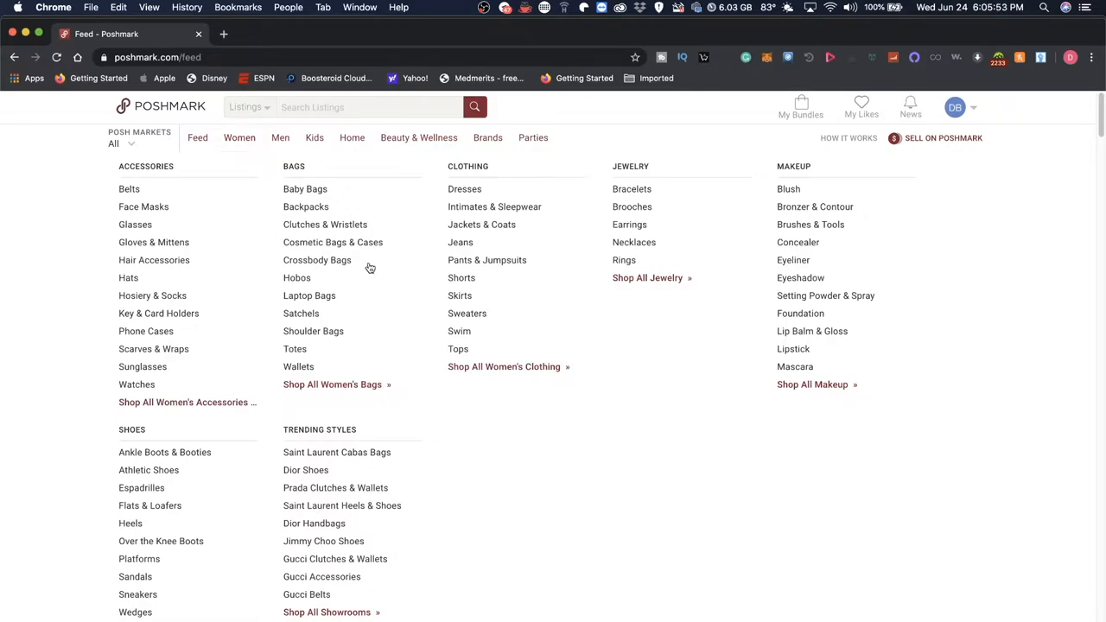
mouse_move(146, 218)
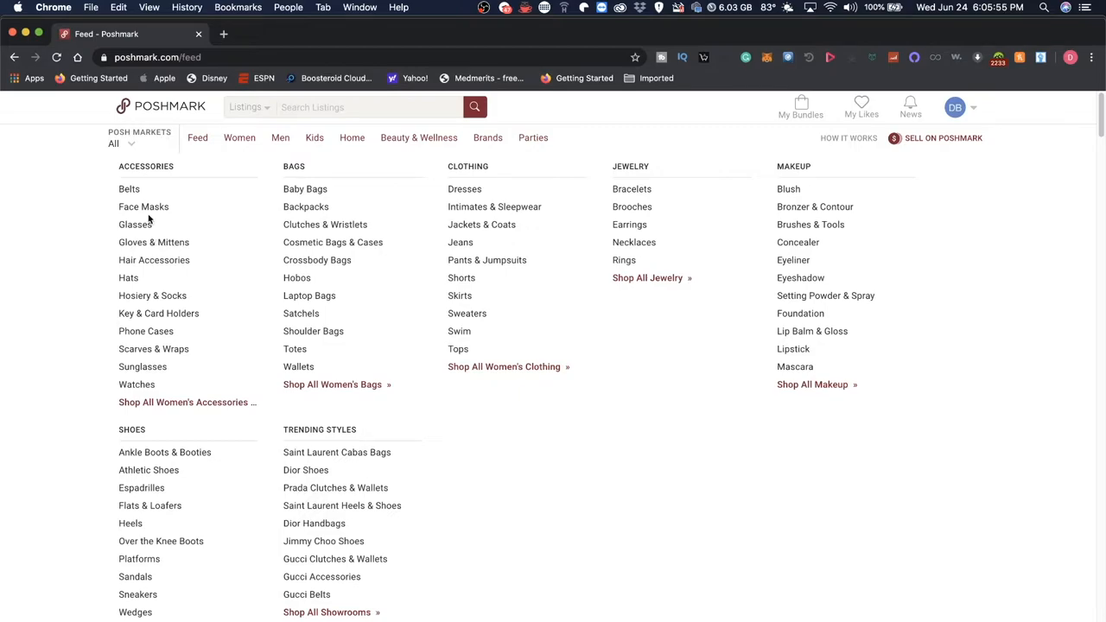
mouse_move(137, 384)
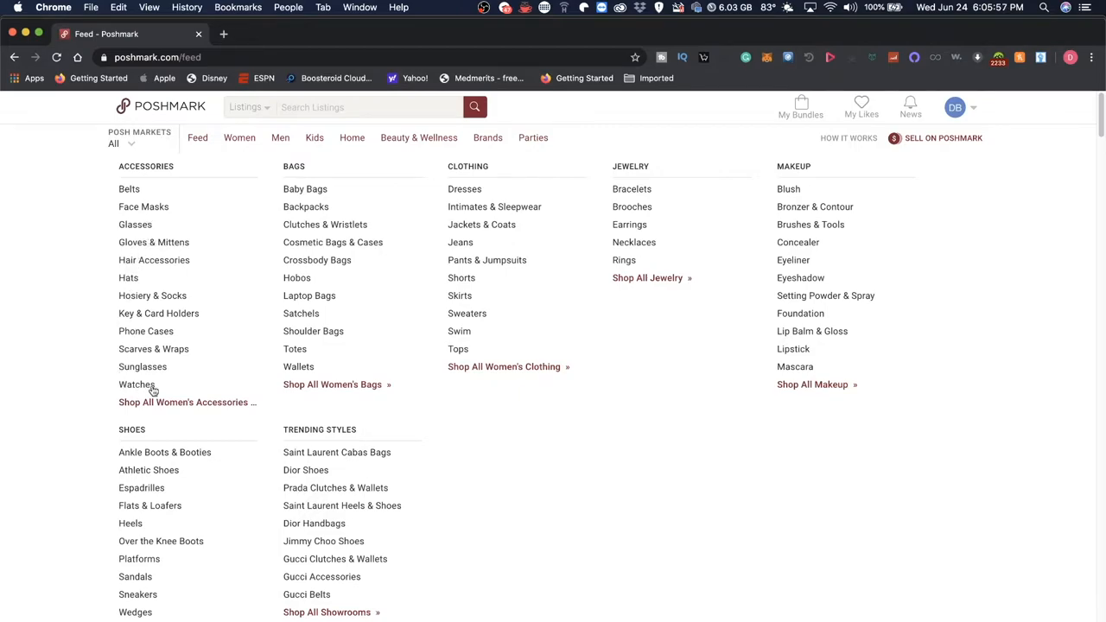
mouse_move(446, 290)
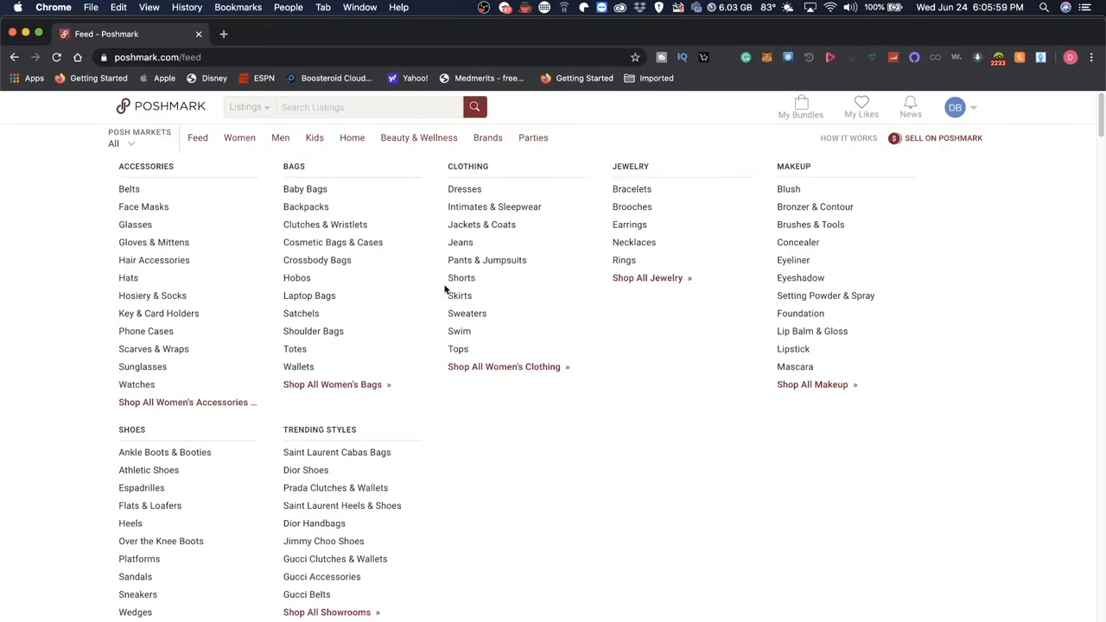
mouse_move(257, 159)
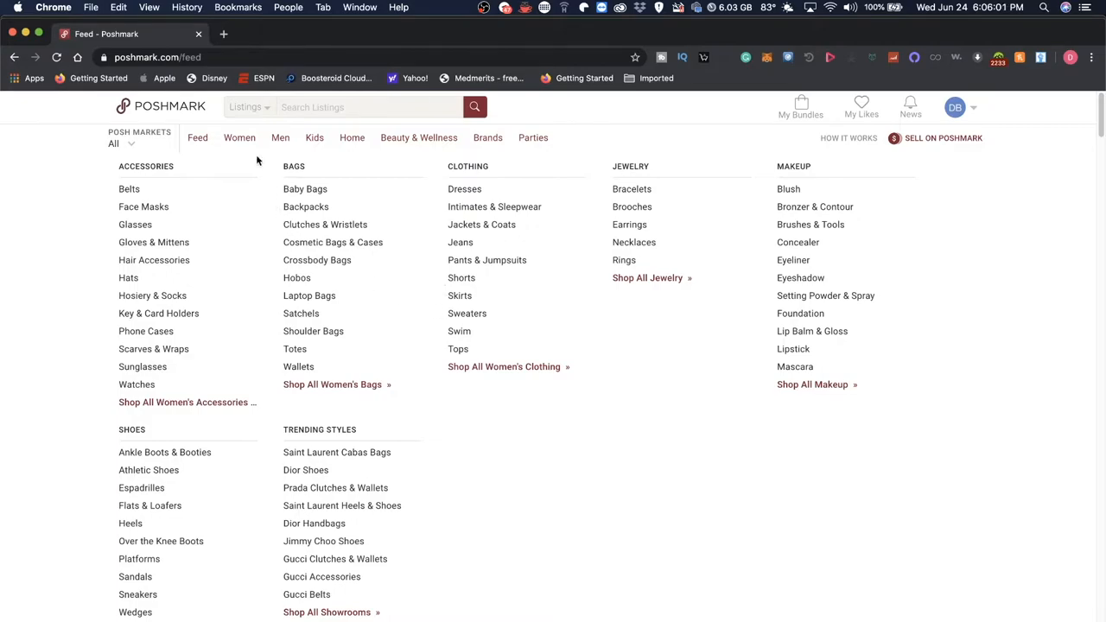
left_click(280, 138)
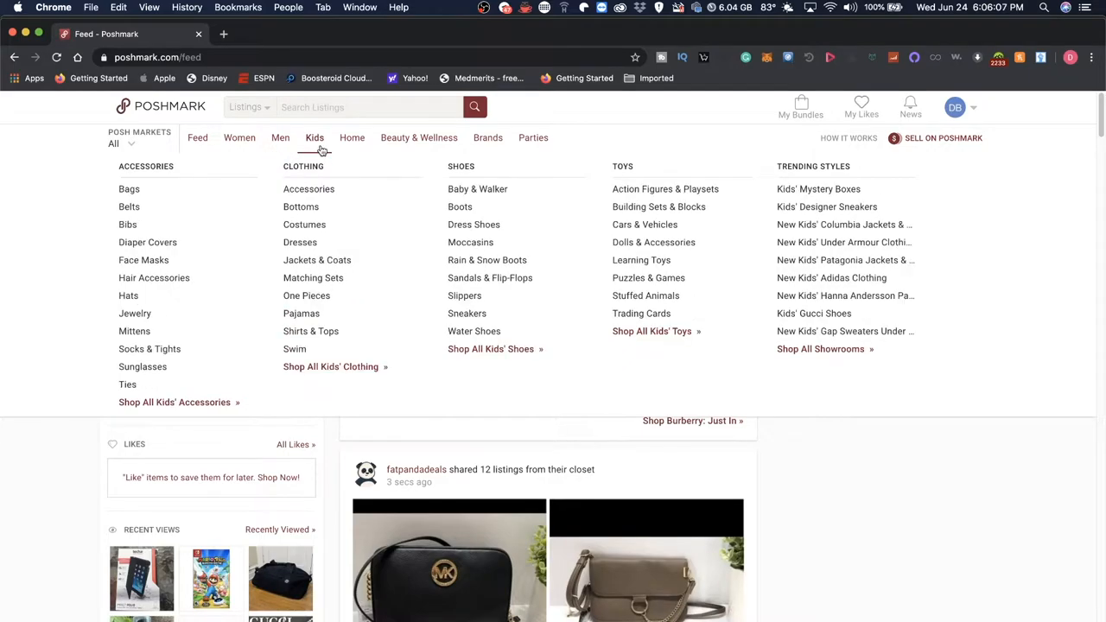
mouse_move(418, 138)
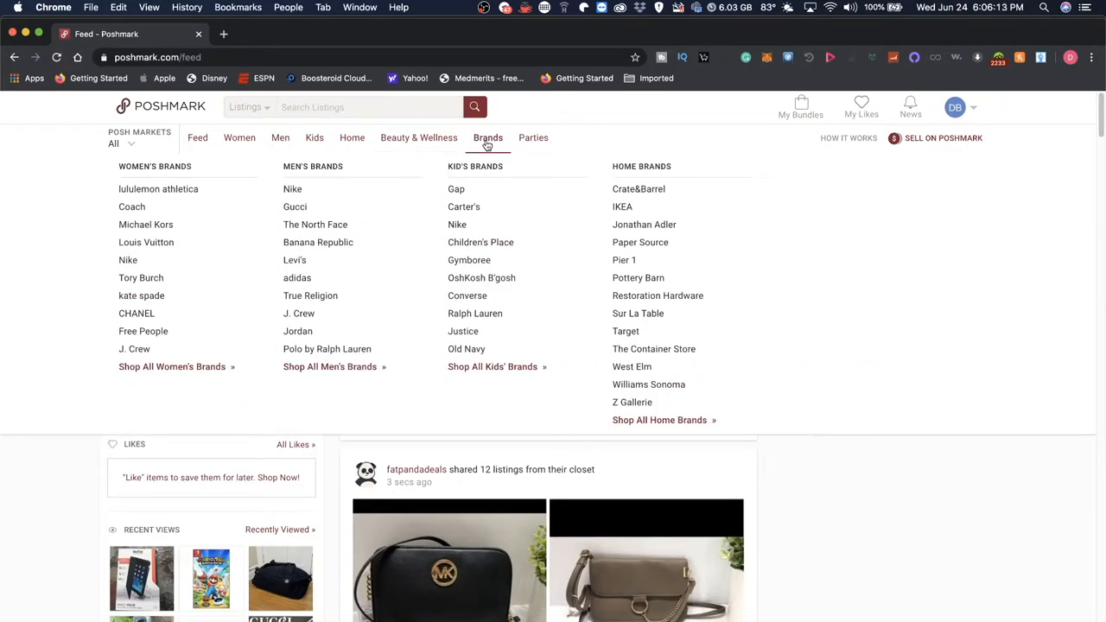
left_click(532, 138)
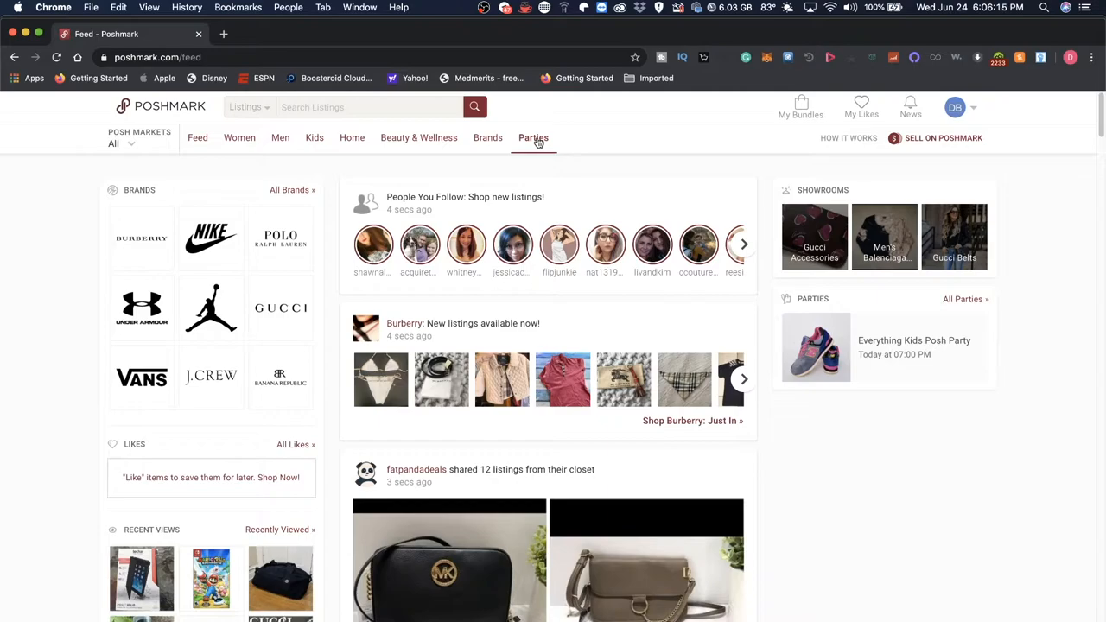
mouse_move(996, 125)
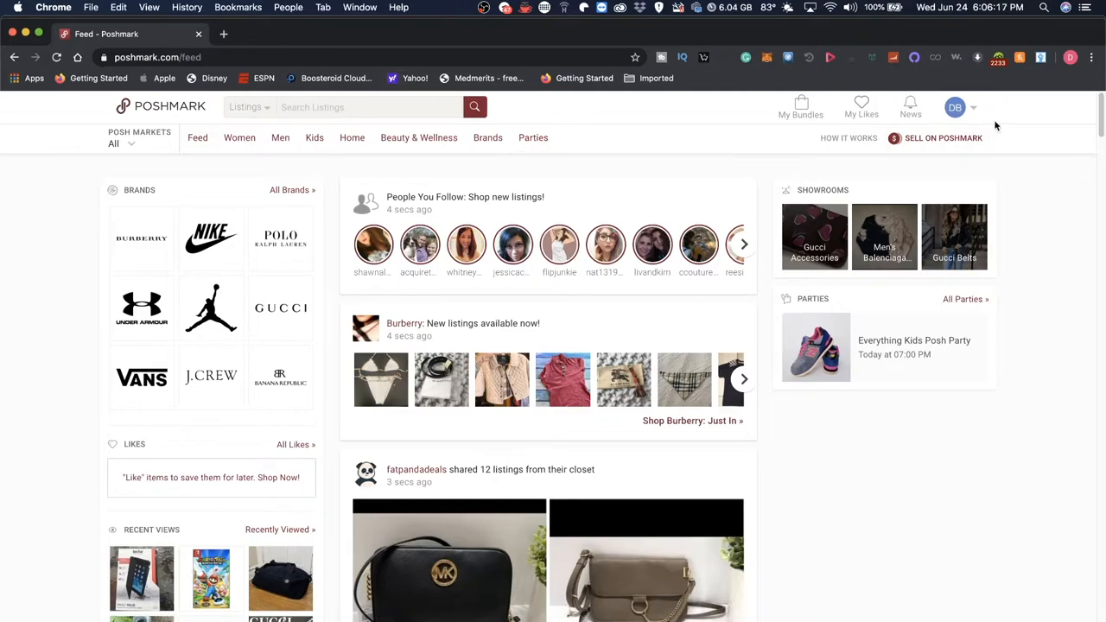
left_click(953, 107)
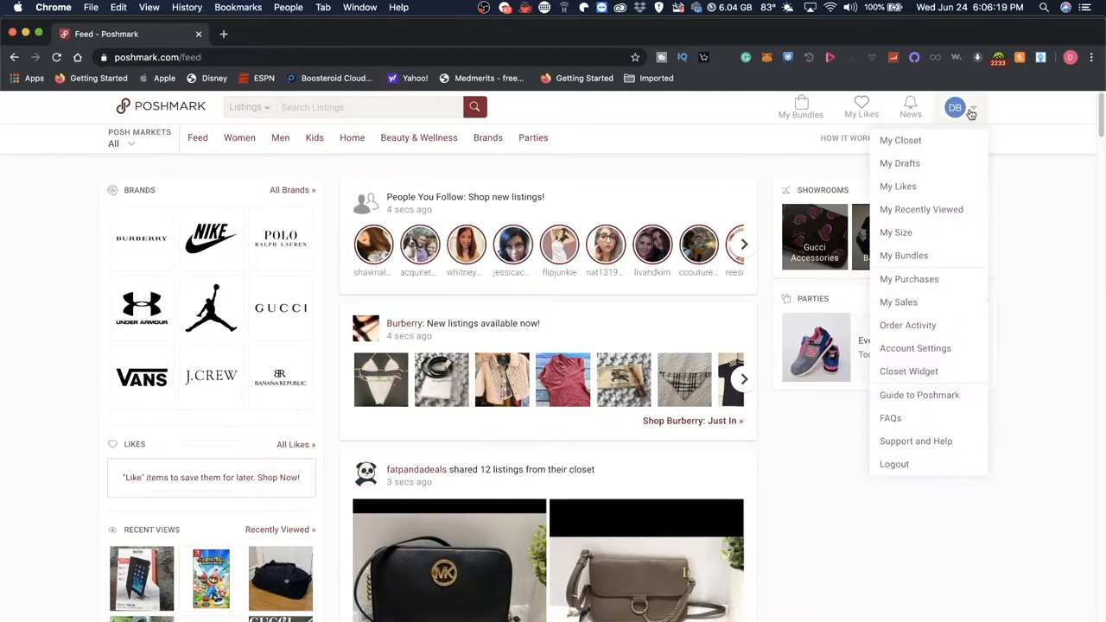
mouse_move(899, 163)
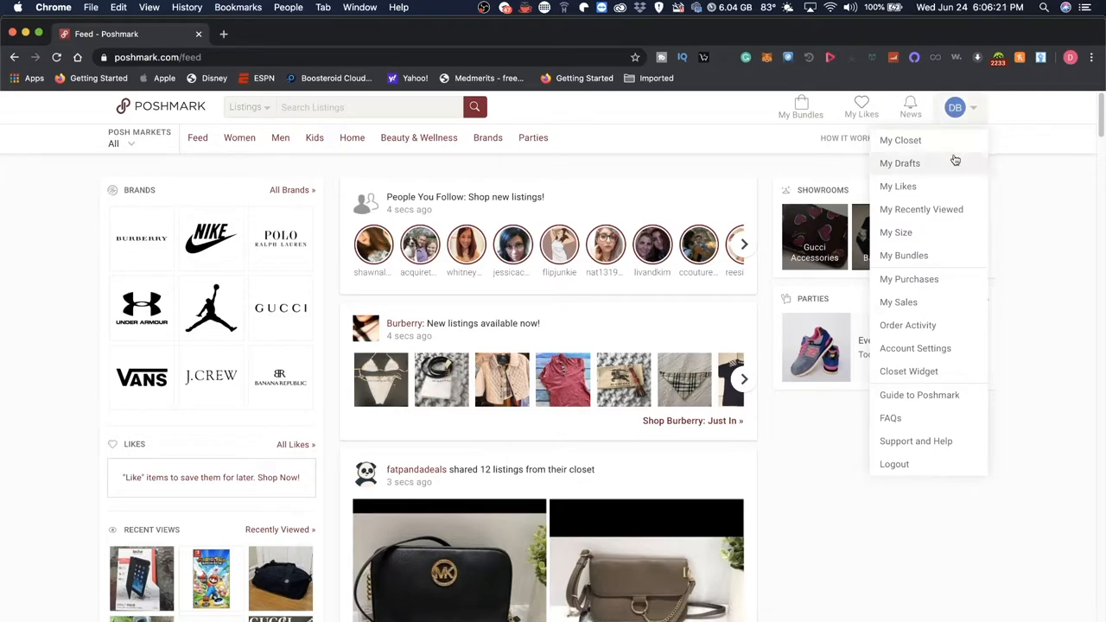
mouse_move(946, 209)
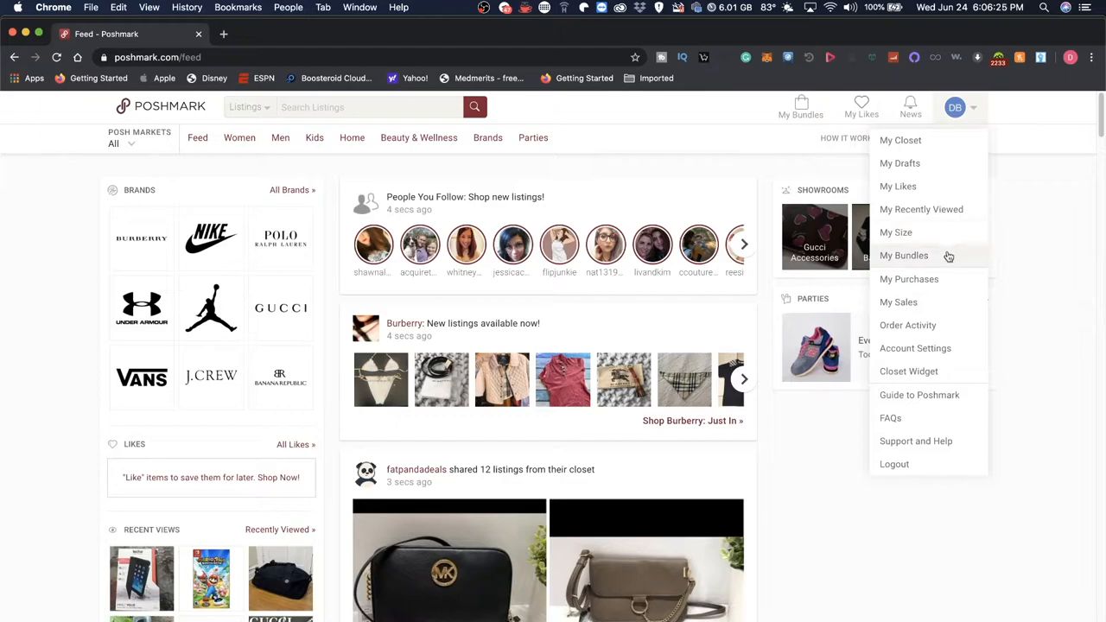
mouse_move(936, 302)
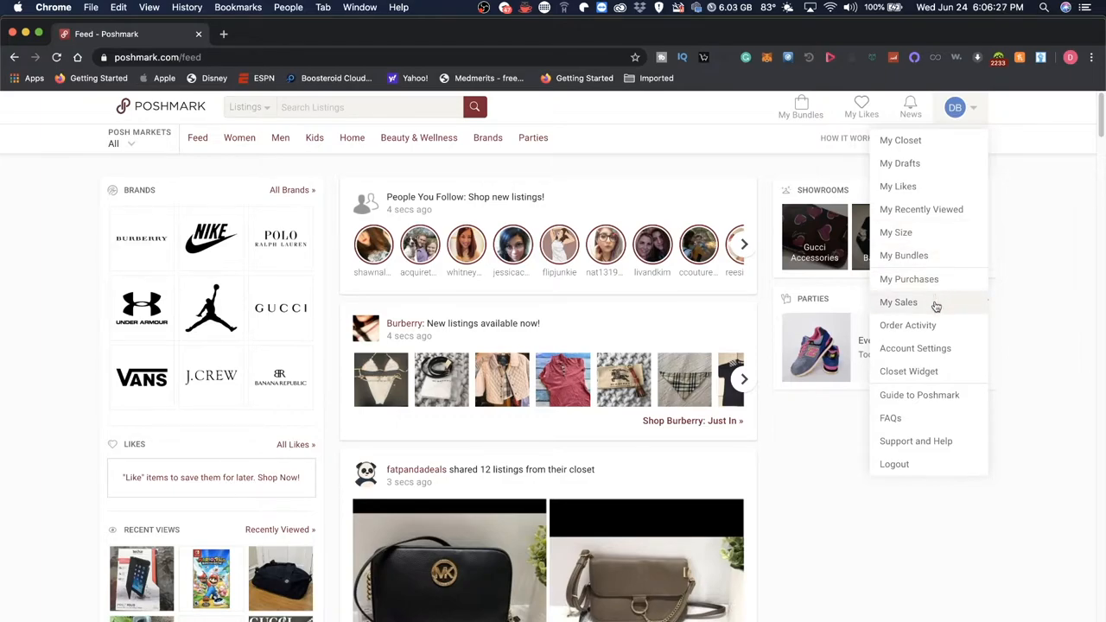
mouse_move(916, 349)
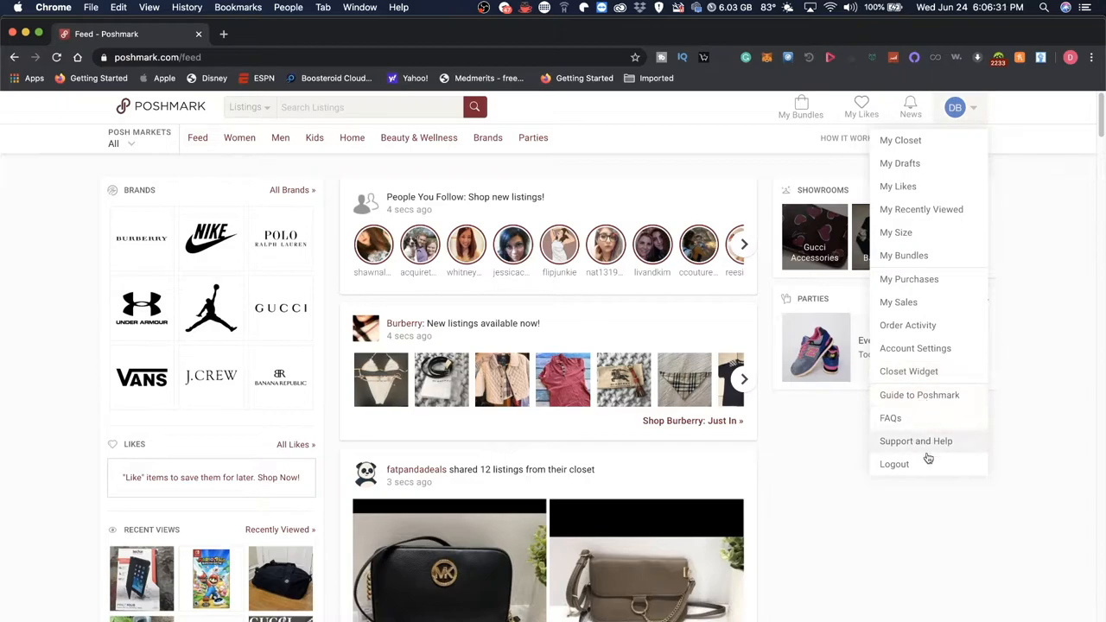
mouse_move(1026, 280)
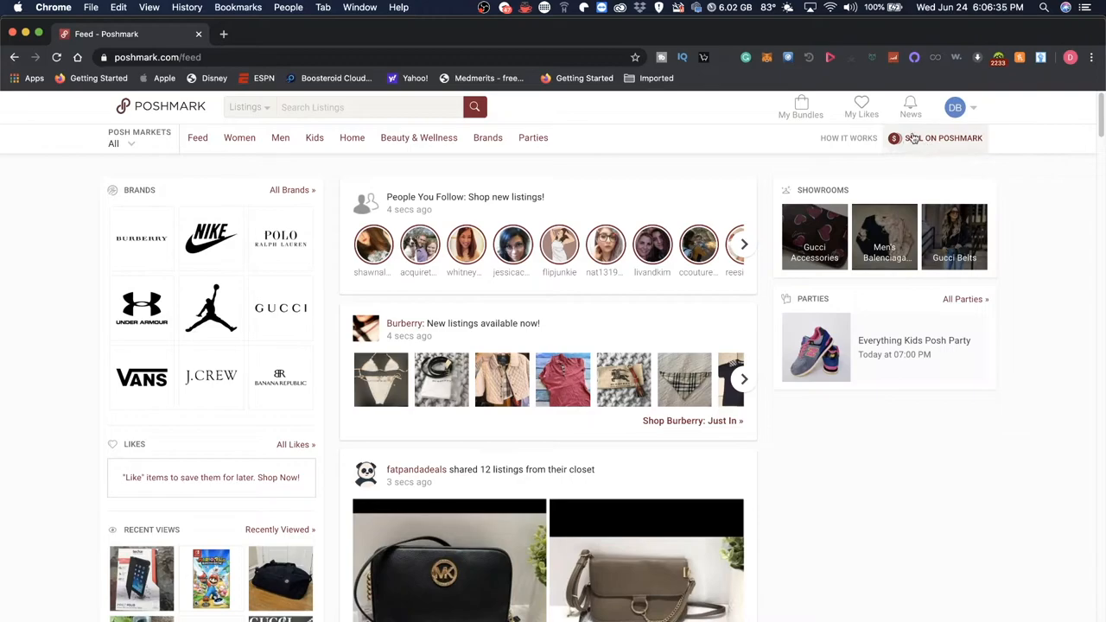
View the News page and scroll through the new-follower notifications, listing notice and party invite
left_click(909, 104)
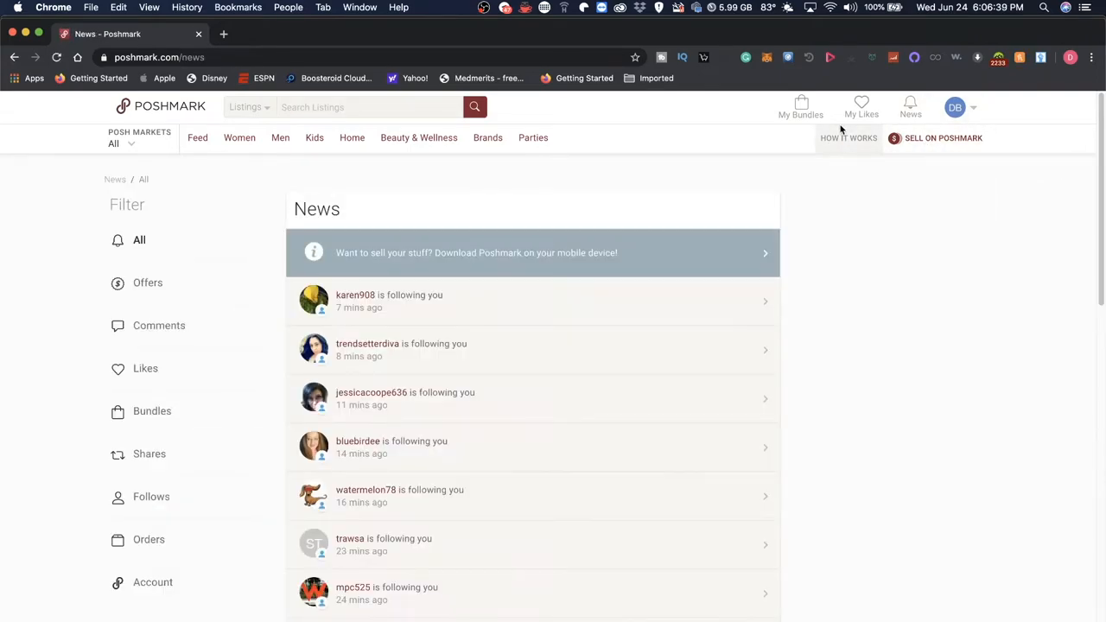
mouse_move(540, 197)
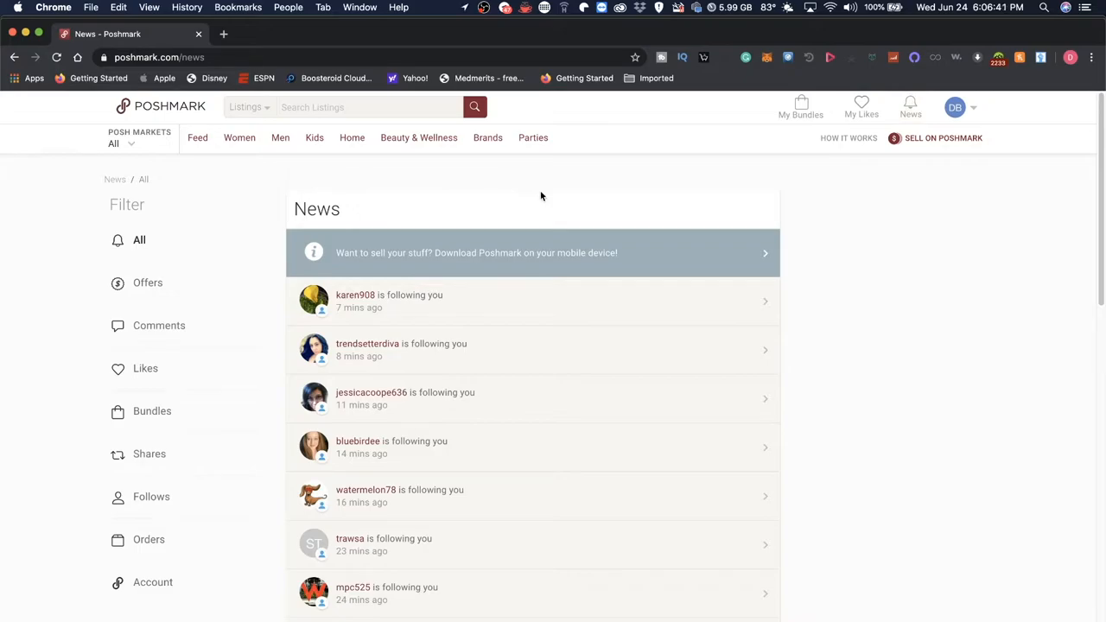
scroll("down", 3)
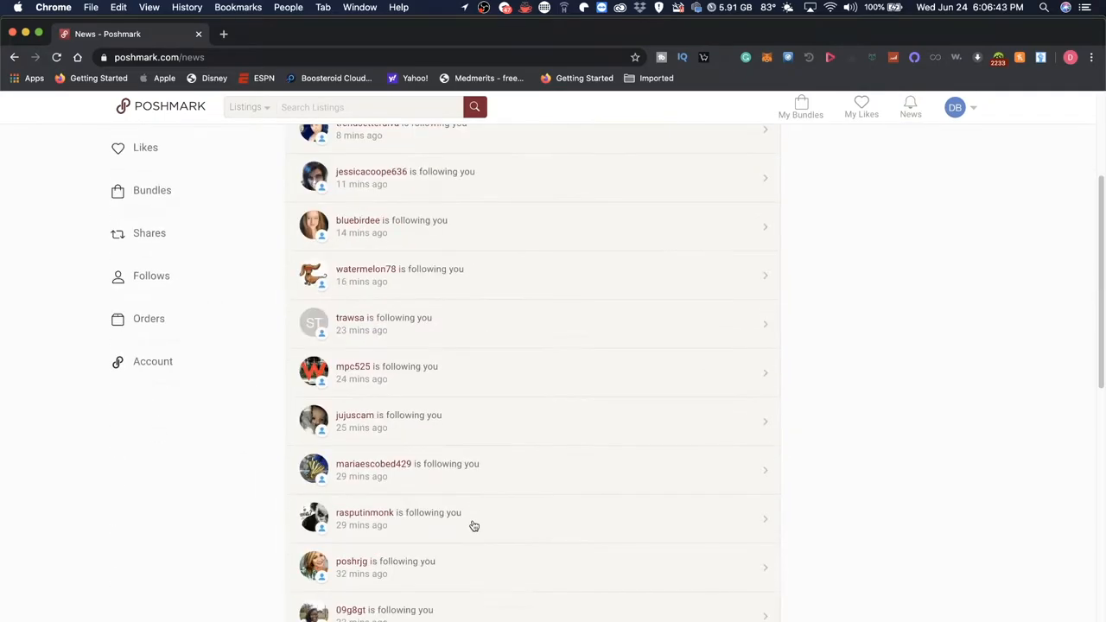
scroll("down", 3)
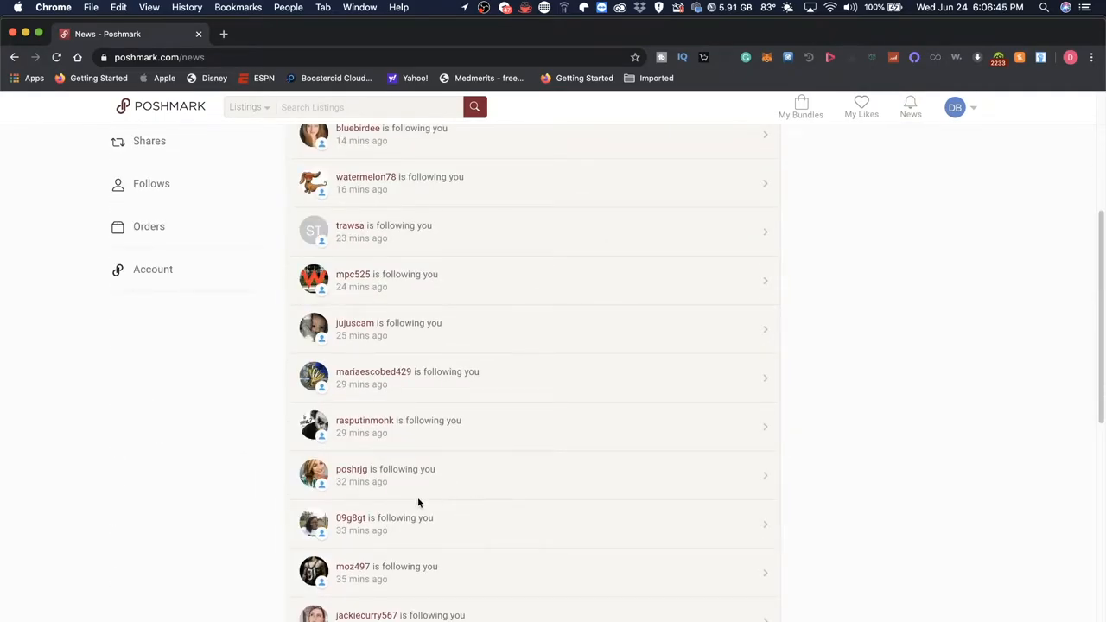
scroll("down", 3)
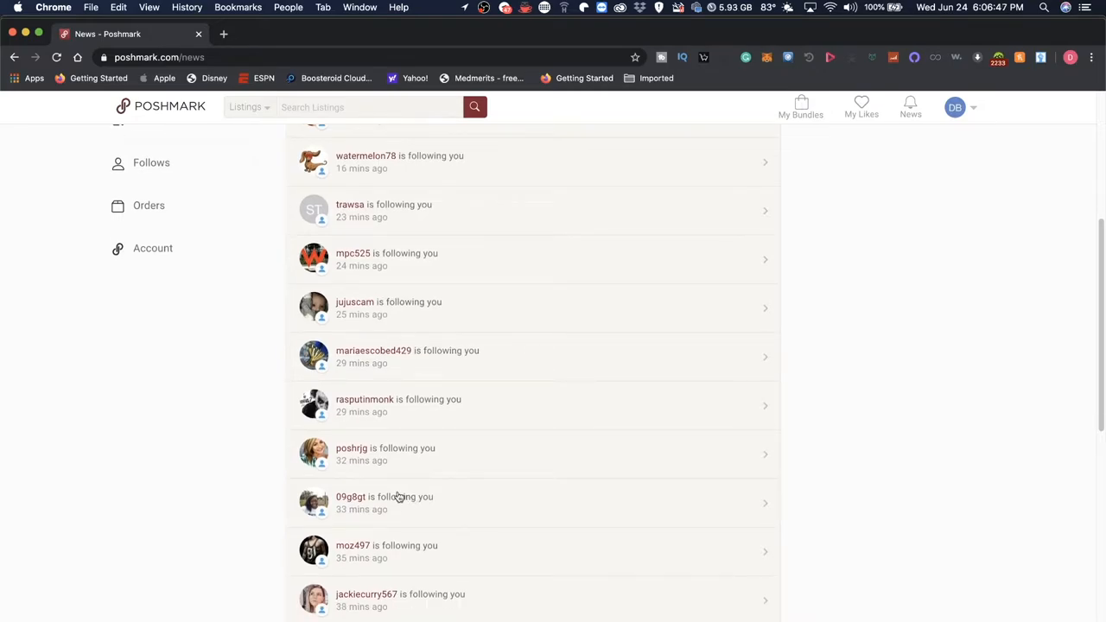
mouse_move(532, 460)
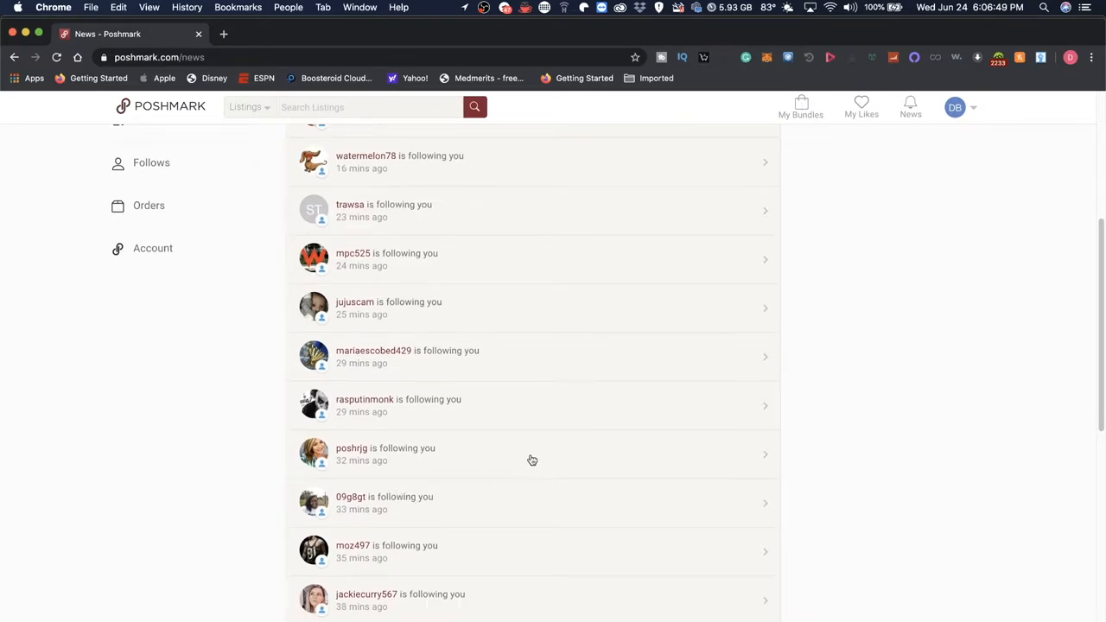
scroll("down", 3)
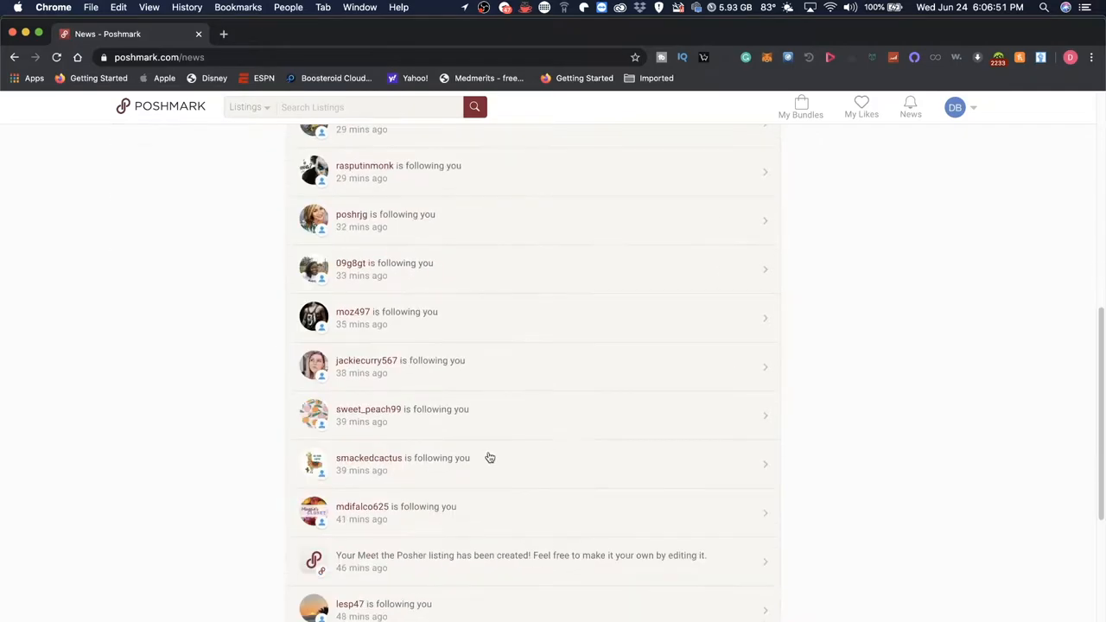
scroll("down", 3)
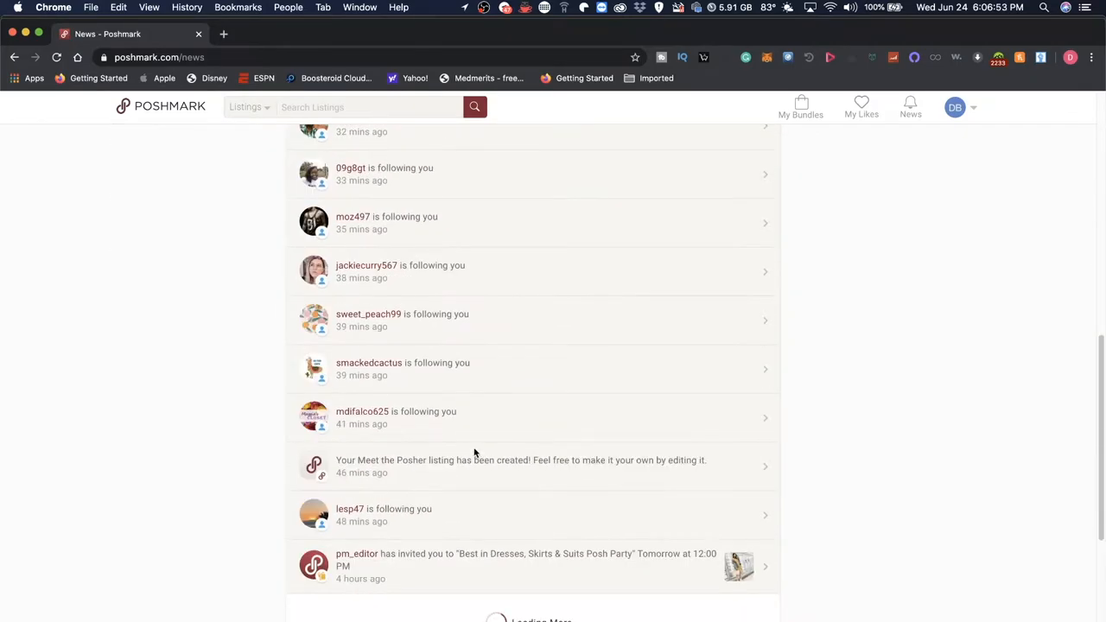
scroll("up", 3)
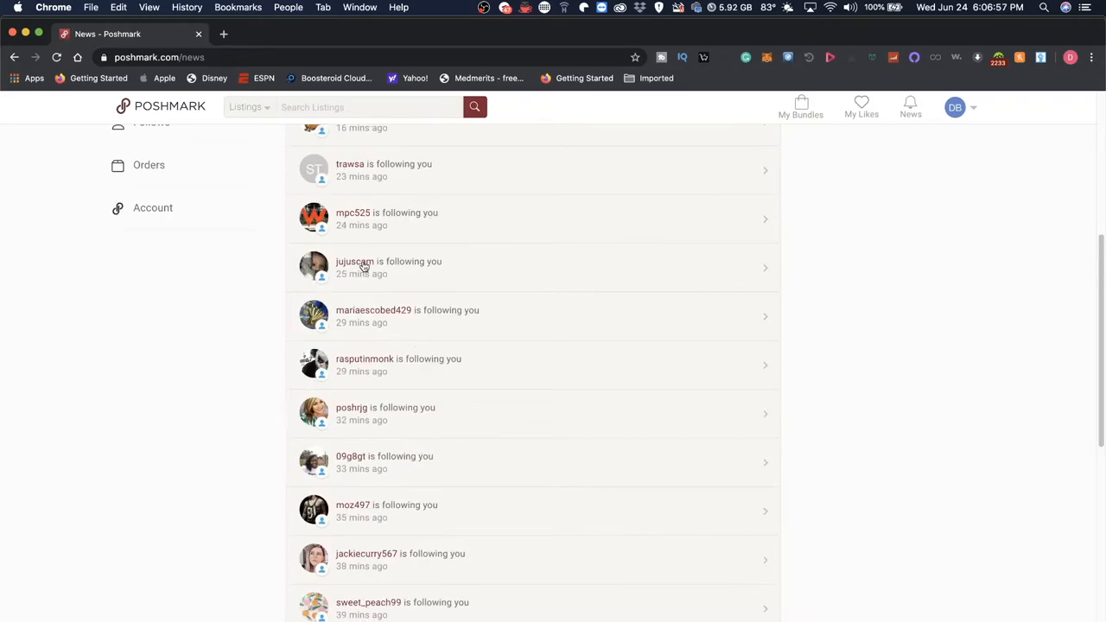
Browse the follower closet 'judy a boutique' and scroll through its listings
left_click(354, 261)
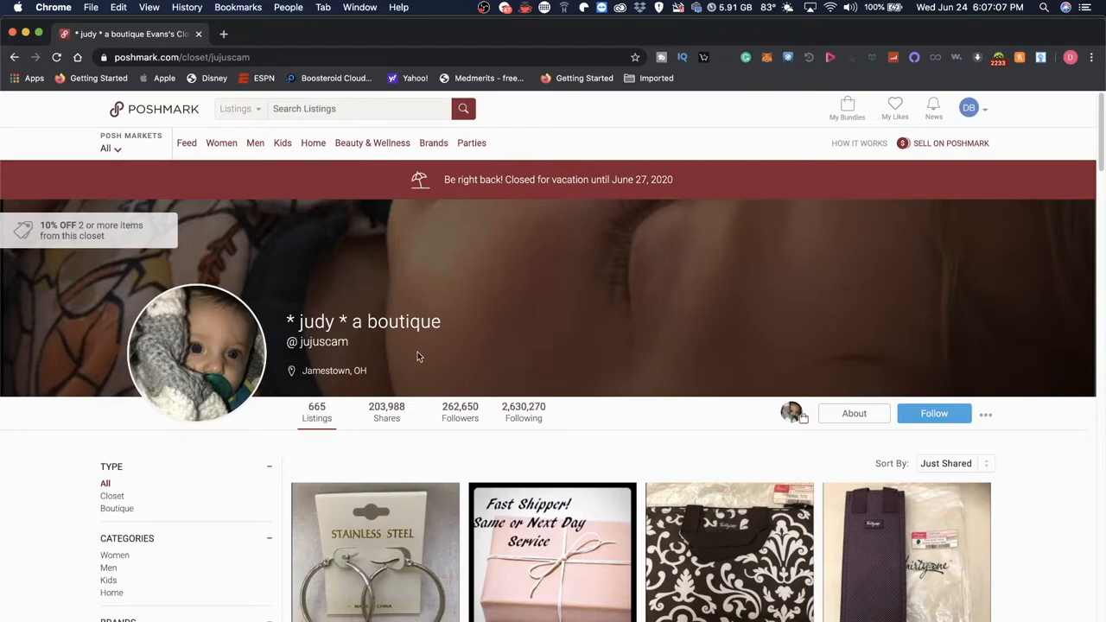
mouse_move(408, 415)
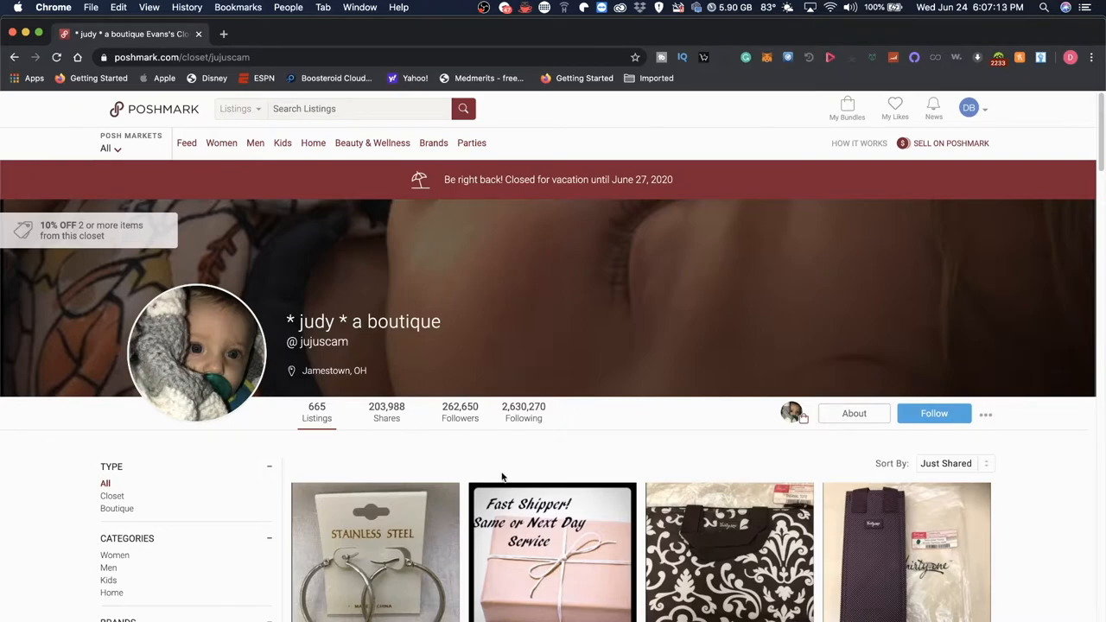
mouse_move(446, 436)
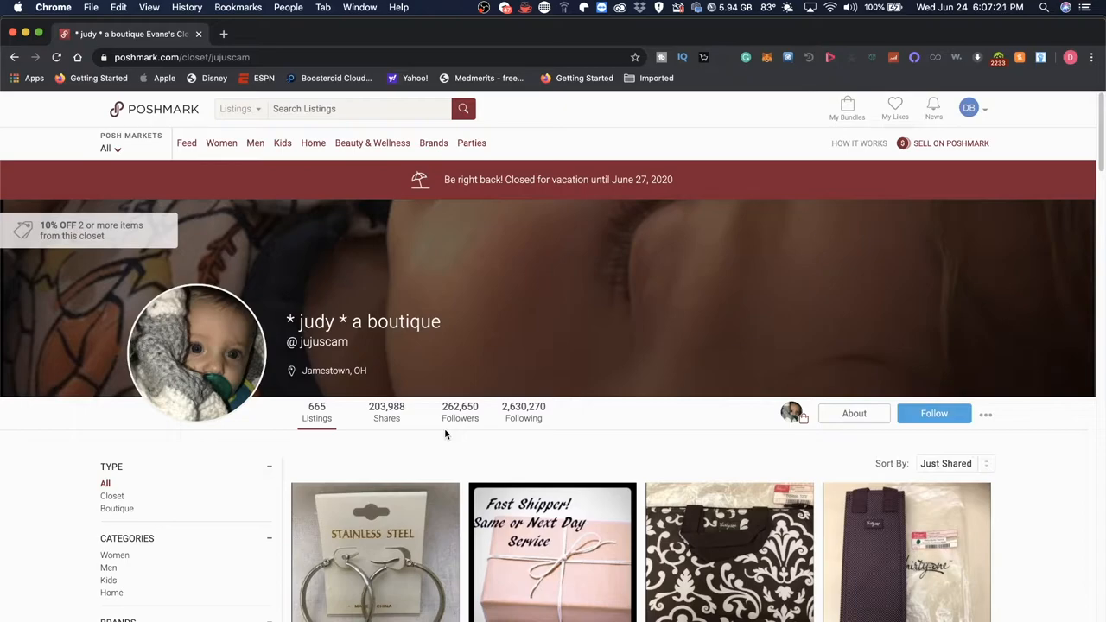
mouse_move(449, 432)
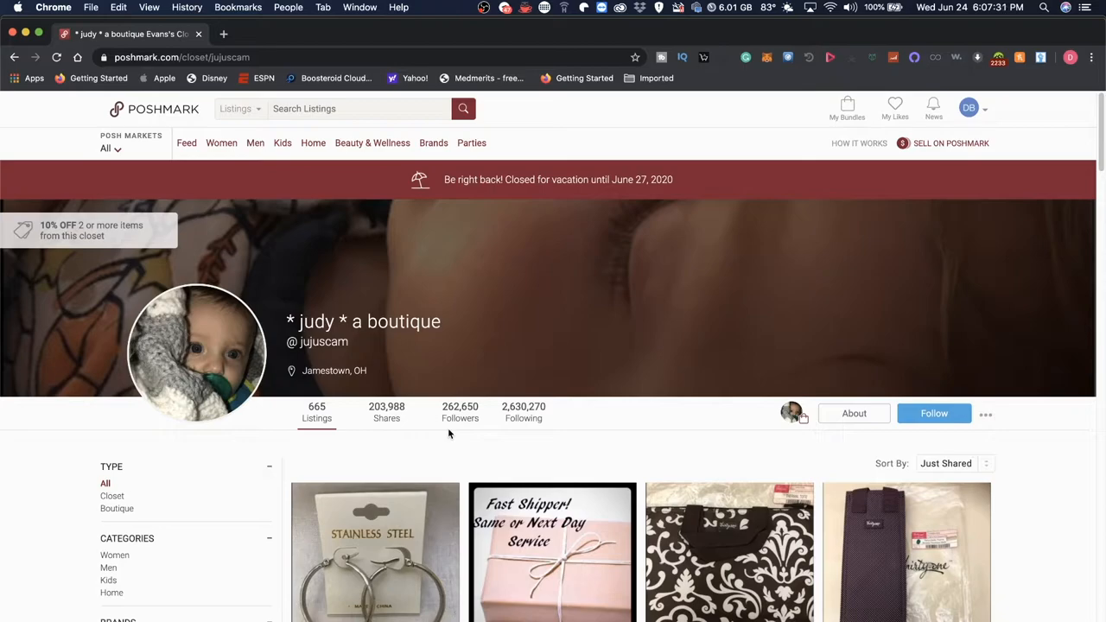
mouse_move(591, 422)
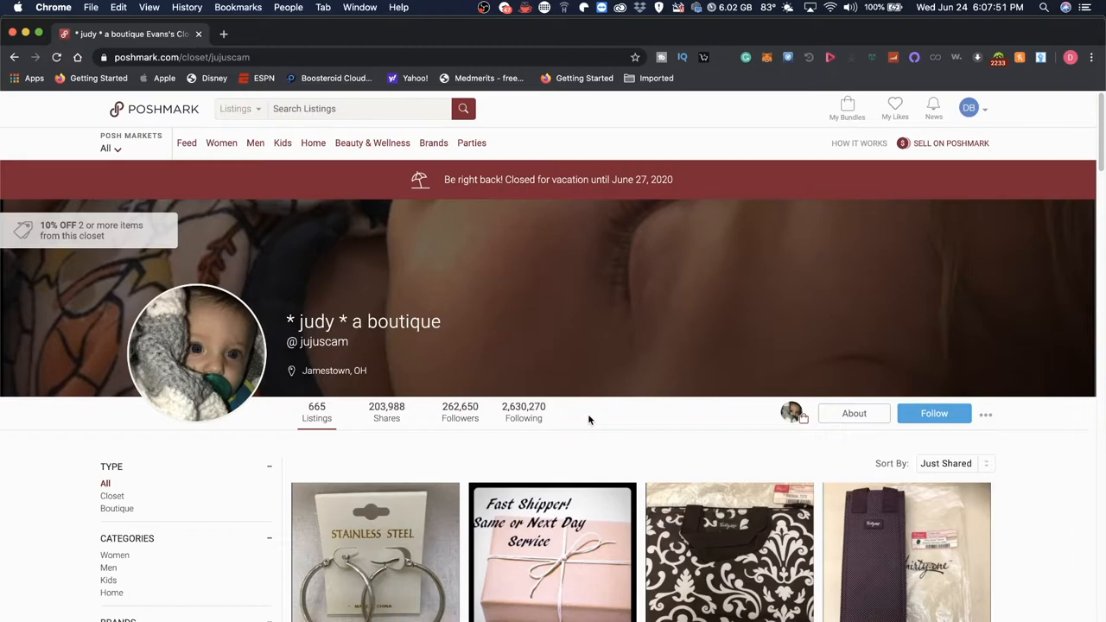
mouse_move(487, 311)
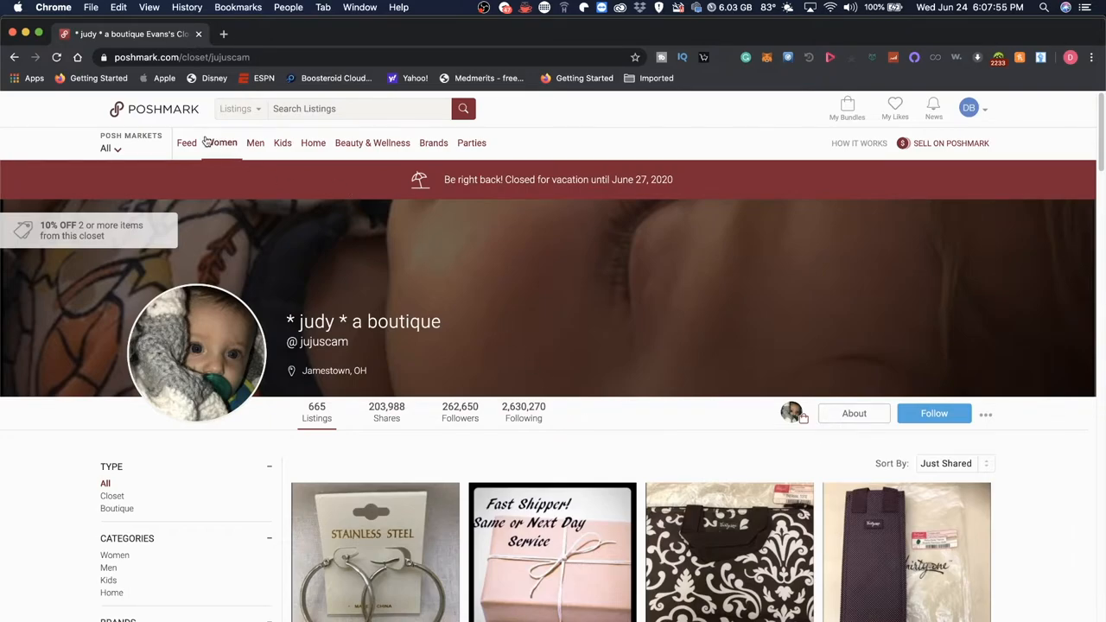
scroll("down", 3)
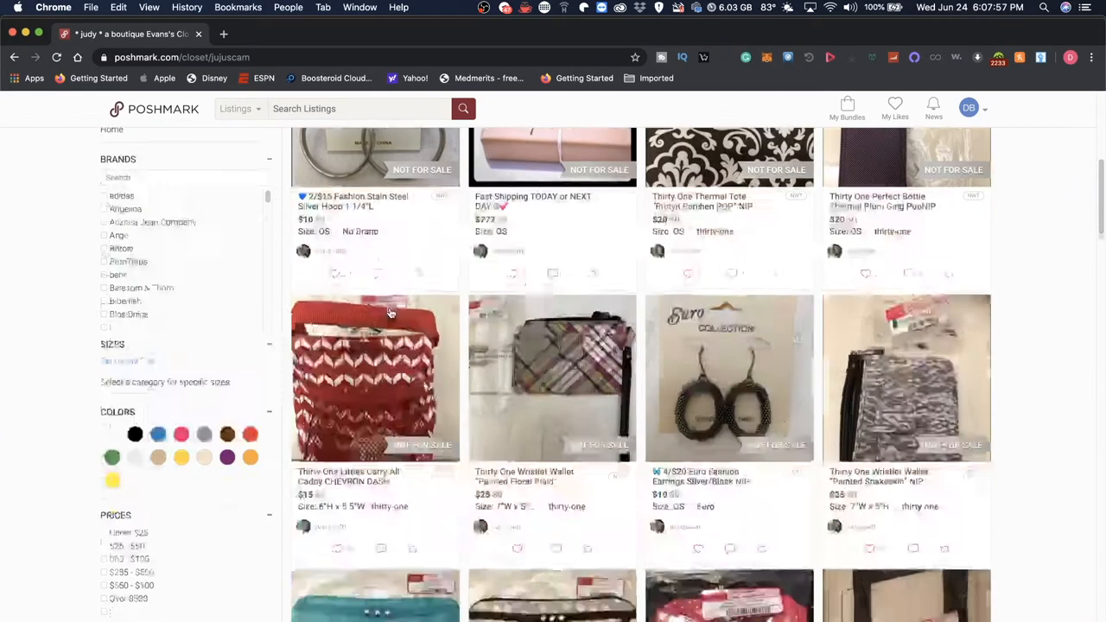
scroll("down", 3)
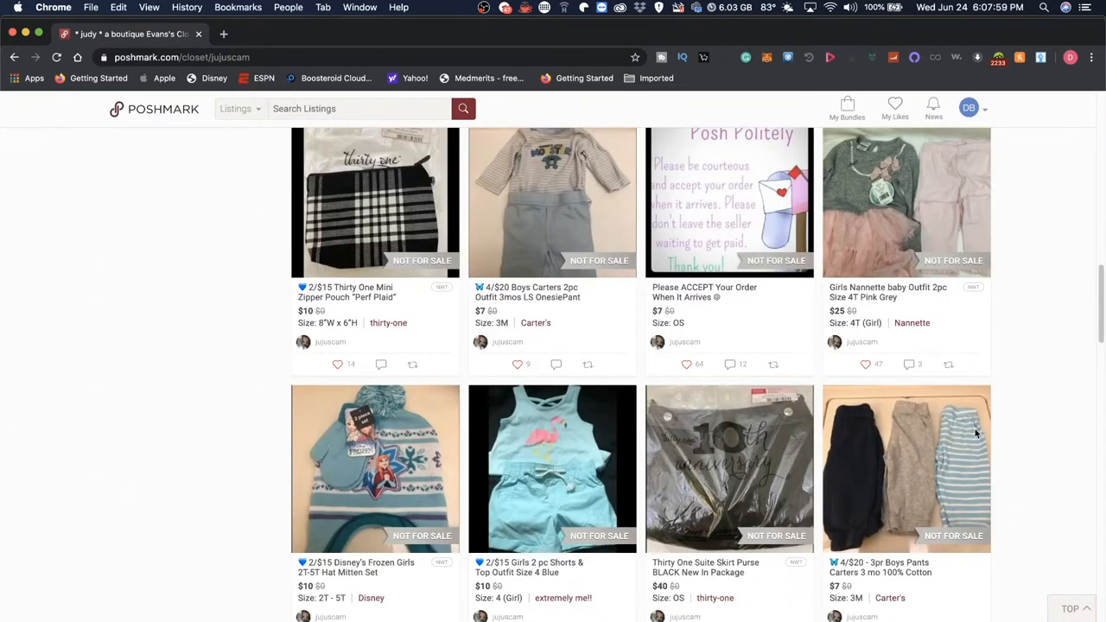
scroll("down", 3)
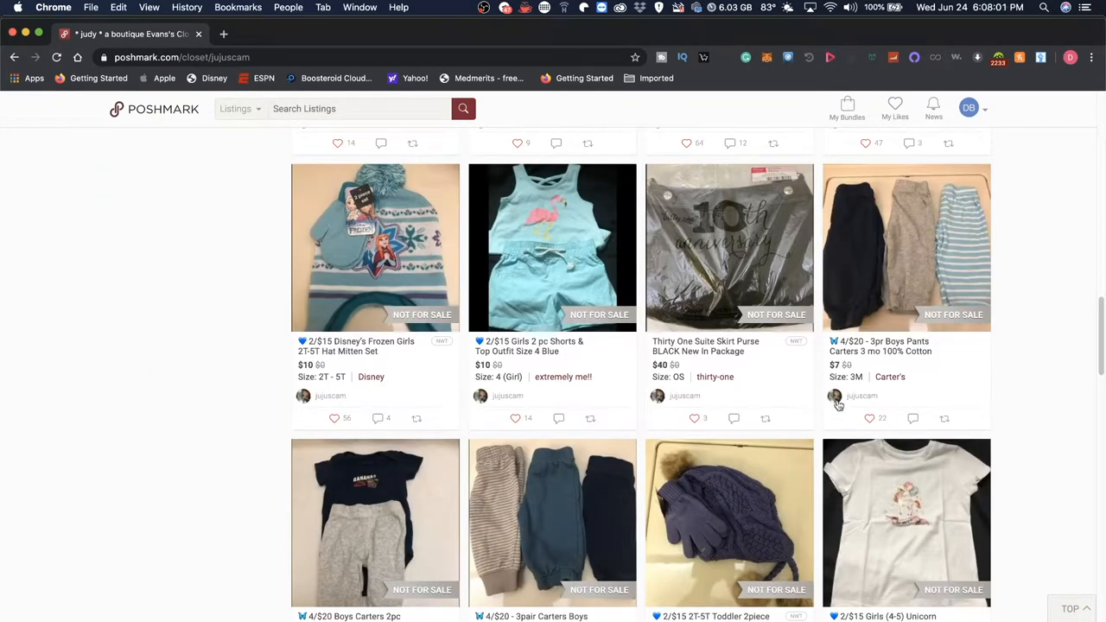
mouse_move(660, 397)
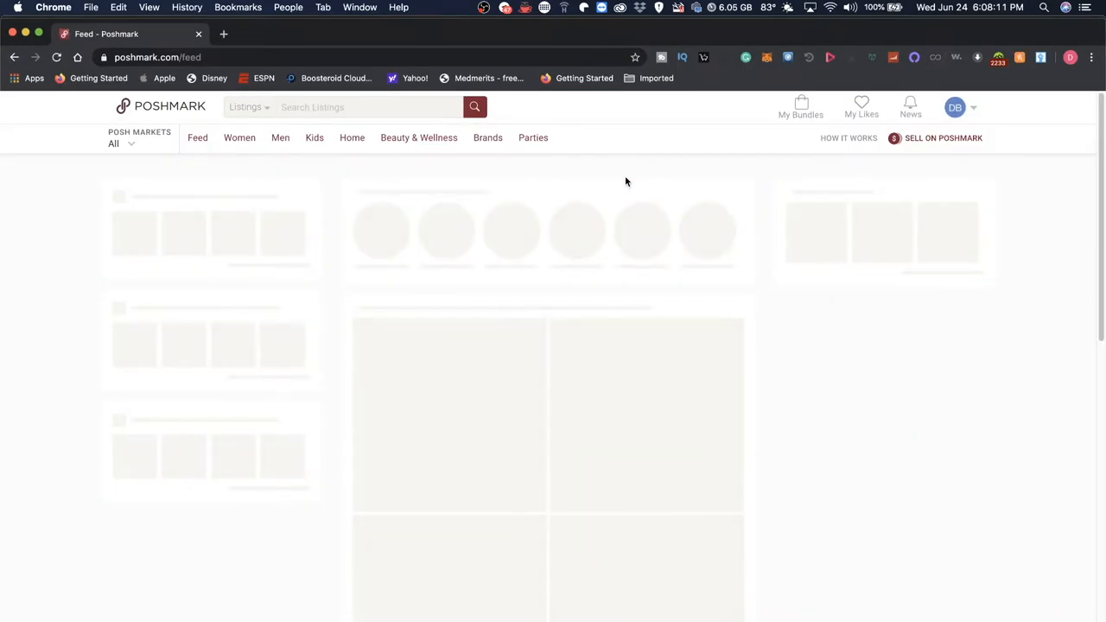
Browse the Men > Bags > Backpacks category and scroll its listings
left_click(352, 138)
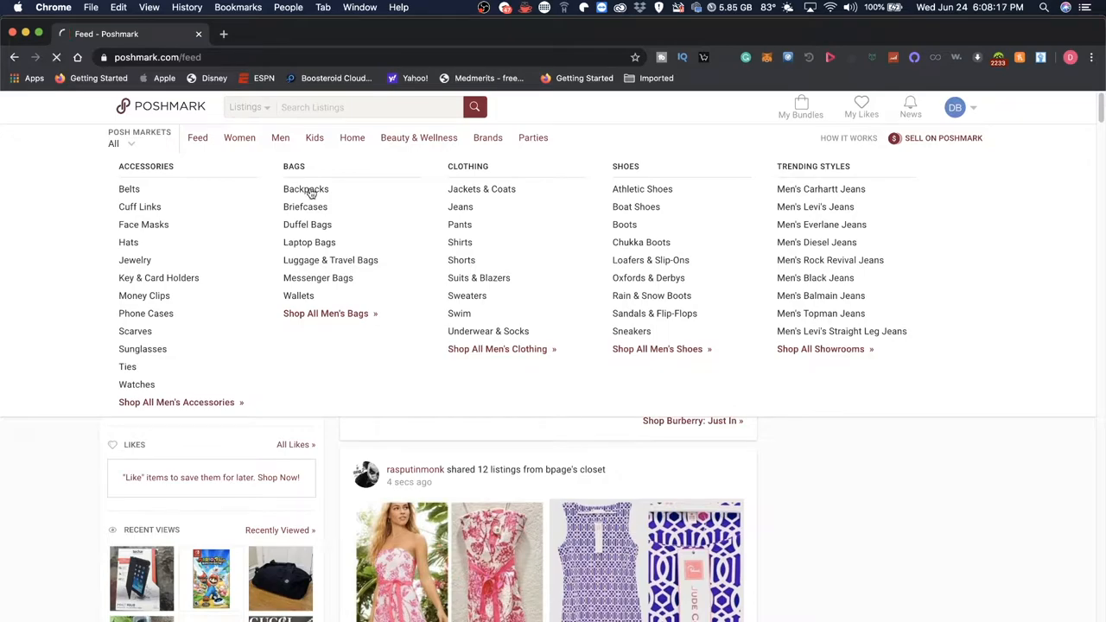
left_click(306, 189)
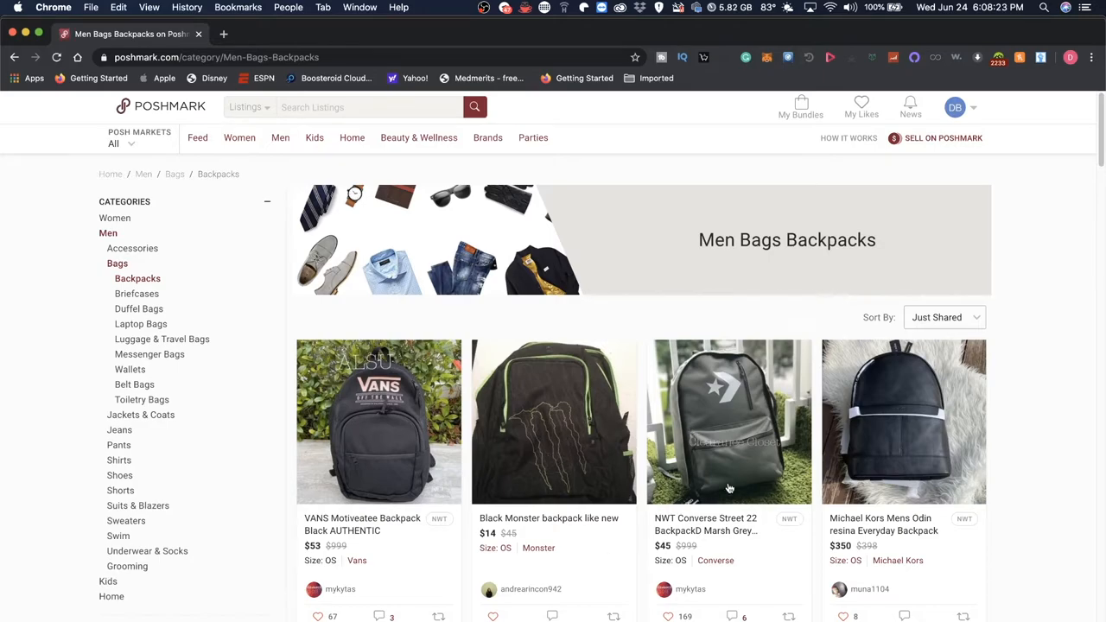
scroll("down", 3)
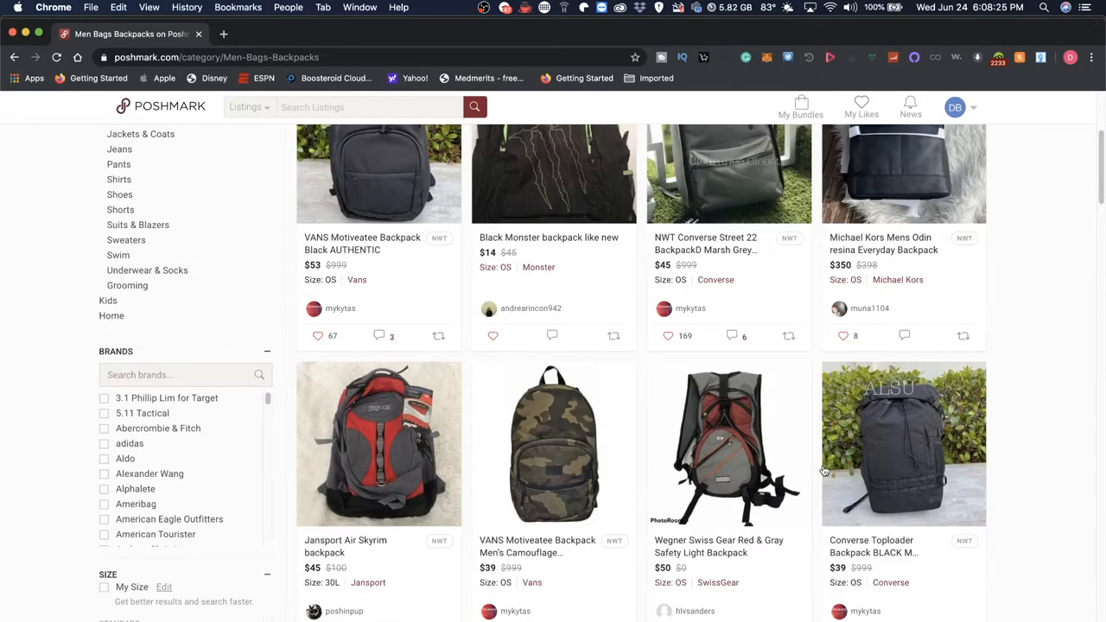
scroll("down", 3)
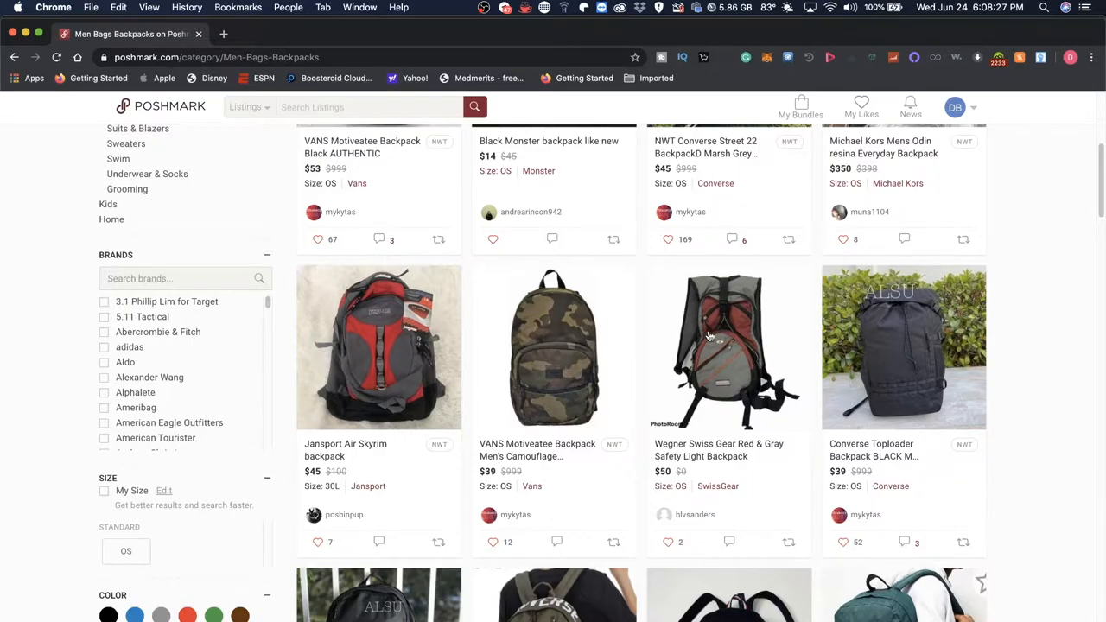
View the Wegner Swiss Gear Red & Gray Safety Light Backpack listing down to About the Seller
left_click(729, 348)
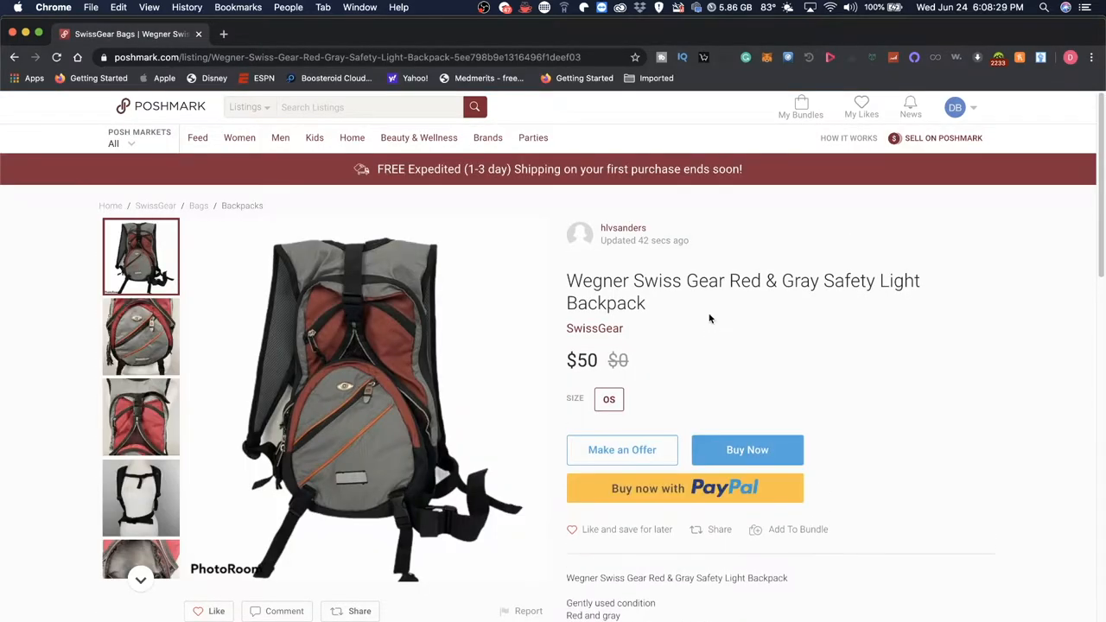
mouse_move(677, 304)
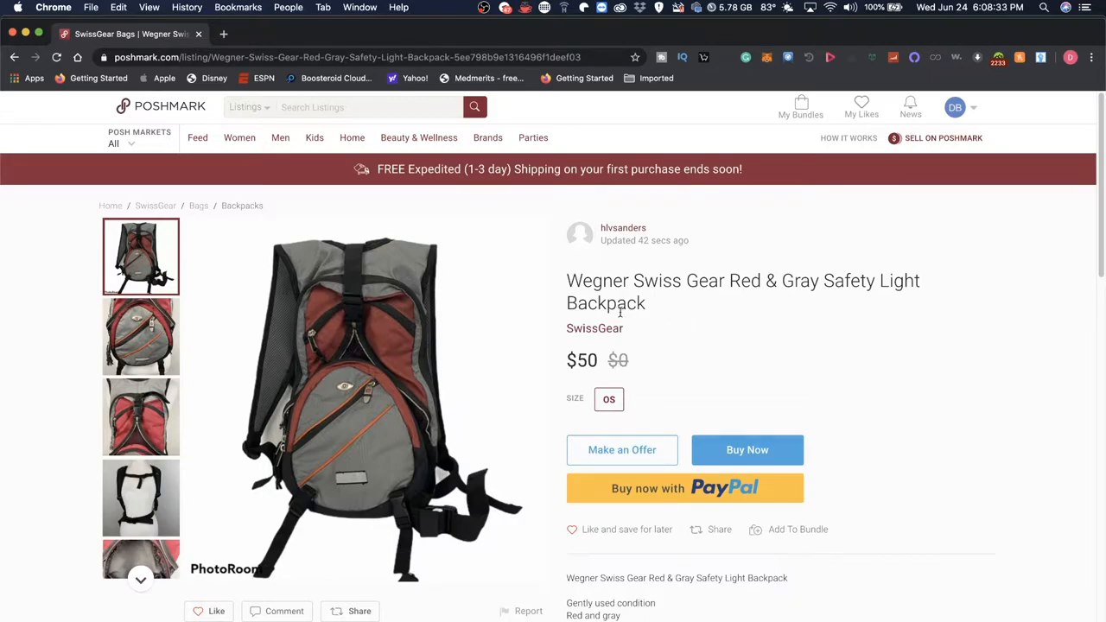
mouse_move(138, 484)
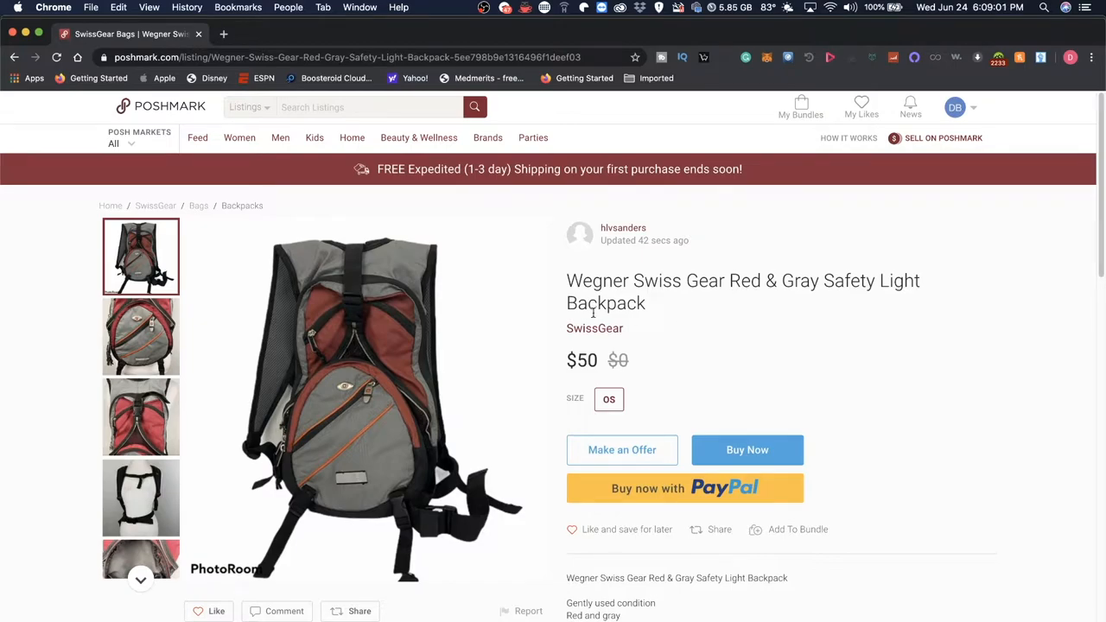
scroll("down", 3)
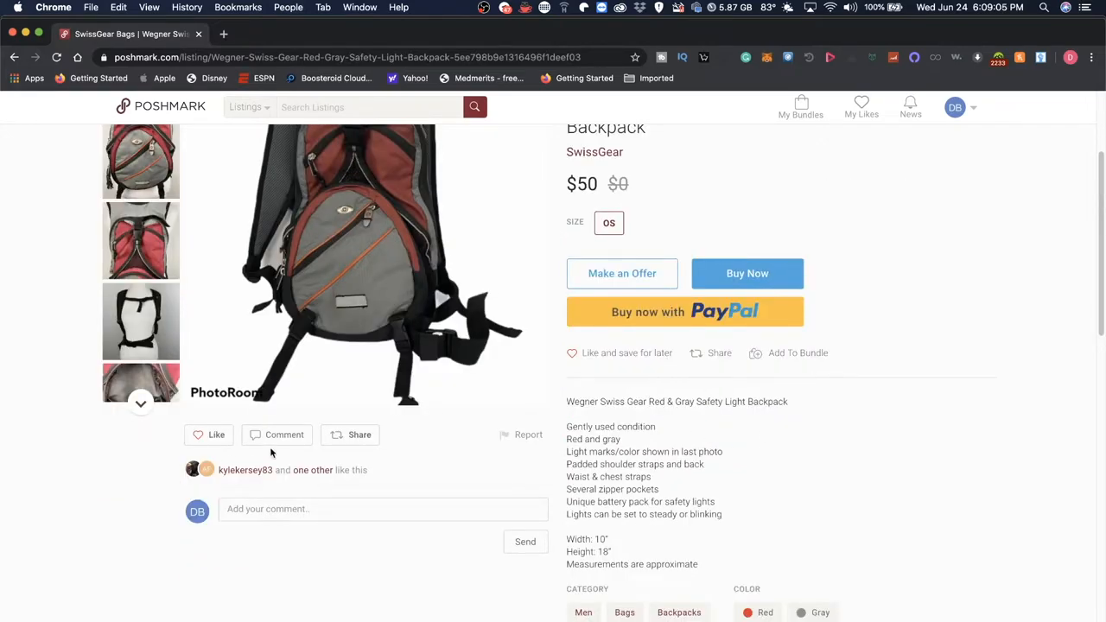
mouse_move(435, 420)
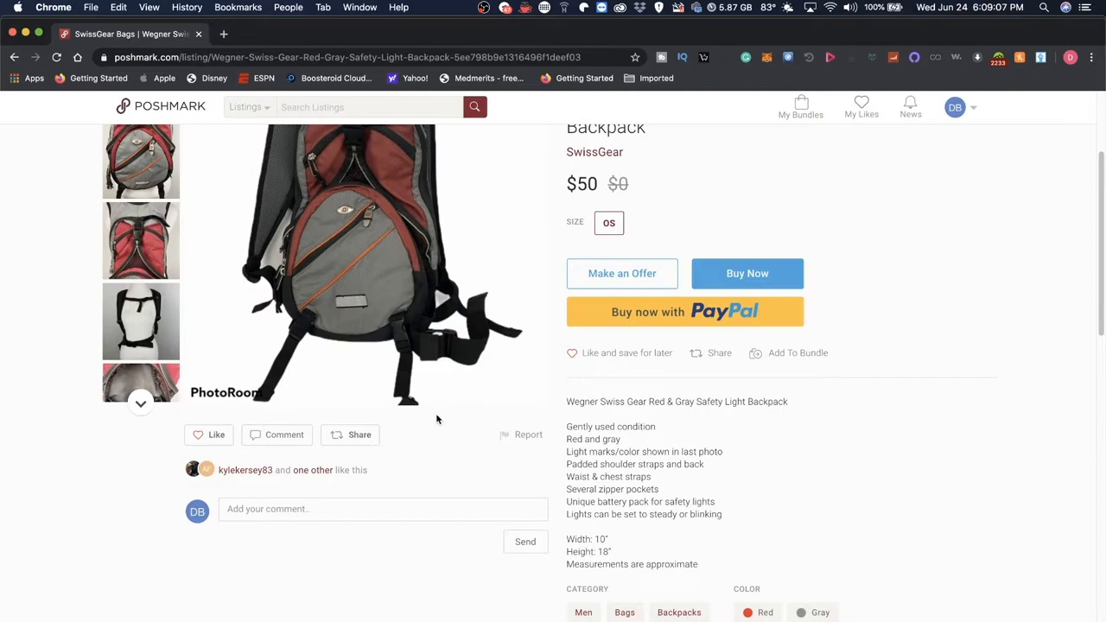
mouse_move(757, 501)
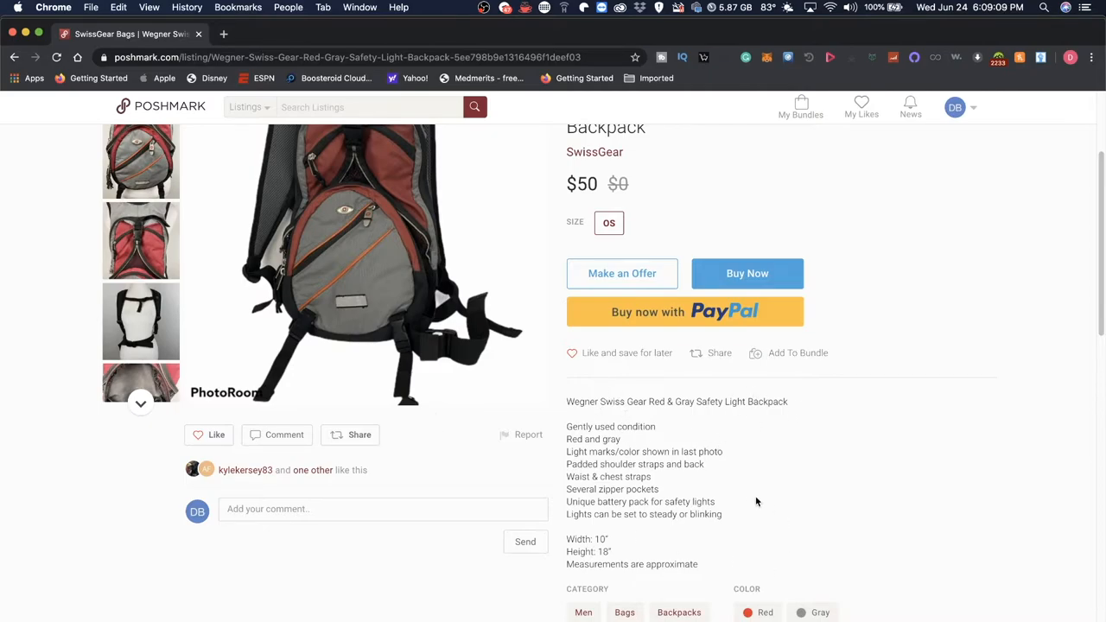
scroll("down", 3)
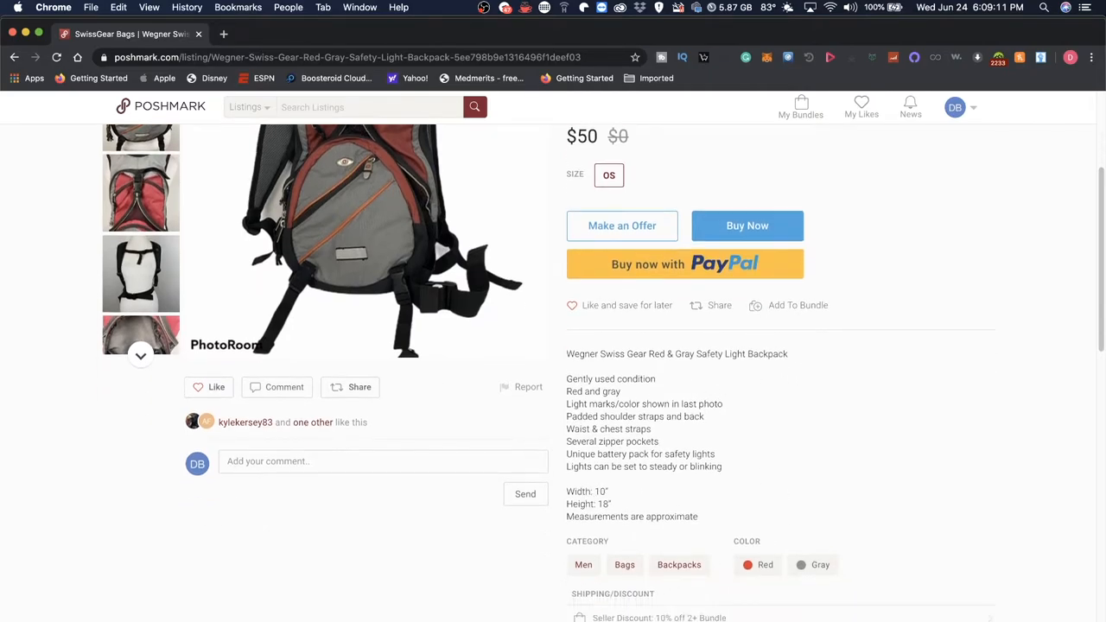
scroll("down", 3)
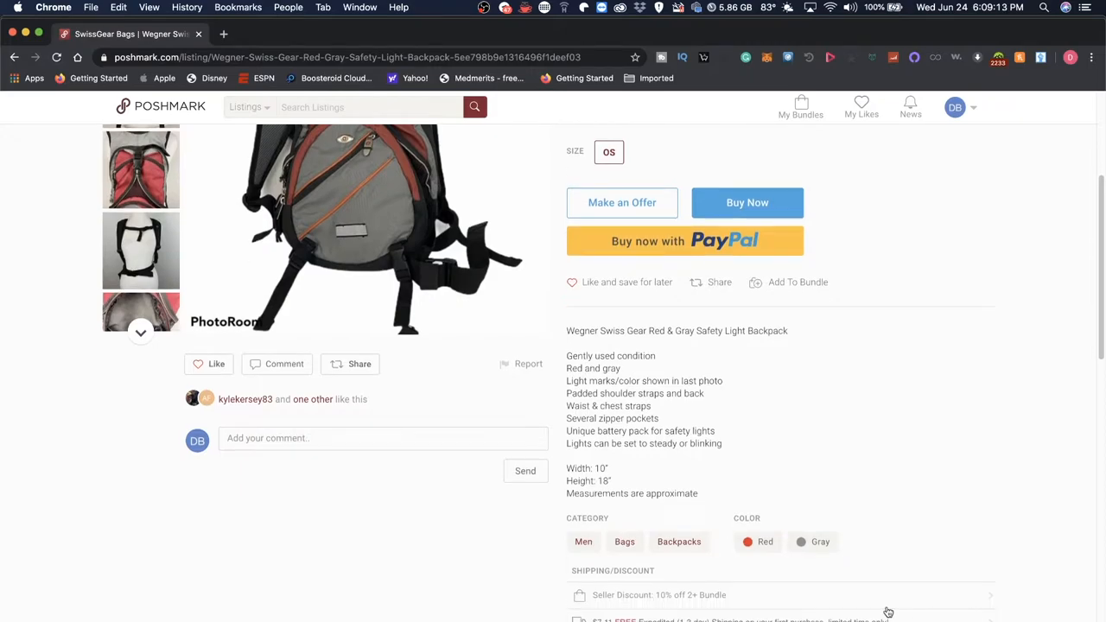
mouse_move(739, 601)
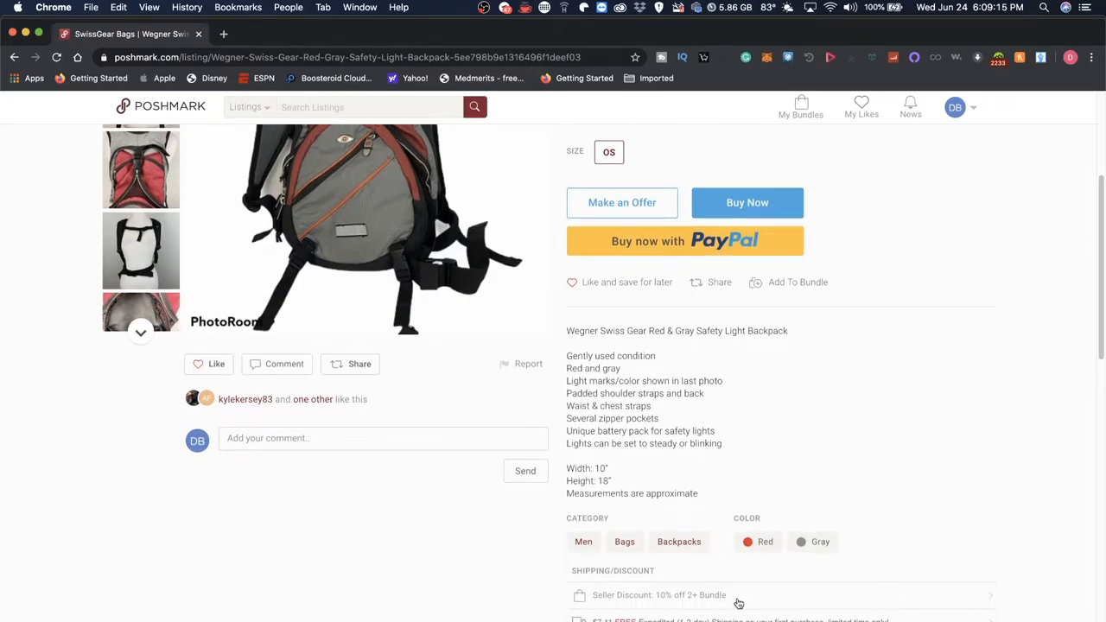
mouse_move(919, 611)
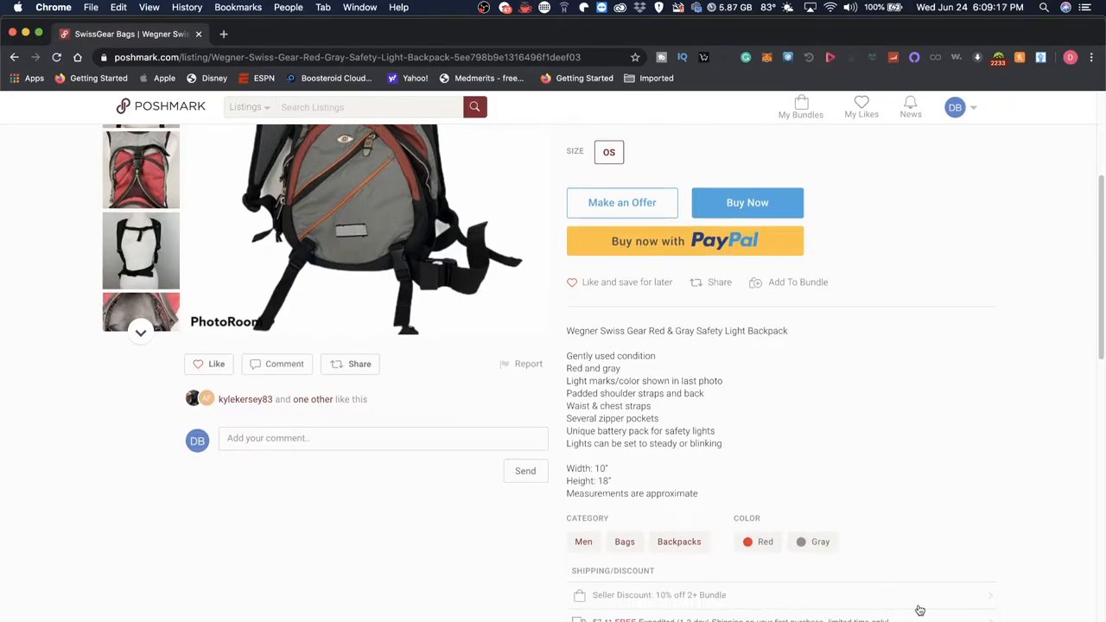
left_click(658, 595)
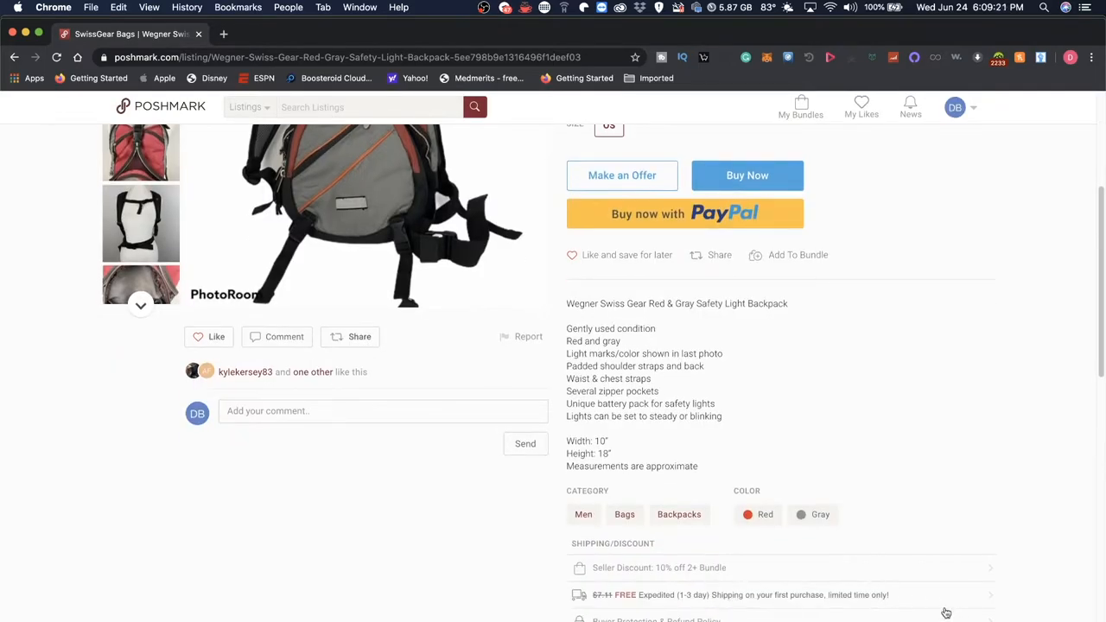
scroll("down", 3)
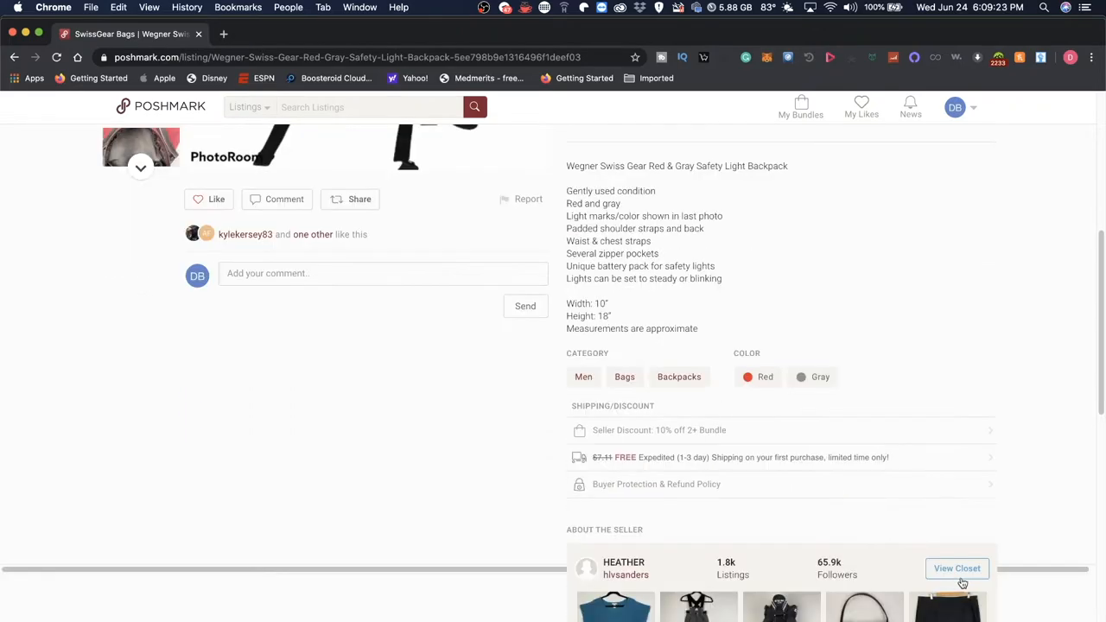
scroll("down", 3)
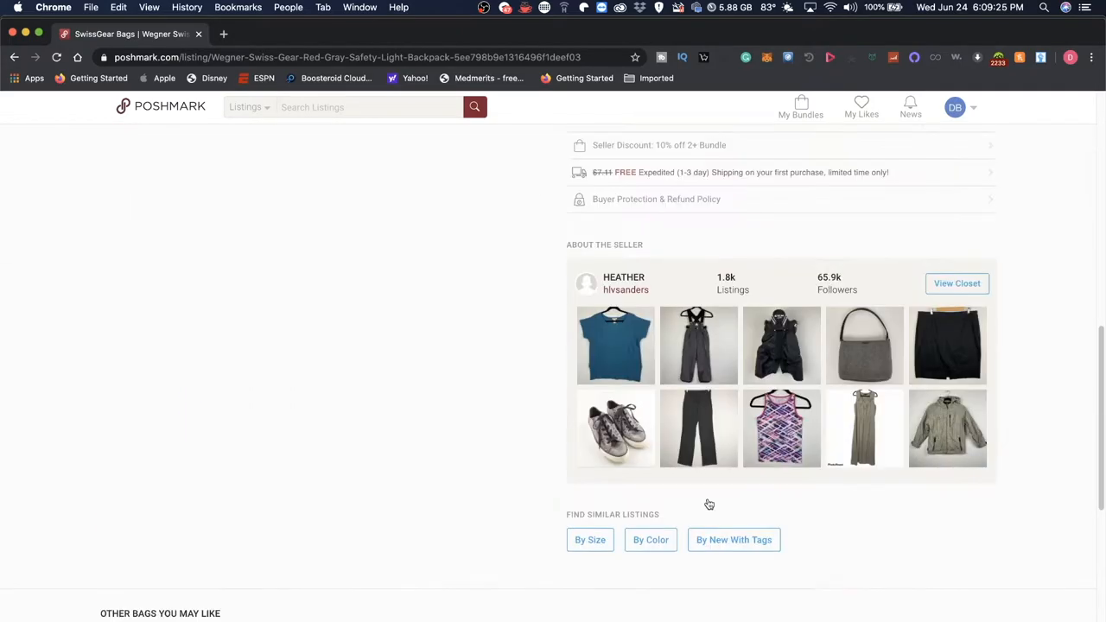
mouse_move(786, 273)
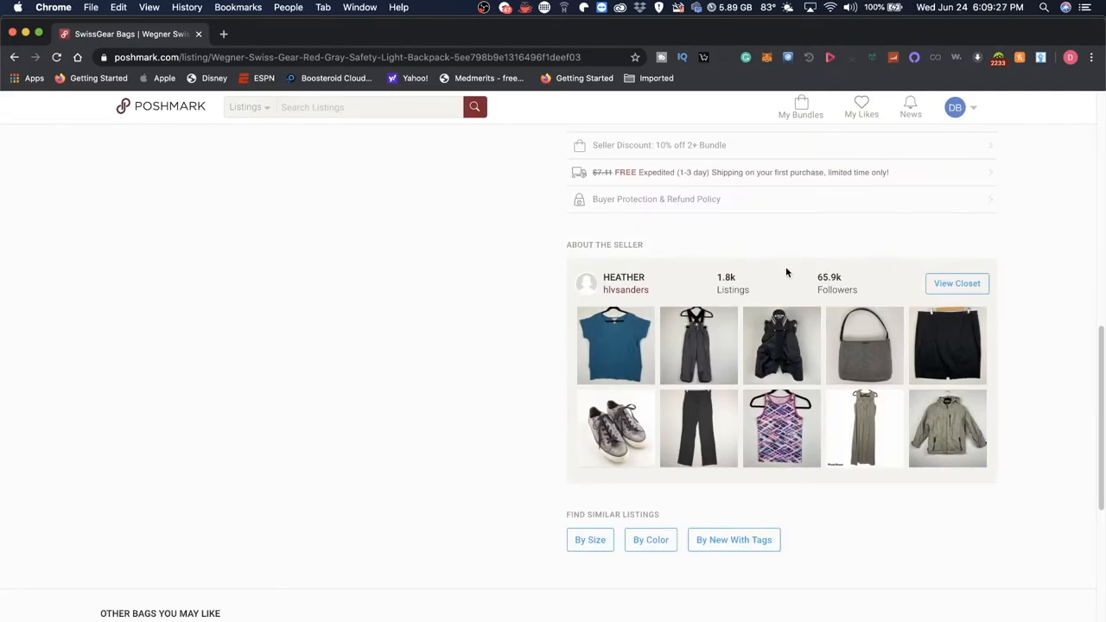
mouse_move(761, 263)
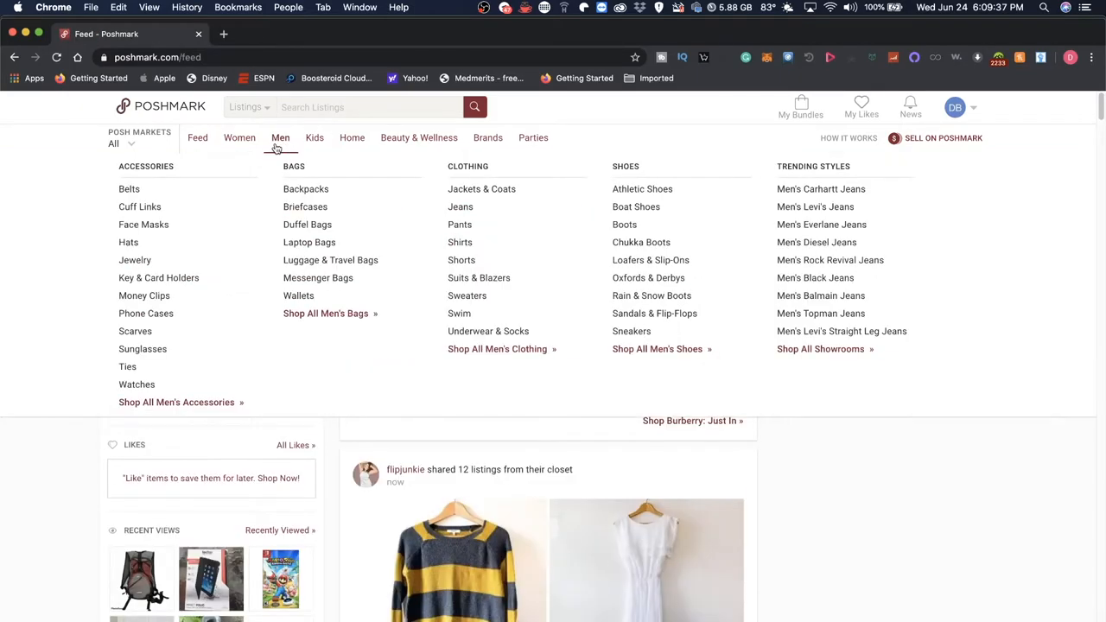
mouse_move(626, 107)
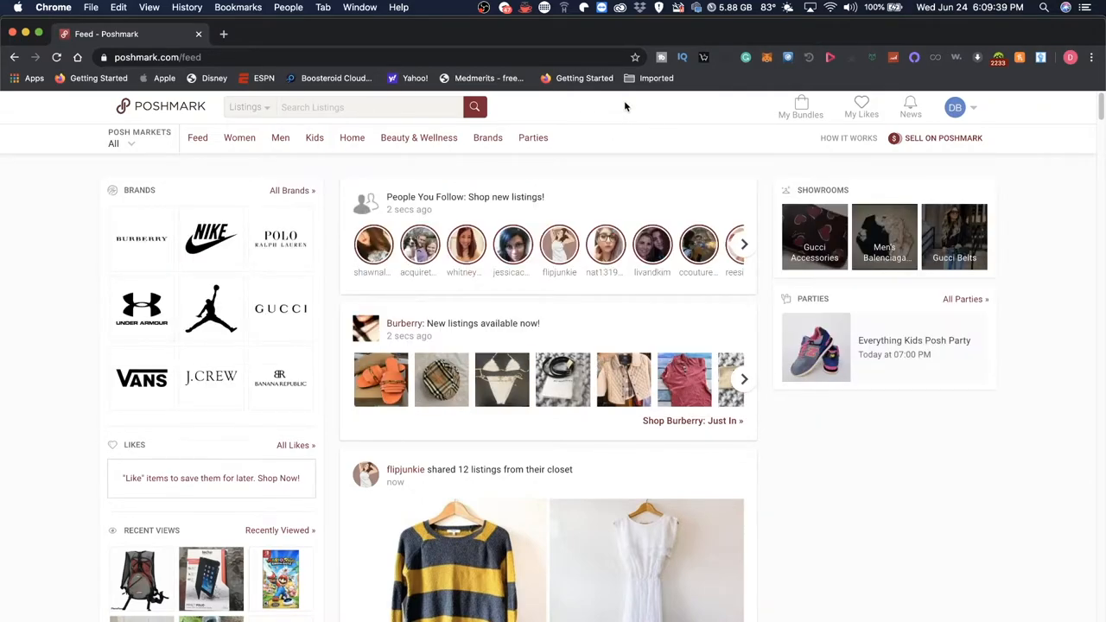
Search listings for 'nintendo switch' and scroll through the results
left_click(352, 138)
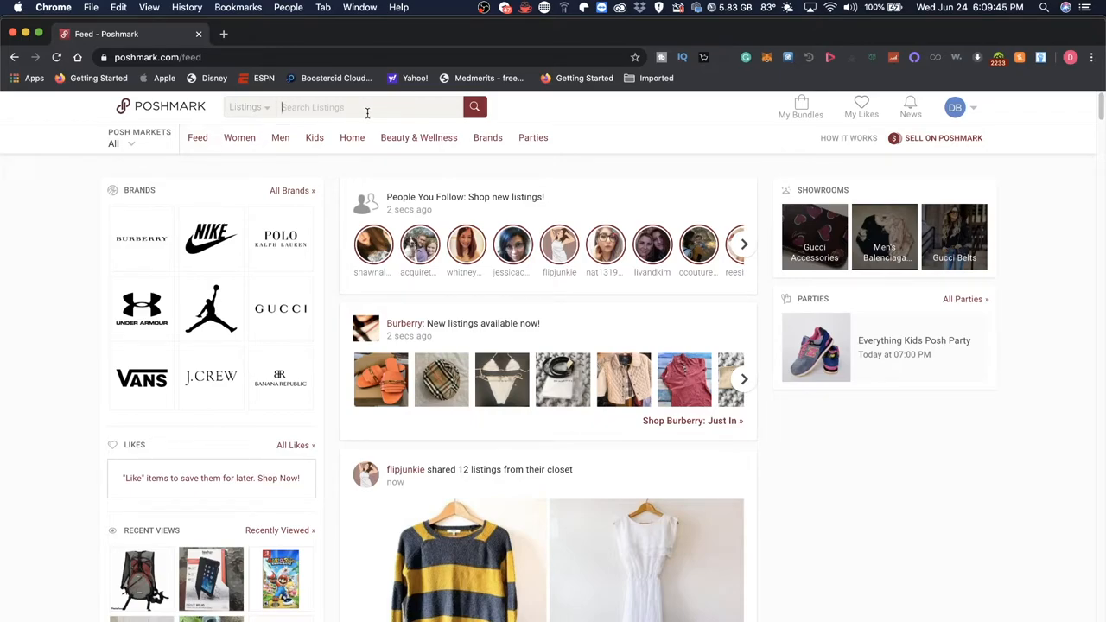
type("nintendo switch")
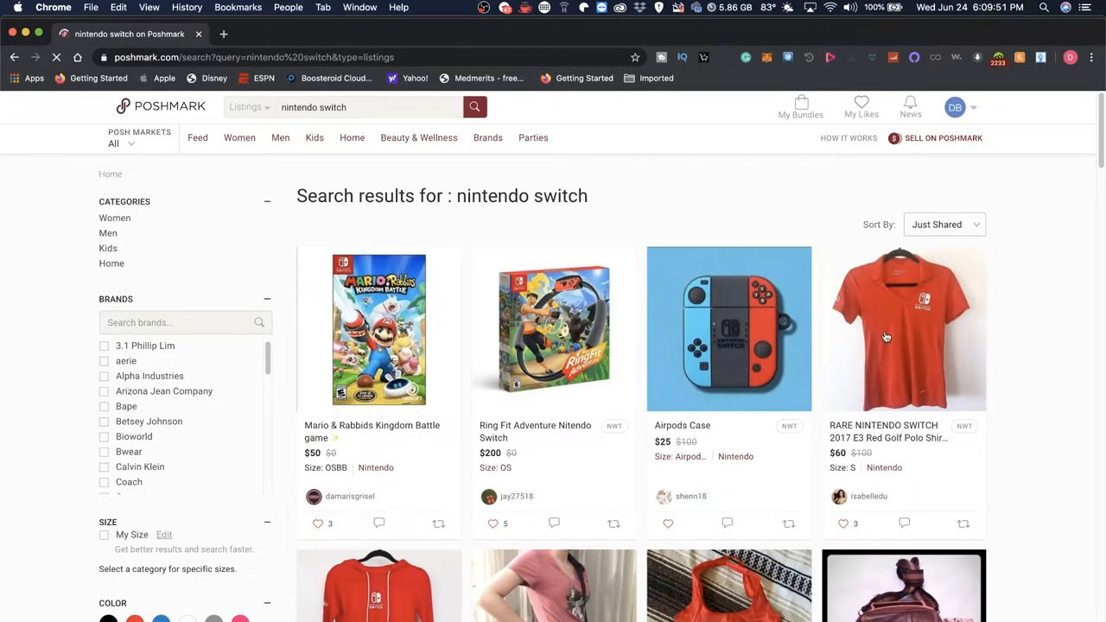
scroll("down", 3)
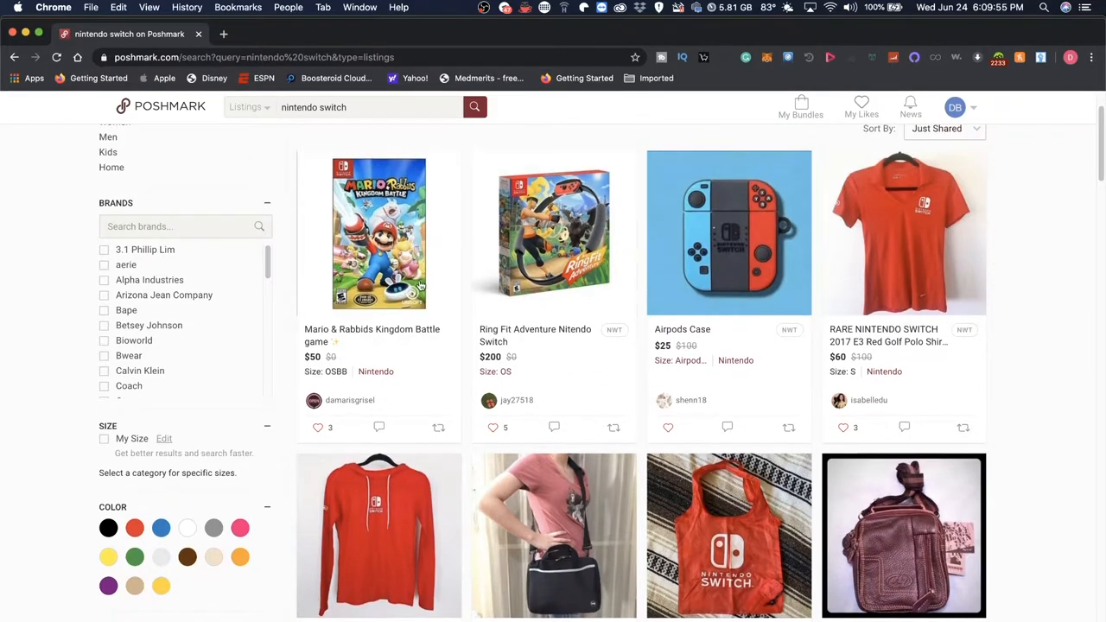
mouse_move(536, 298)
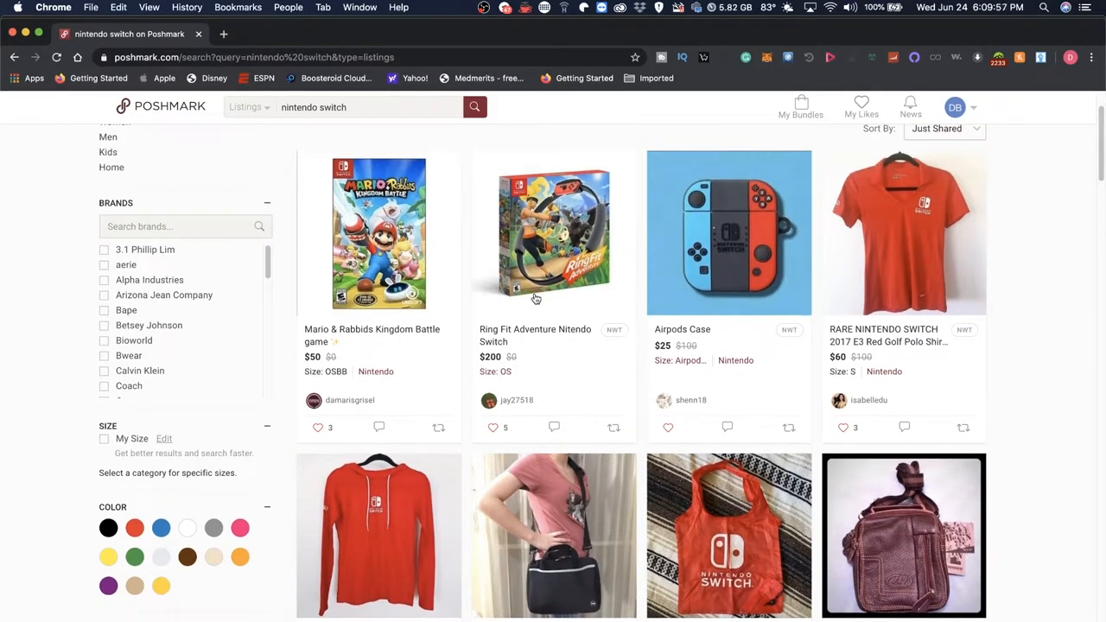
mouse_move(446, 262)
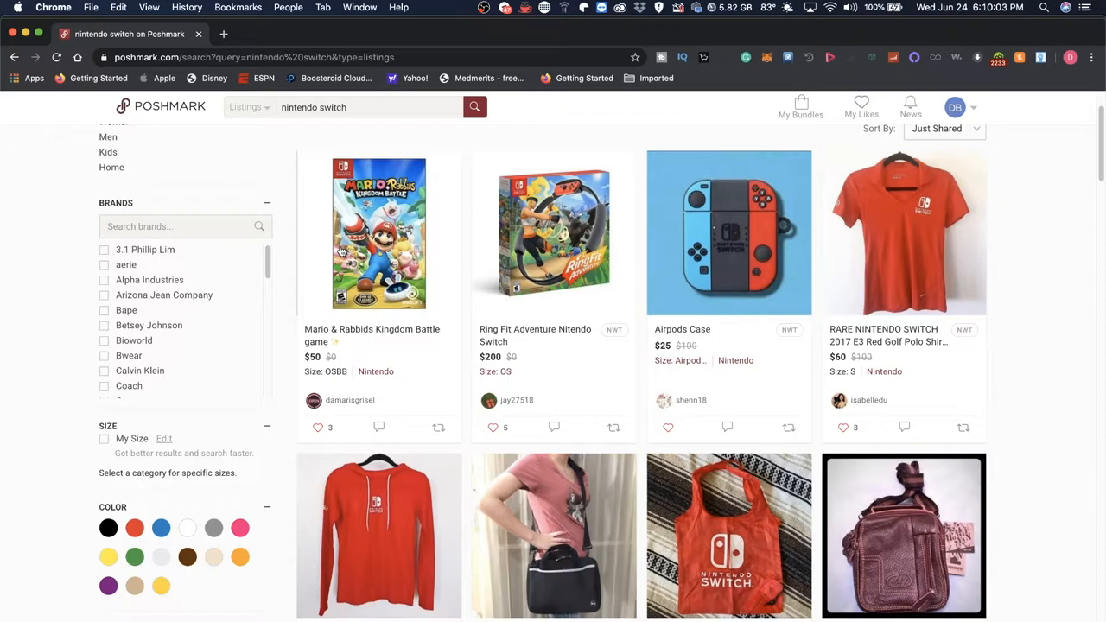
View the Mario & Rabbids Kingdom Battle listing ($50, size OS Baby) photos and description
left_click(378, 234)
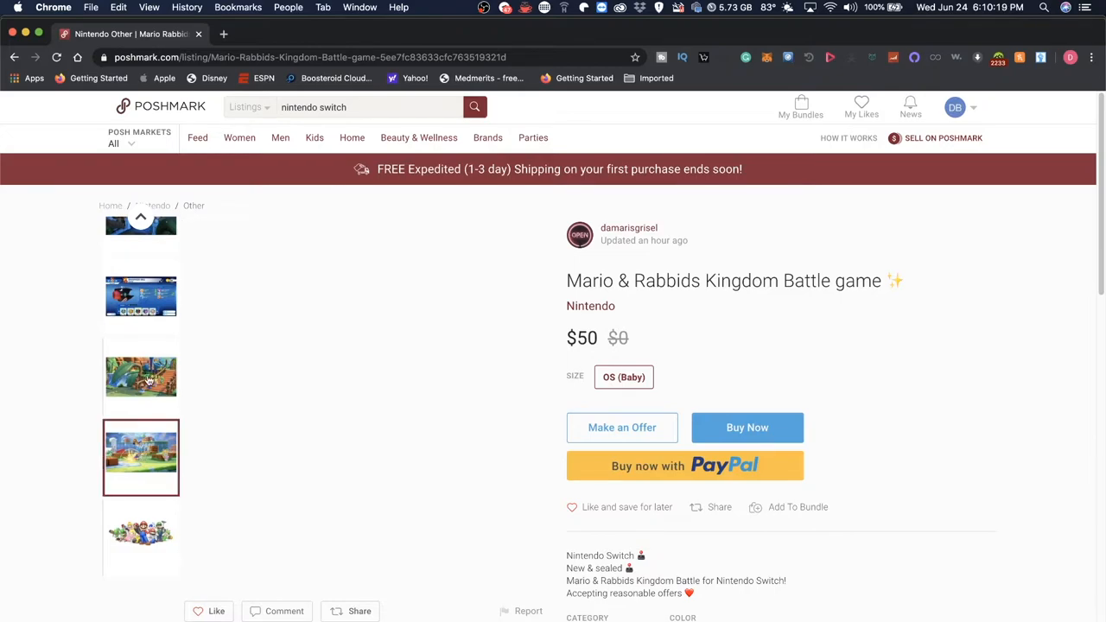
left_click(142, 498)
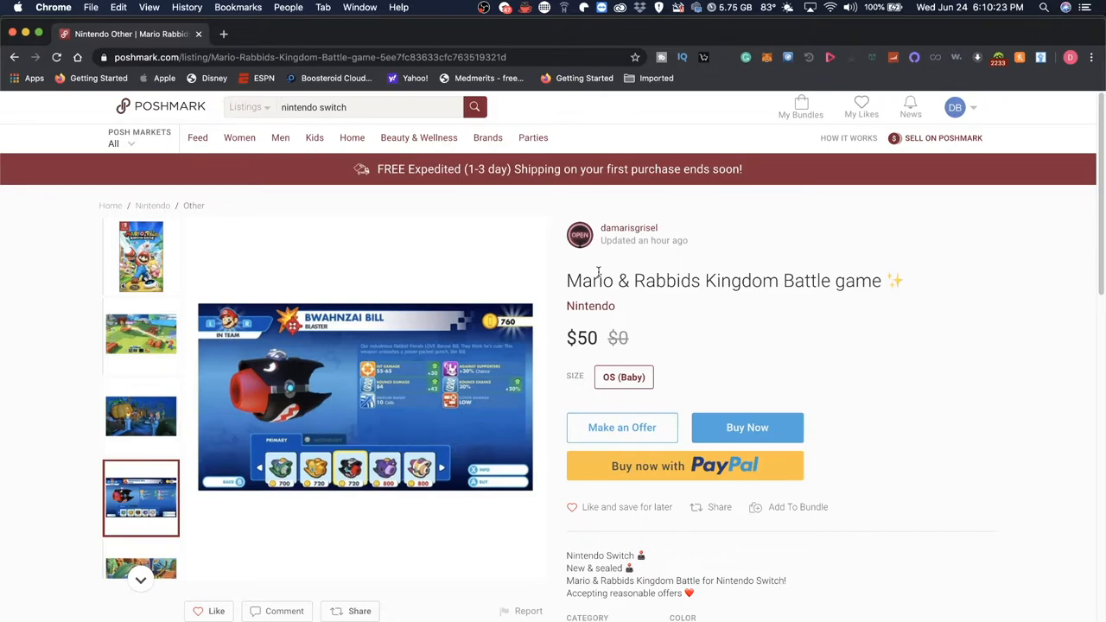
scroll("down", 3)
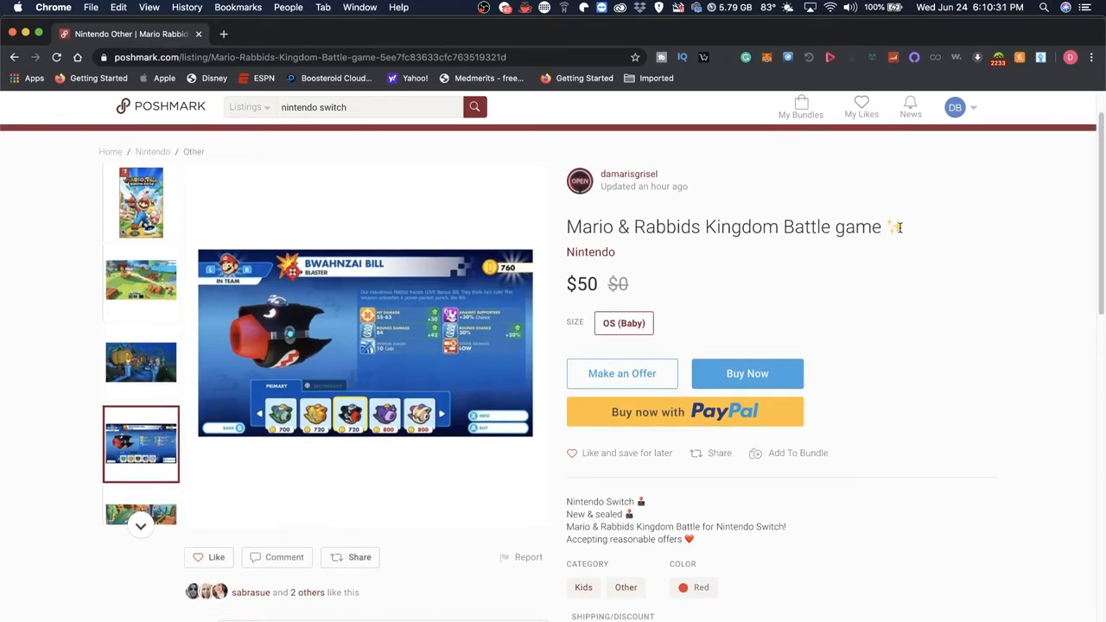
mouse_move(537, 340)
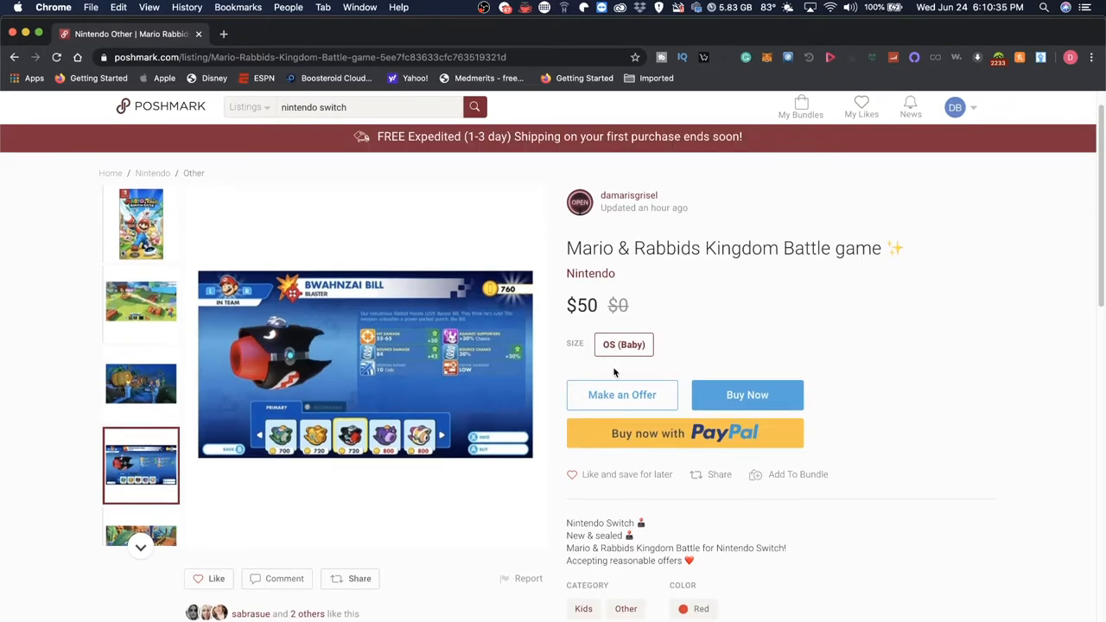
scroll("down", 3)
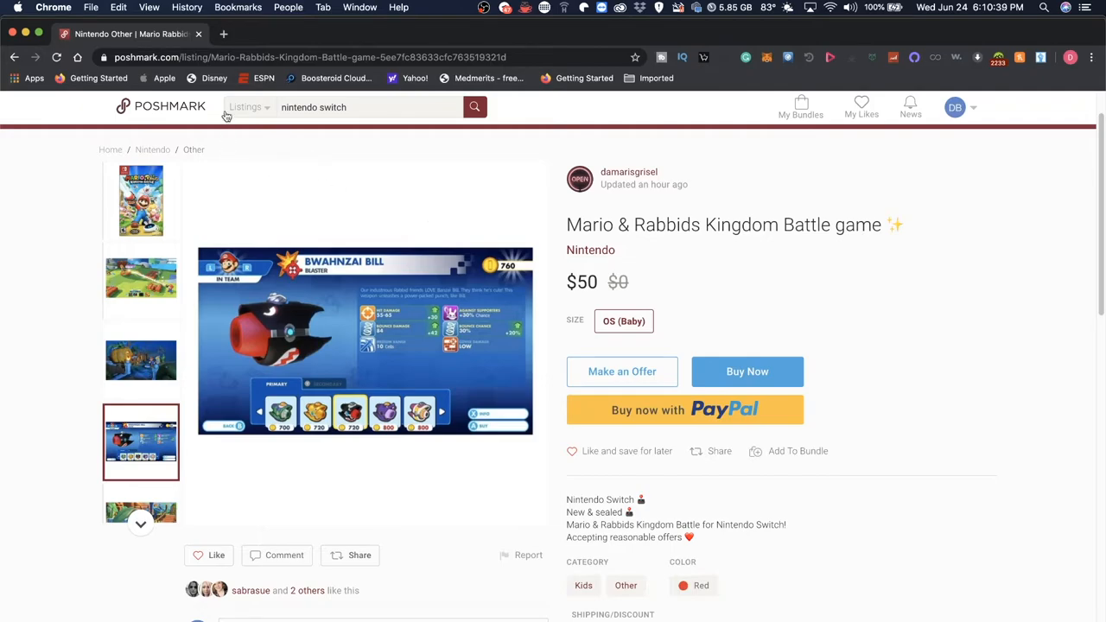
mouse_move(930, 444)
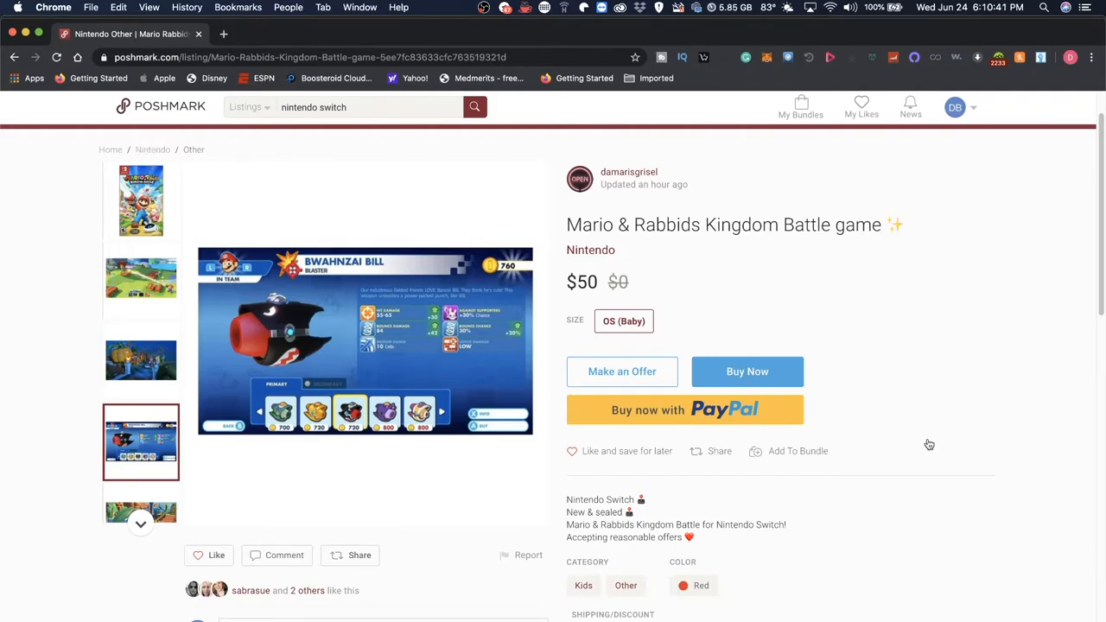
mouse_move(890, 439)
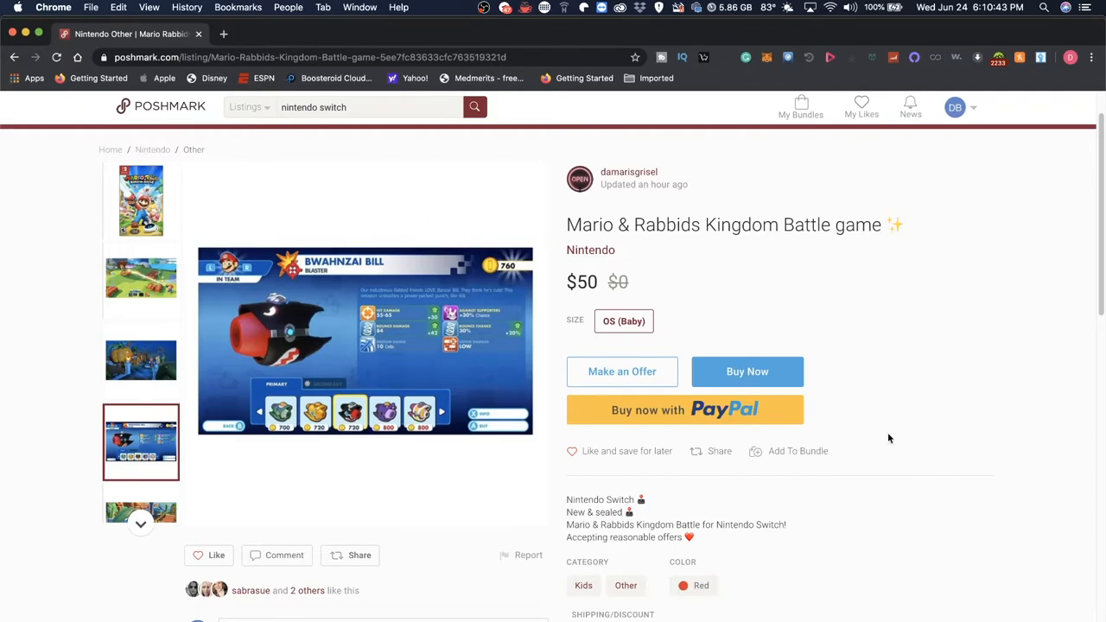
mouse_move(920, 432)
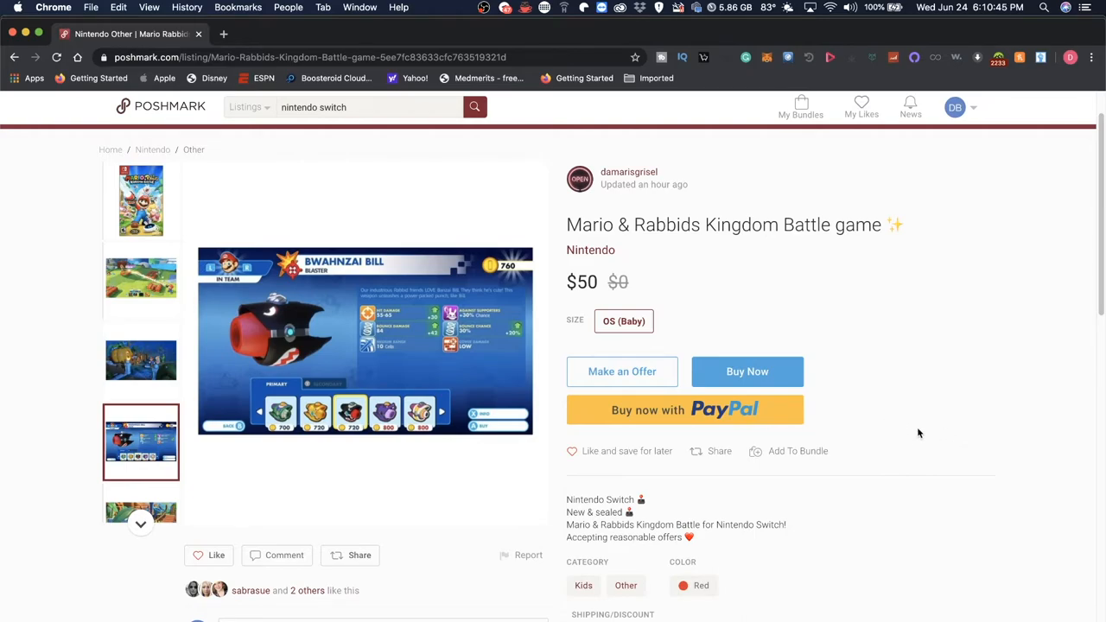
mouse_move(897, 394)
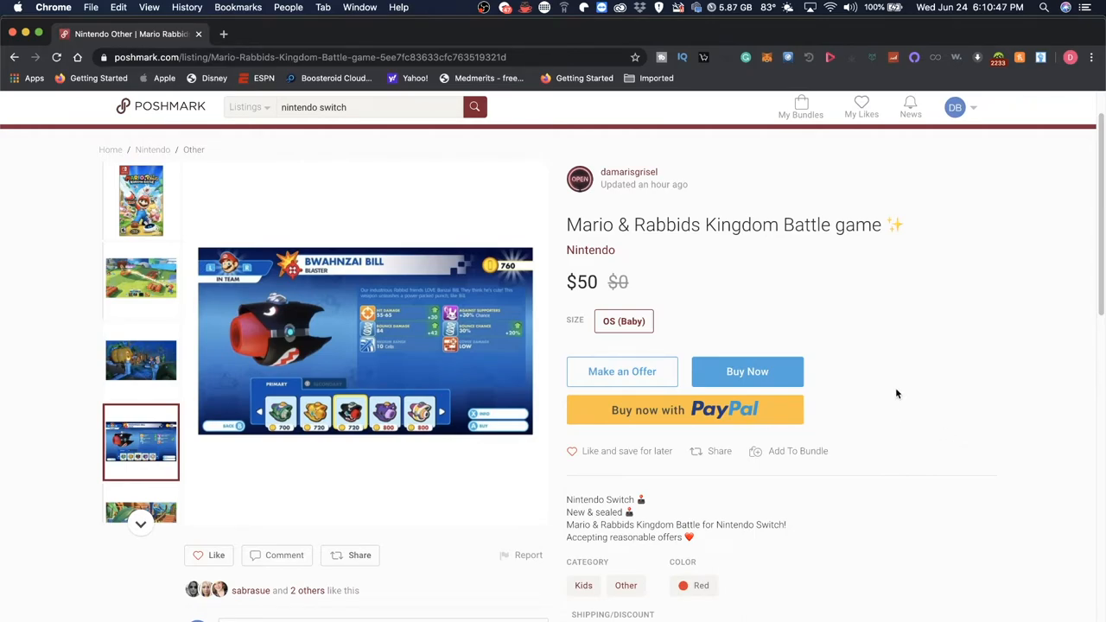
mouse_move(895, 367)
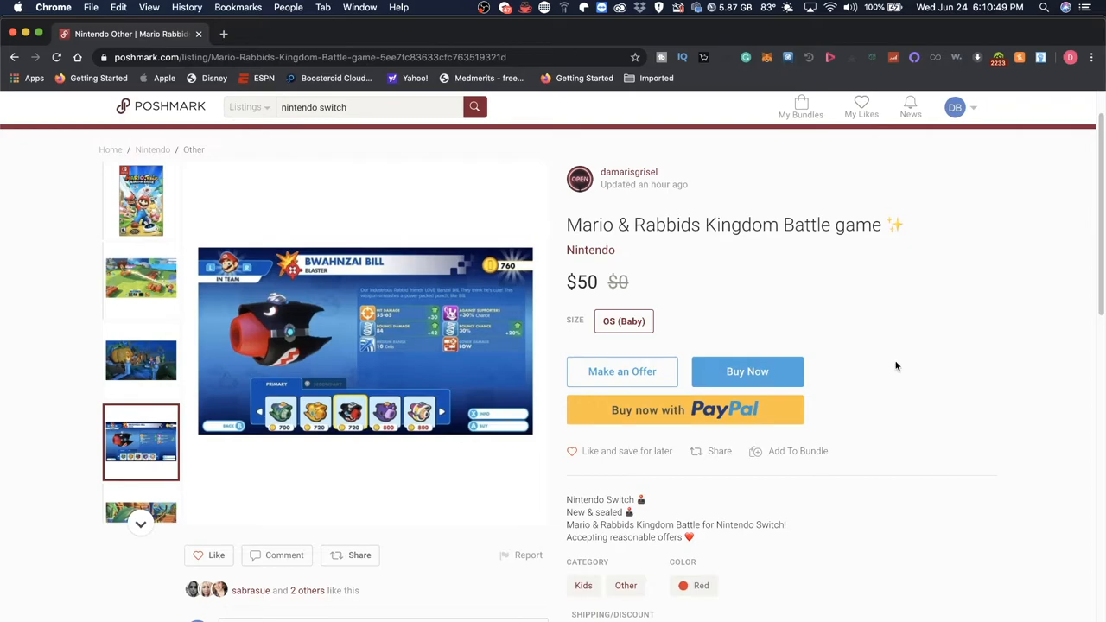
scroll("down", 3)
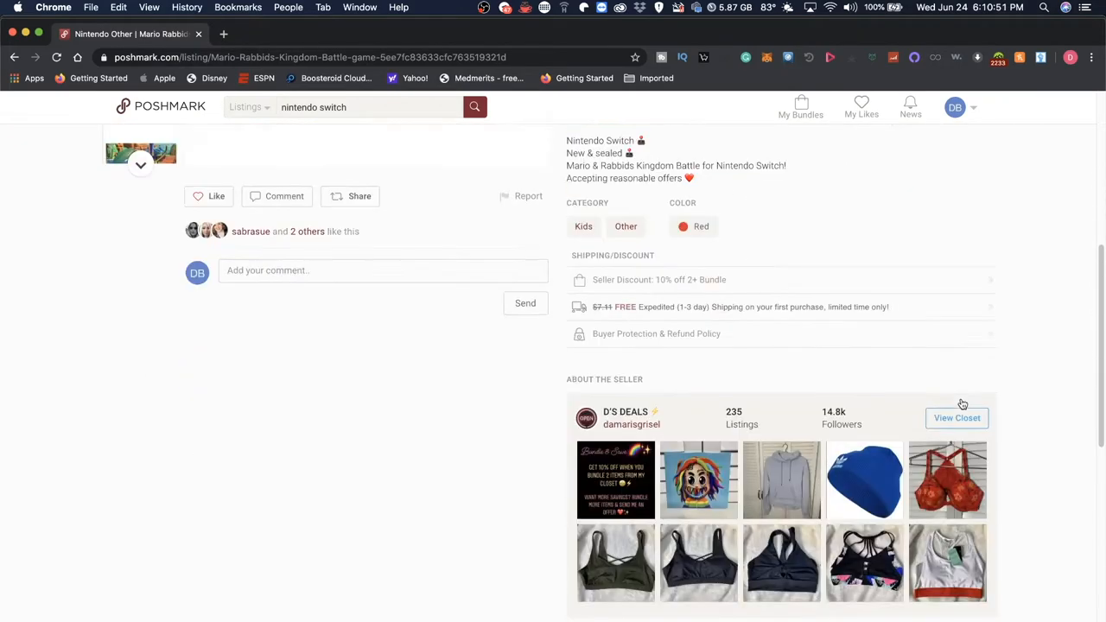
scroll("down", 3)
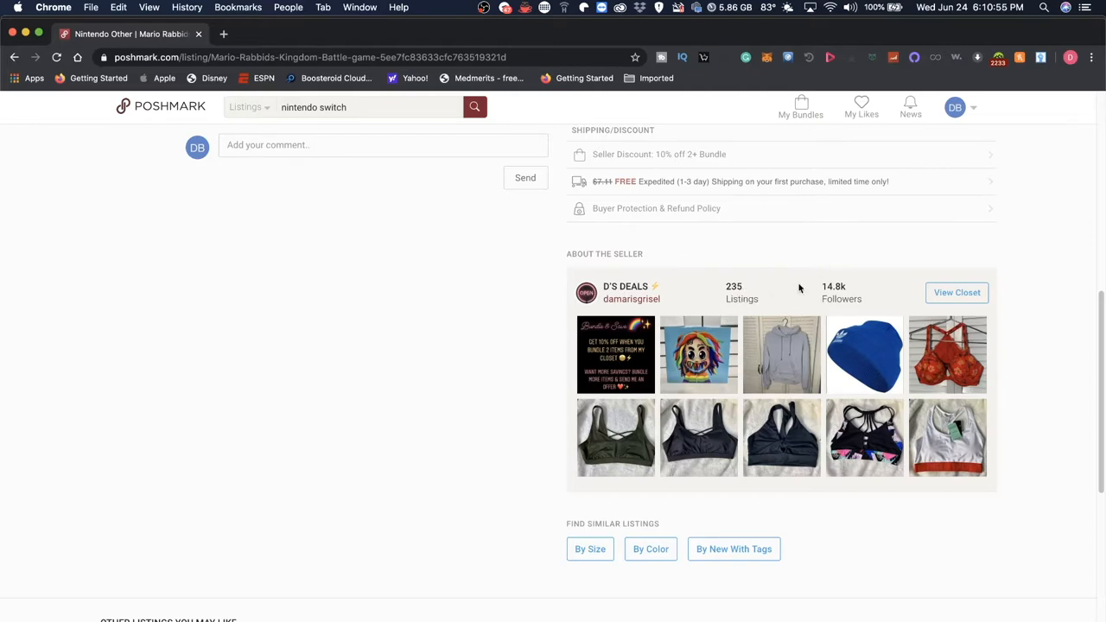
mouse_move(307, 234)
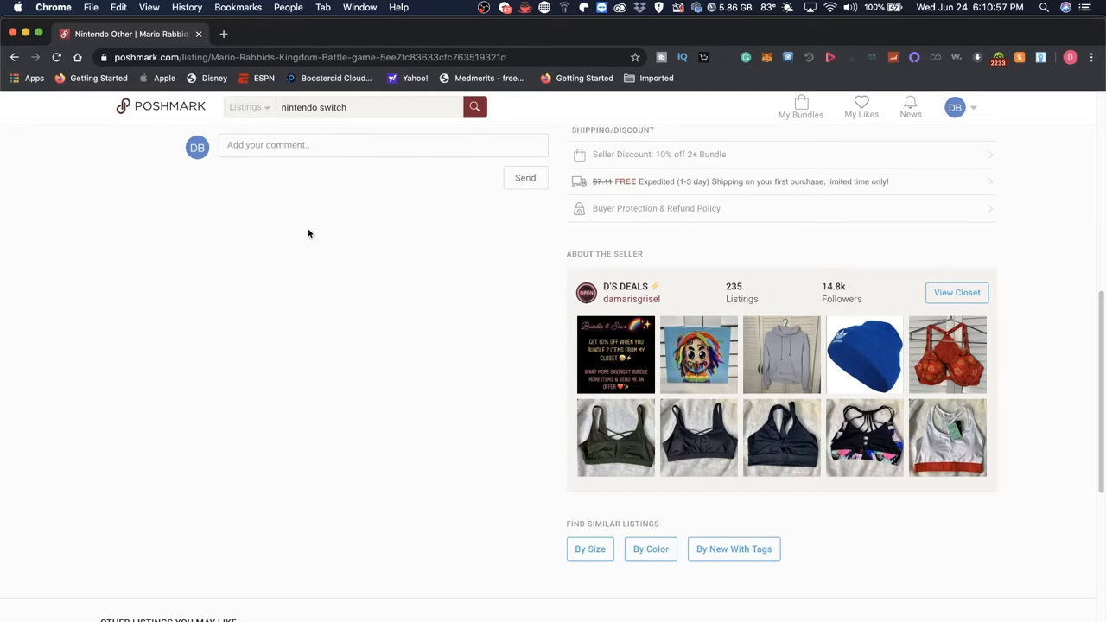
scroll("up", 3)
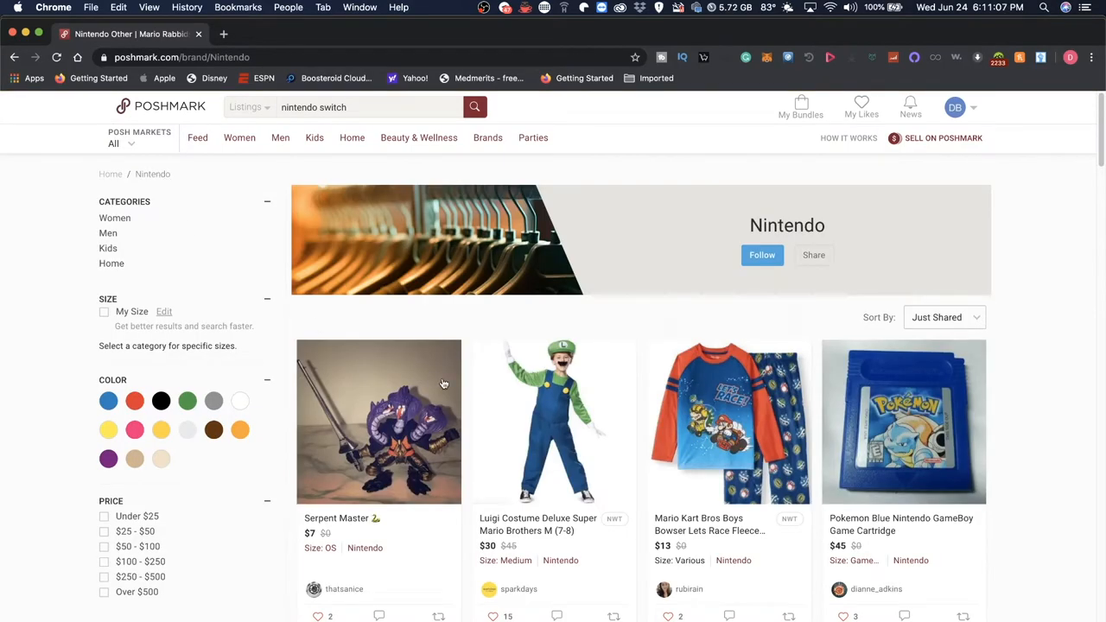
Scroll through the Nintendo brand page listings such as Pokemon GameBoy cartridges and Super Mario shirts
scroll("down", 3)
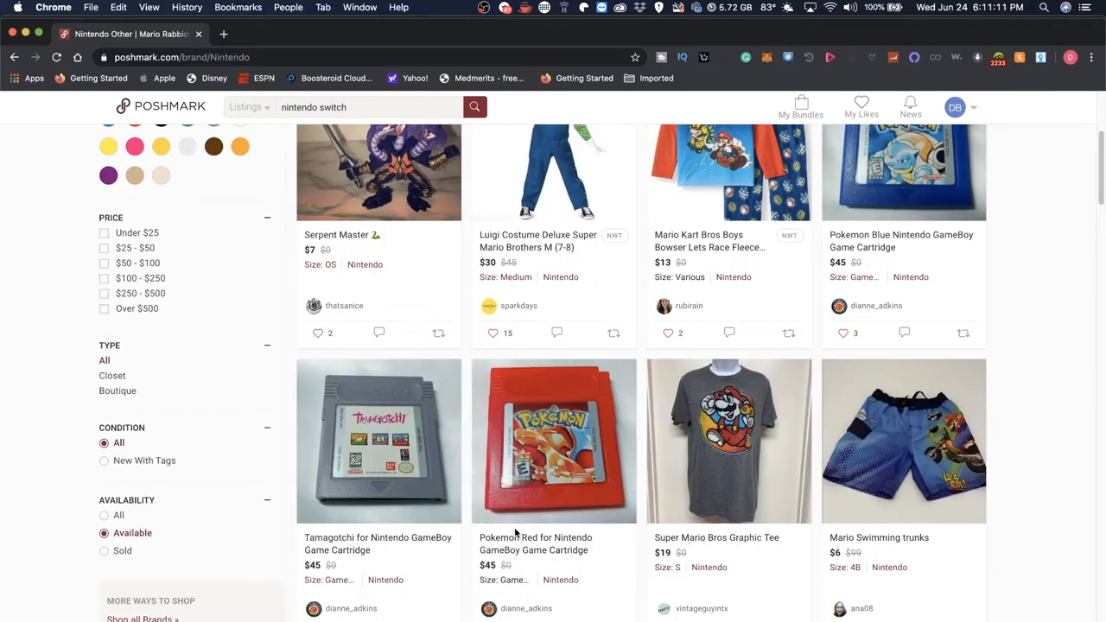
scroll("down", 3)
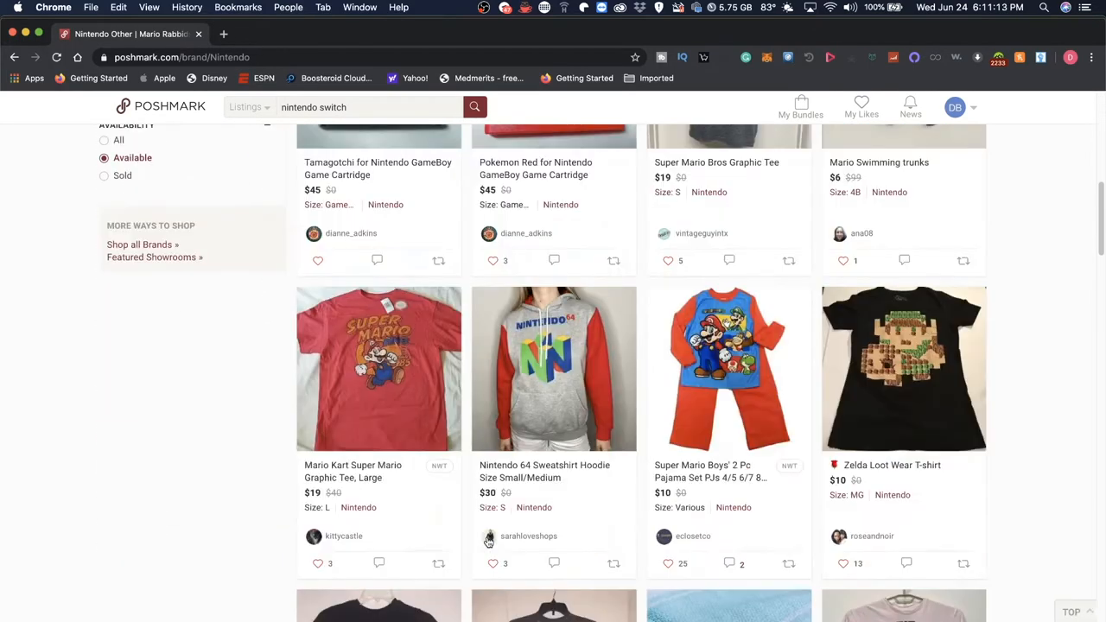
scroll("down", 3)
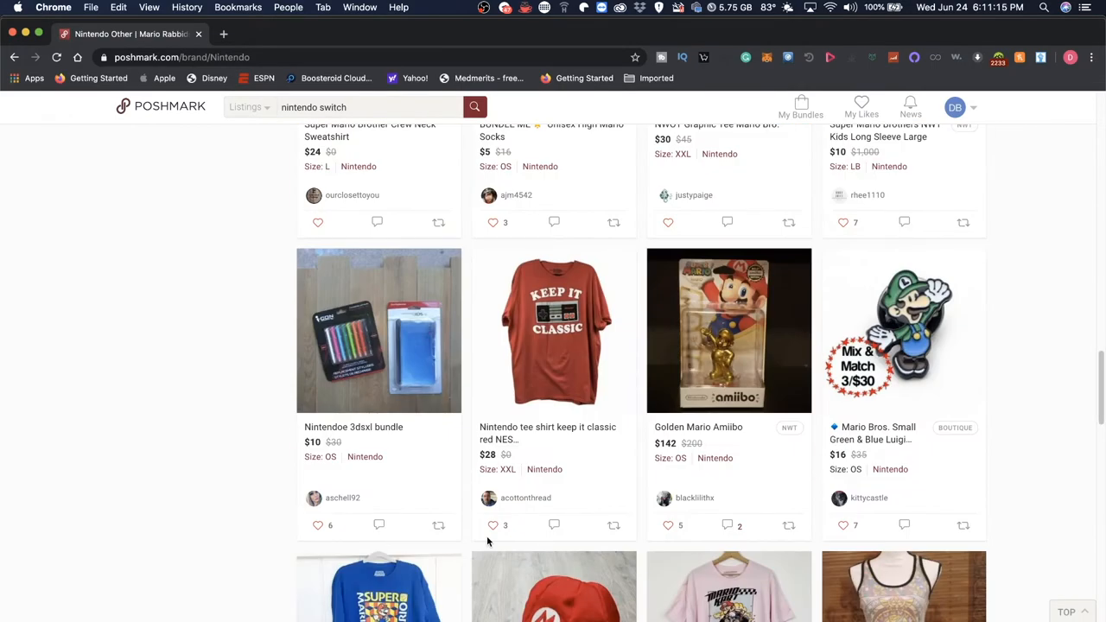
mouse_move(490, 318)
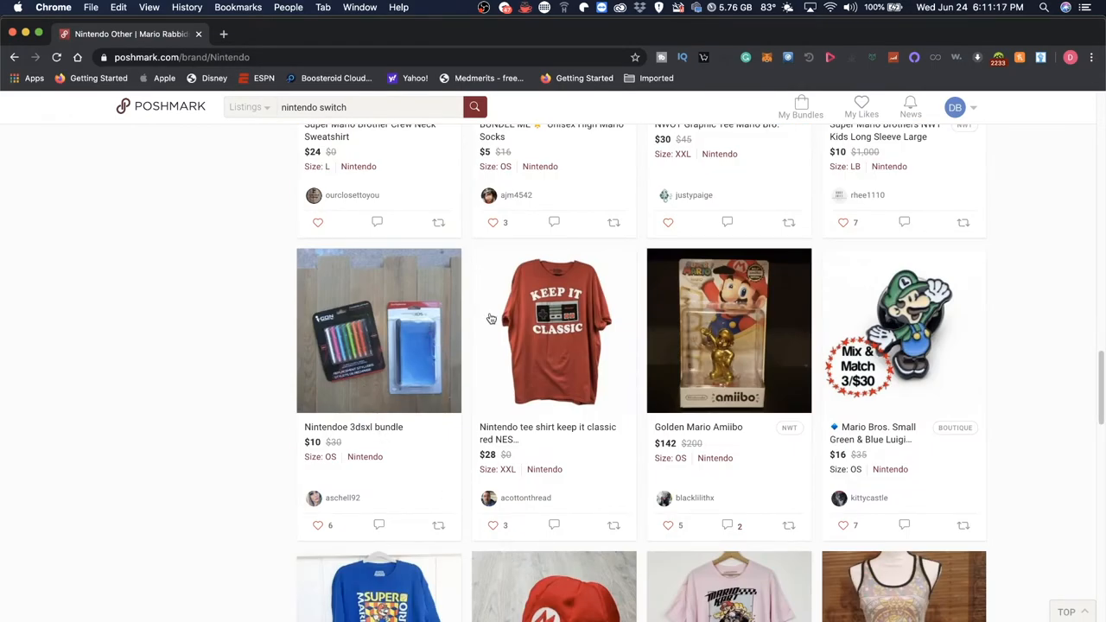
scroll("down", 3)
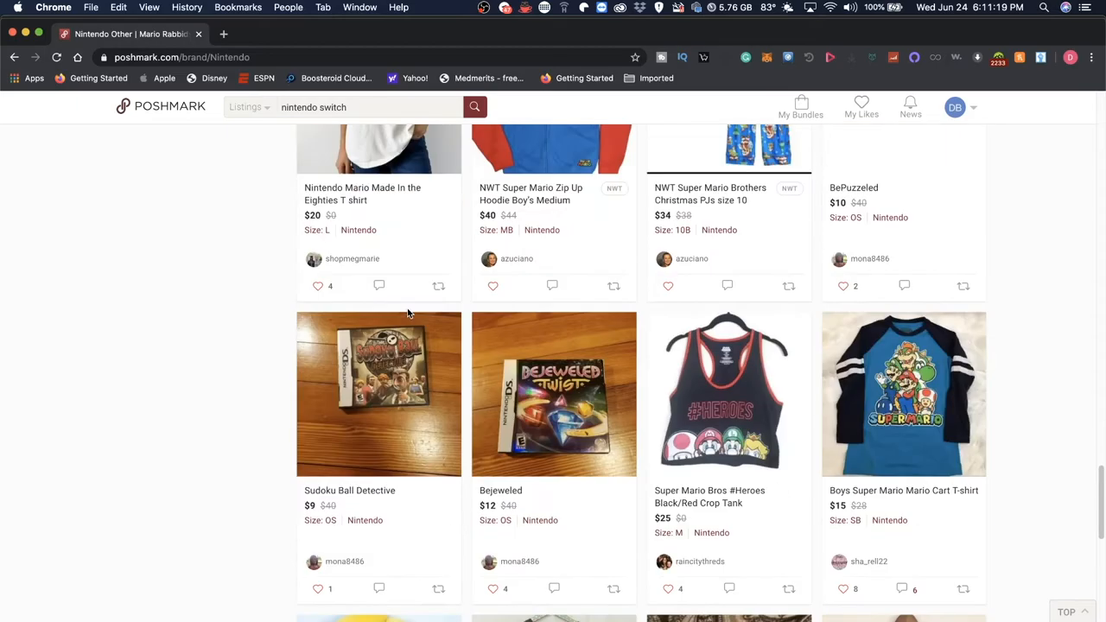
scroll("down", 3)
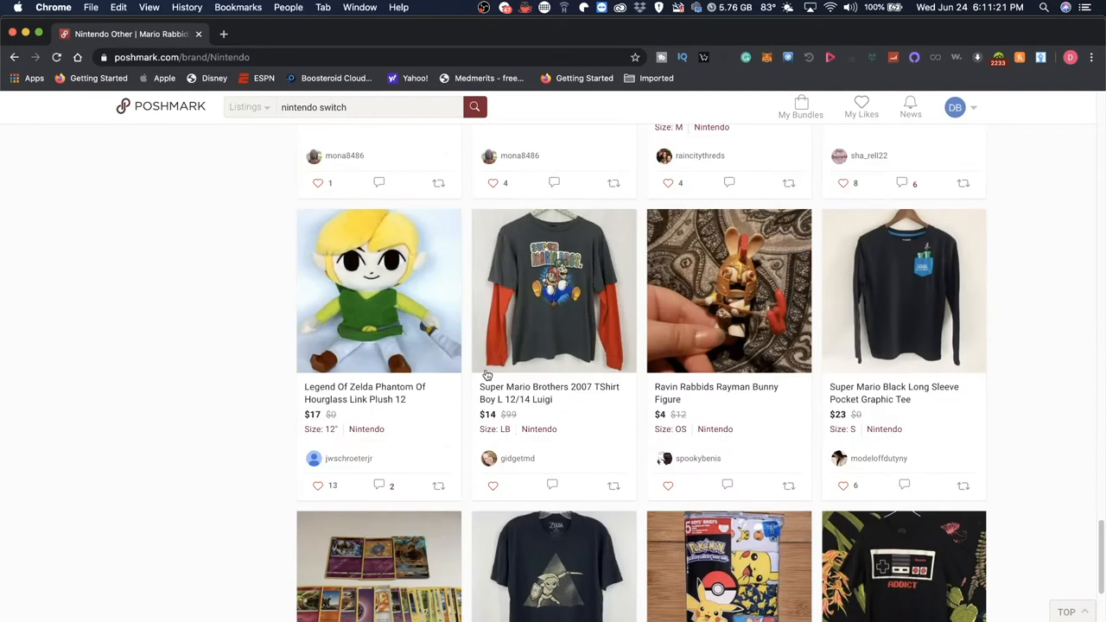
scroll("down", 3)
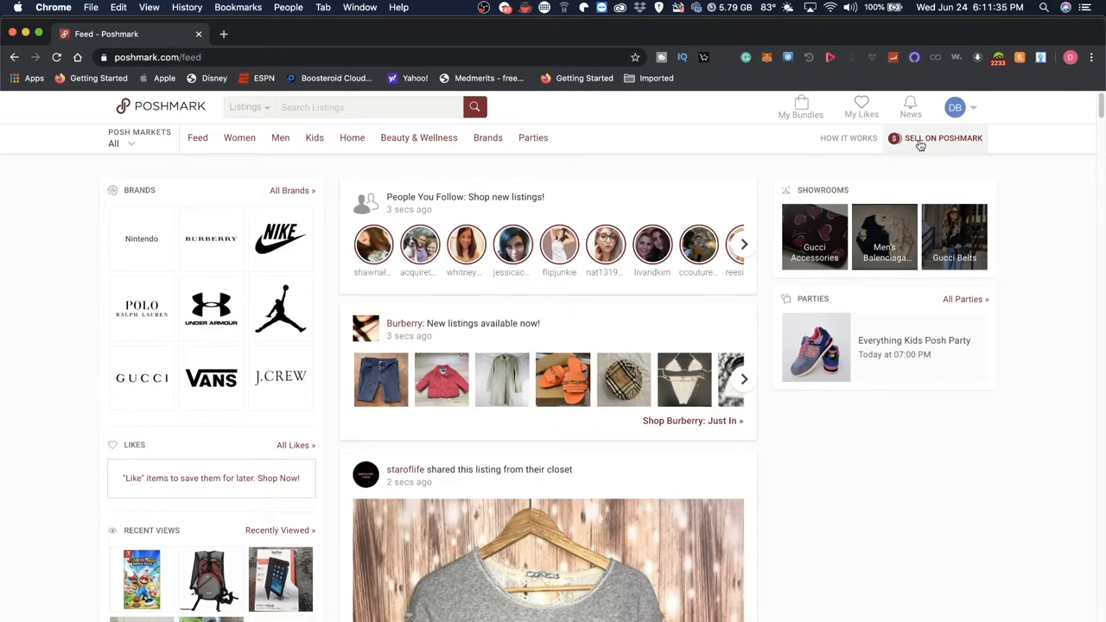
left_click(943, 138)
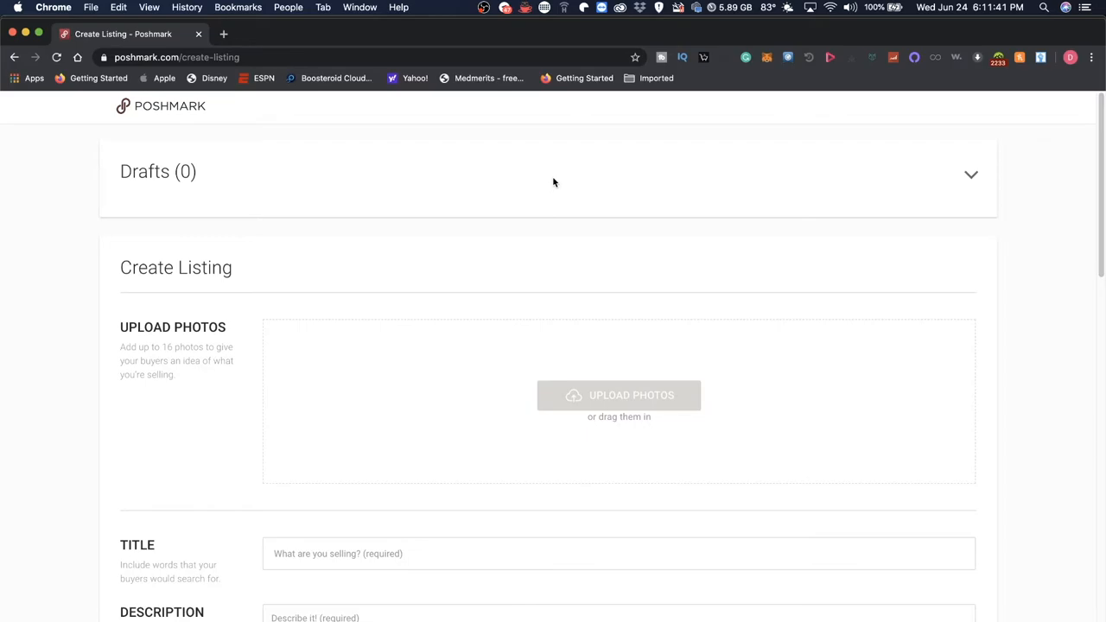
mouse_move(266, 159)
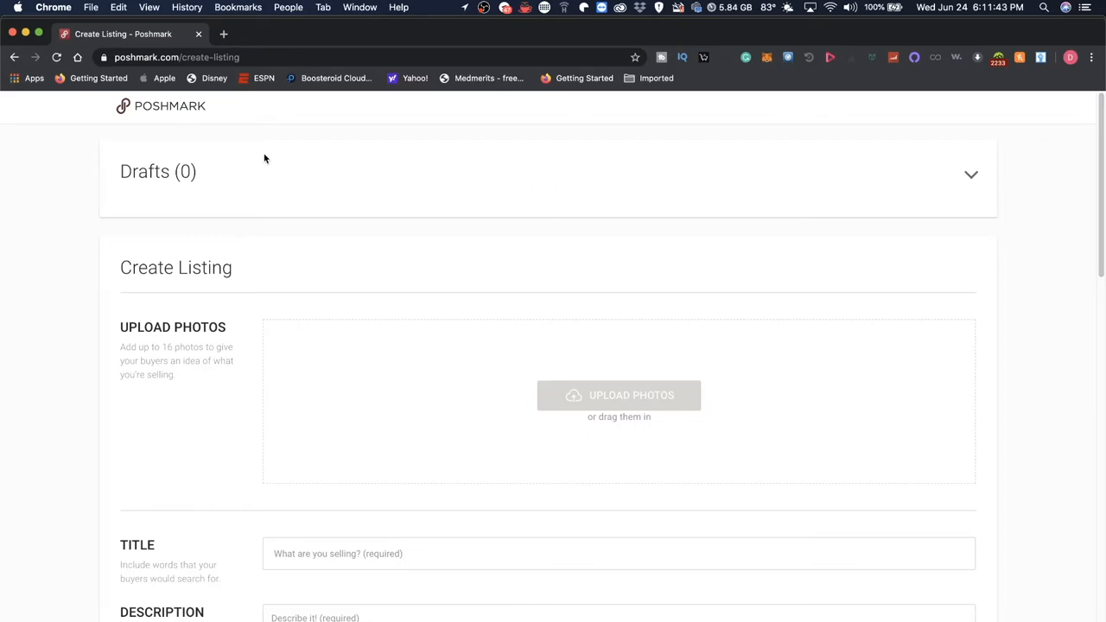
mouse_move(392, 218)
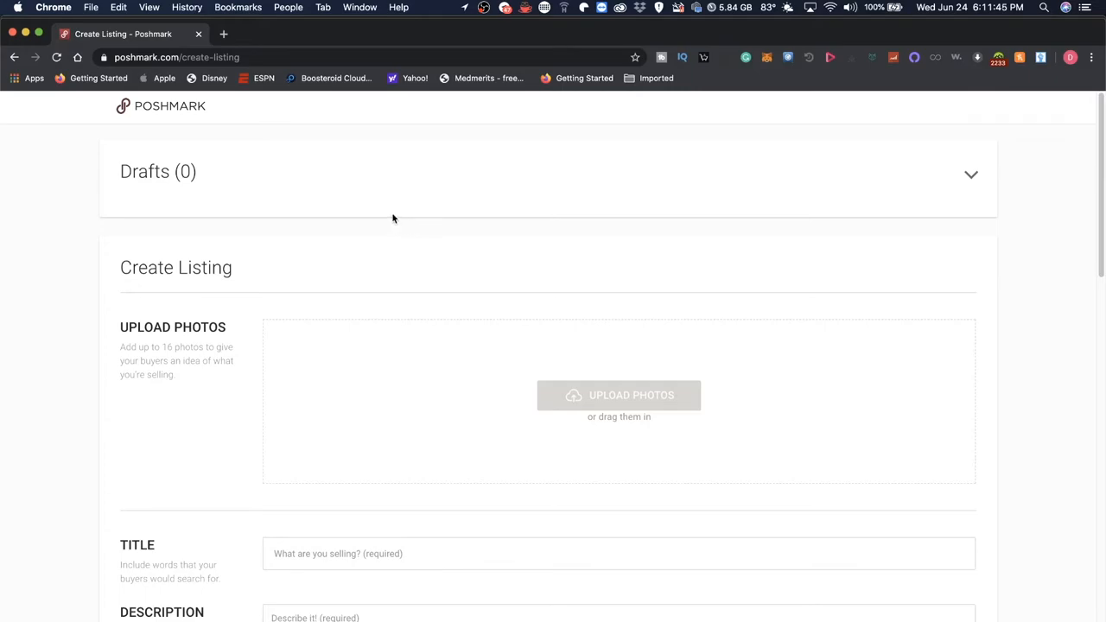
mouse_move(1033, 203)
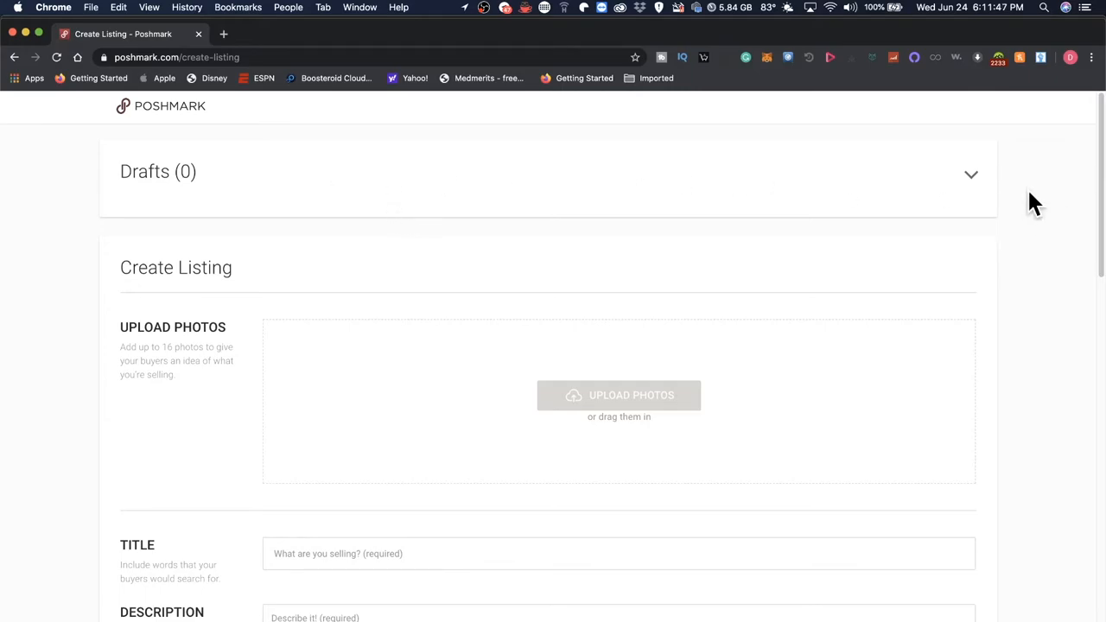
mouse_move(933, 178)
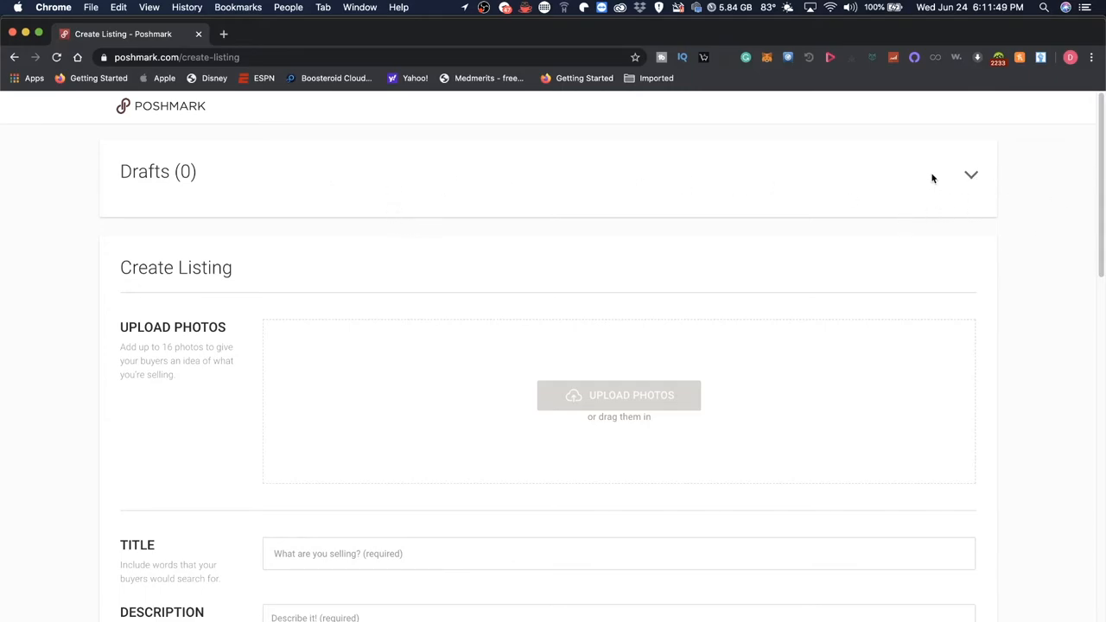
mouse_move(907, 183)
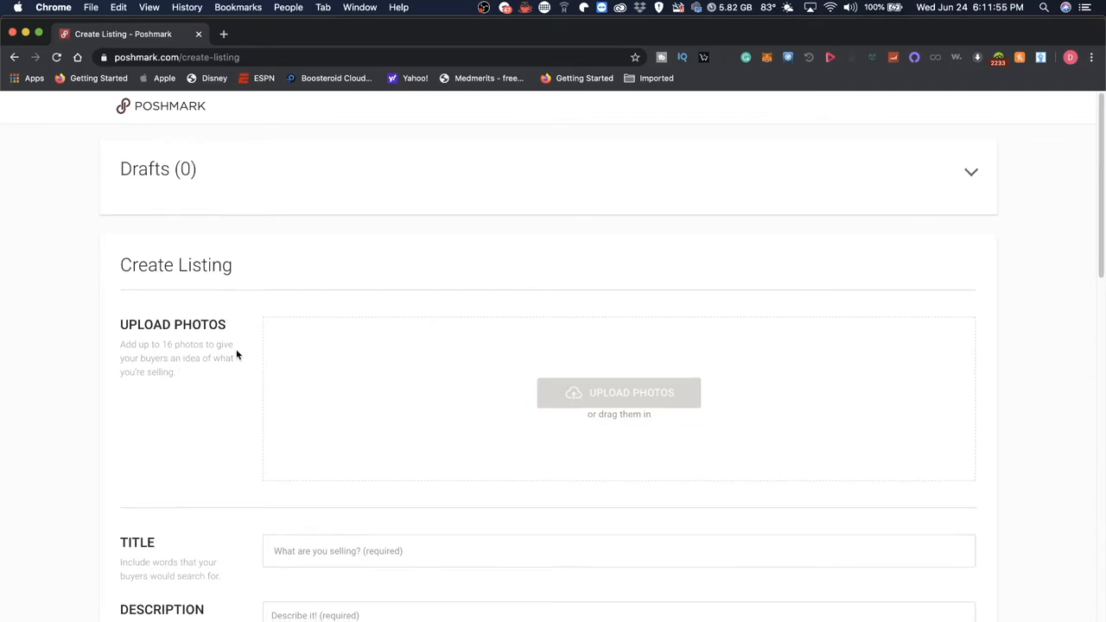
scroll("down", 3)
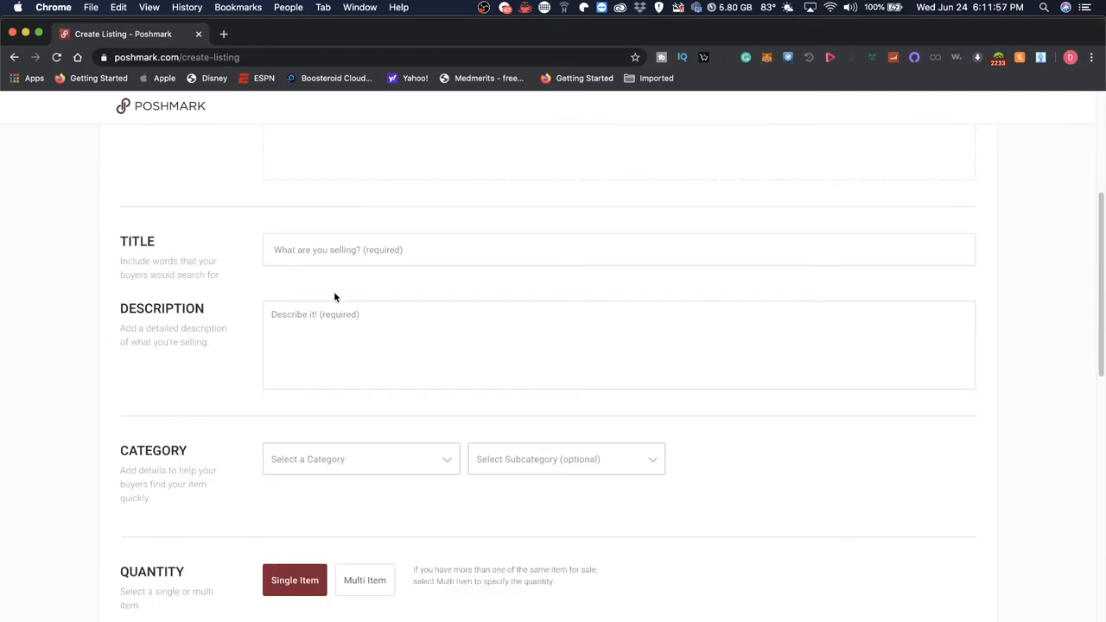
mouse_move(259, 415)
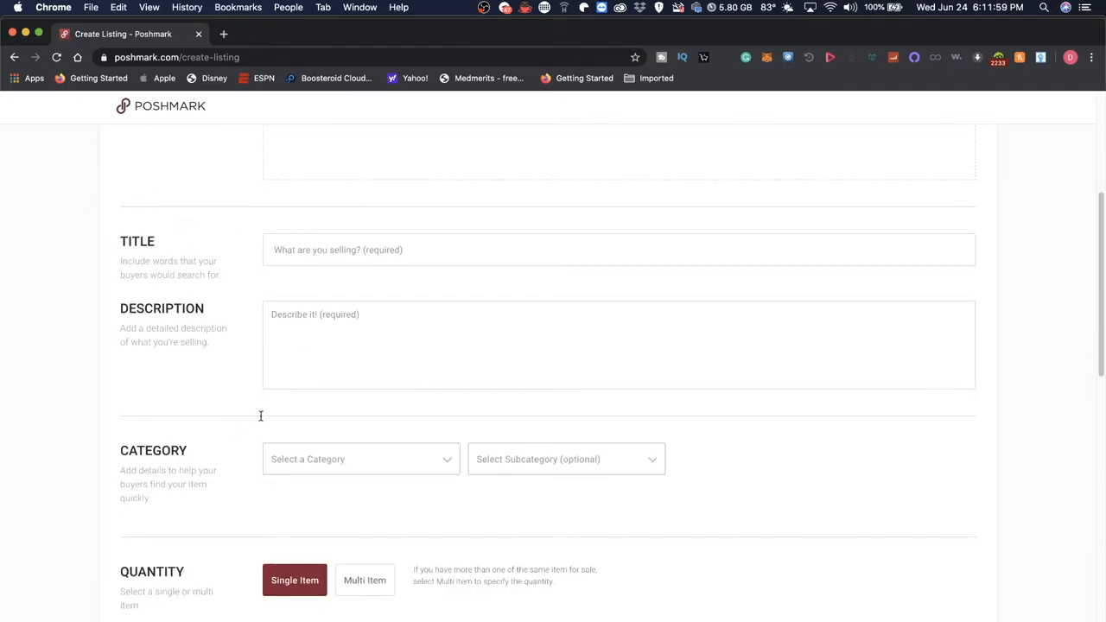
scroll("down", 3)
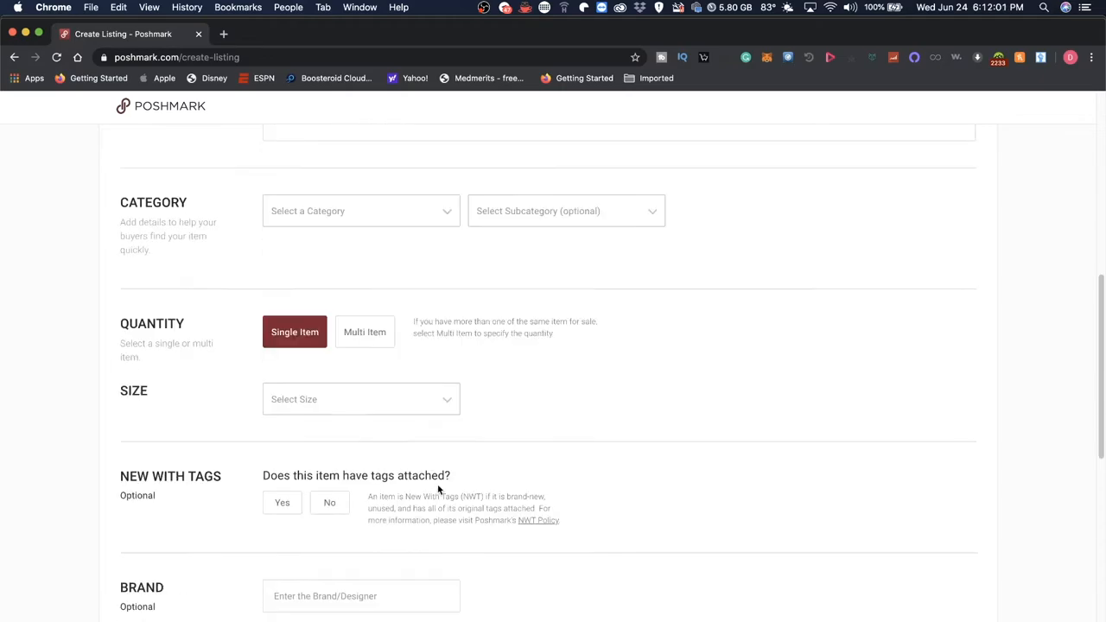
mouse_move(387, 346)
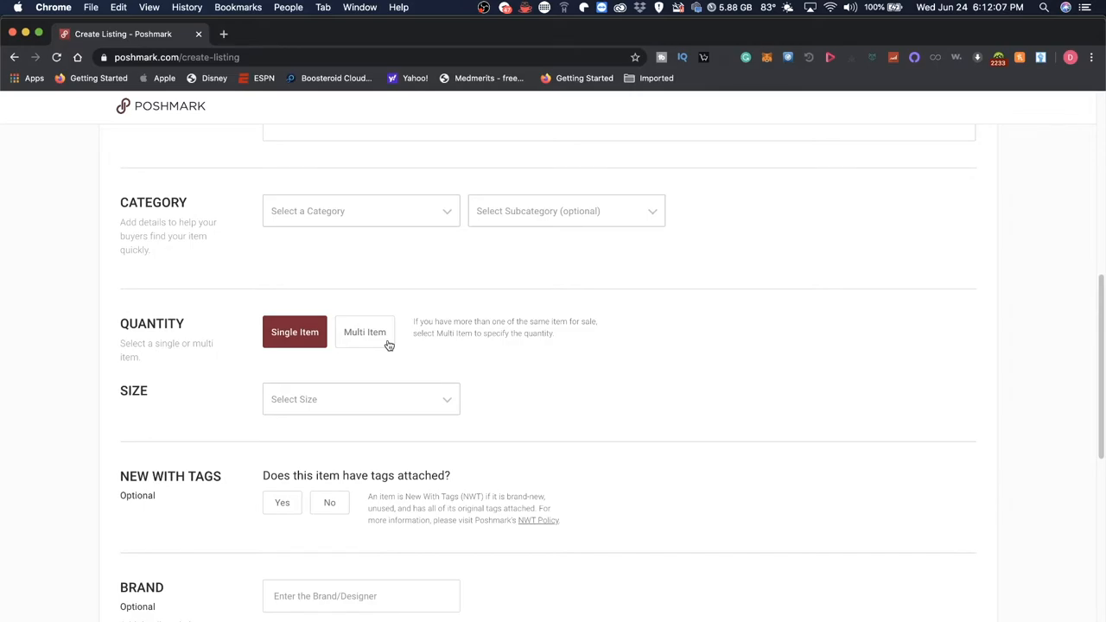
mouse_move(173, 487)
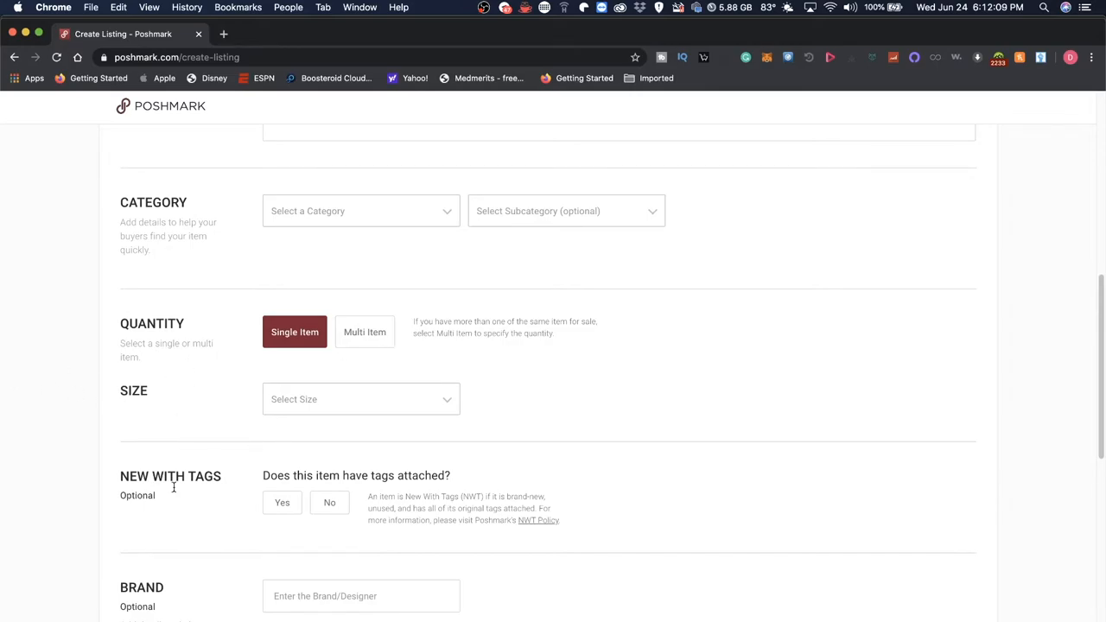
scroll("down", 3)
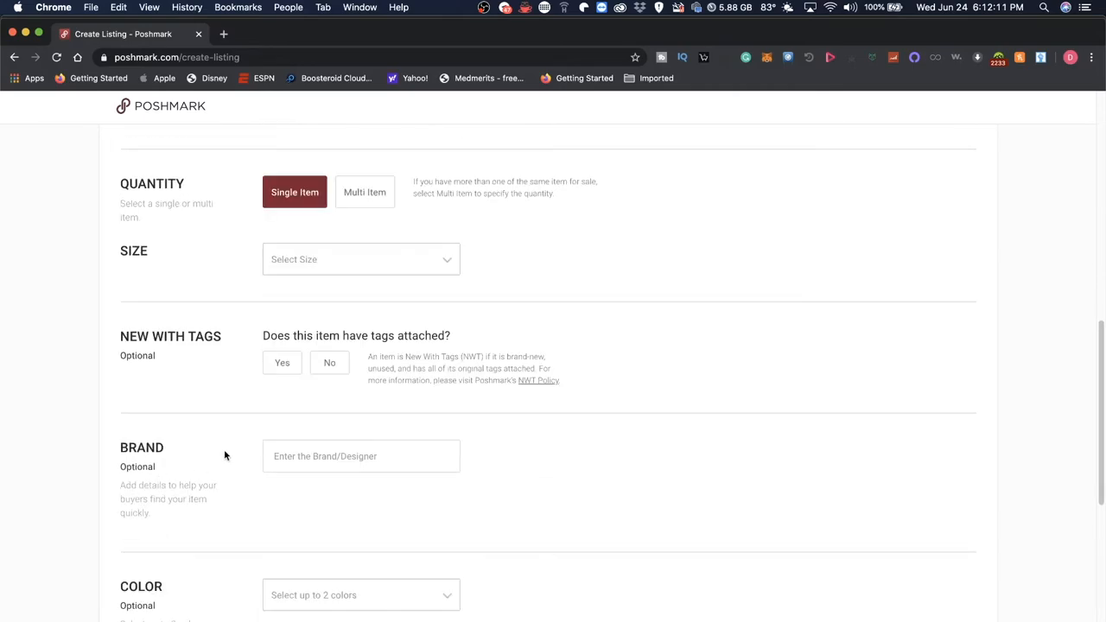
scroll("down", 3)
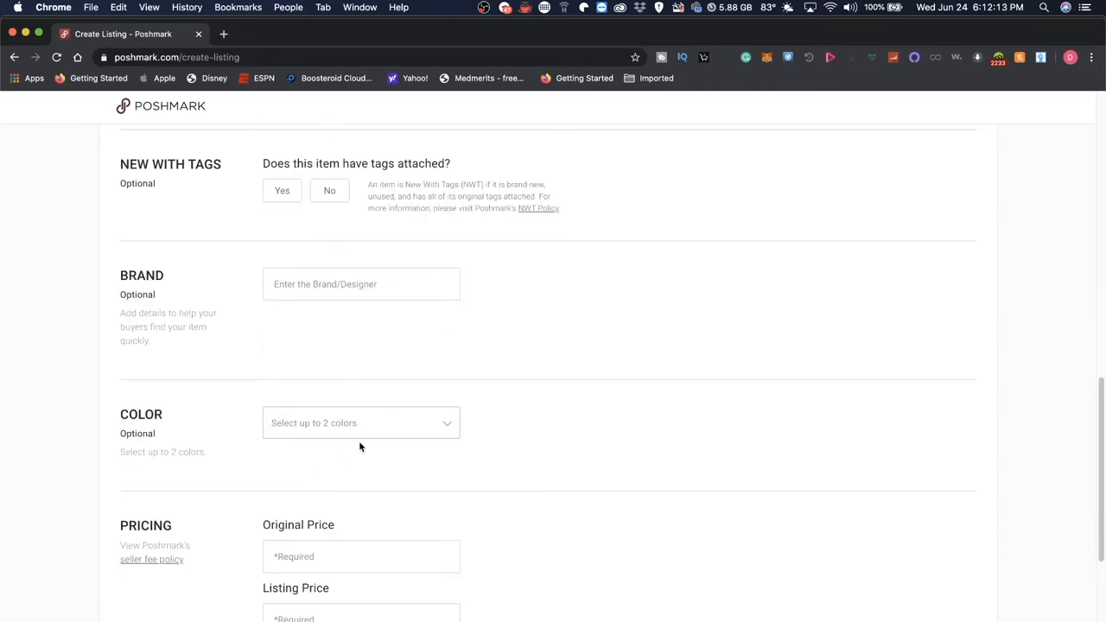
left_click(360, 283)
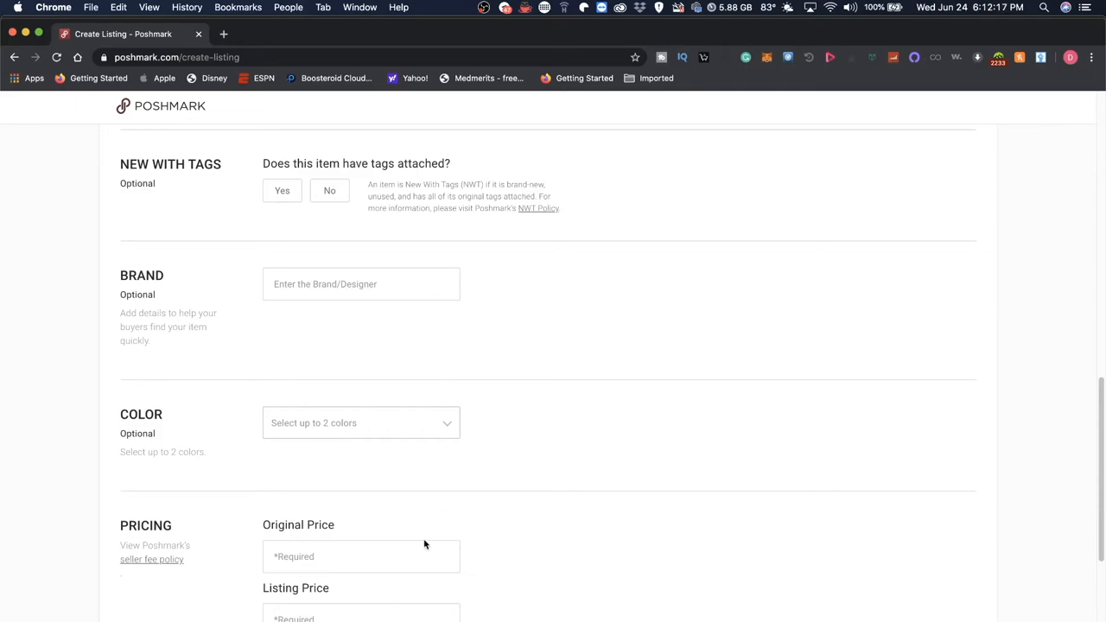
scroll("down", 3)
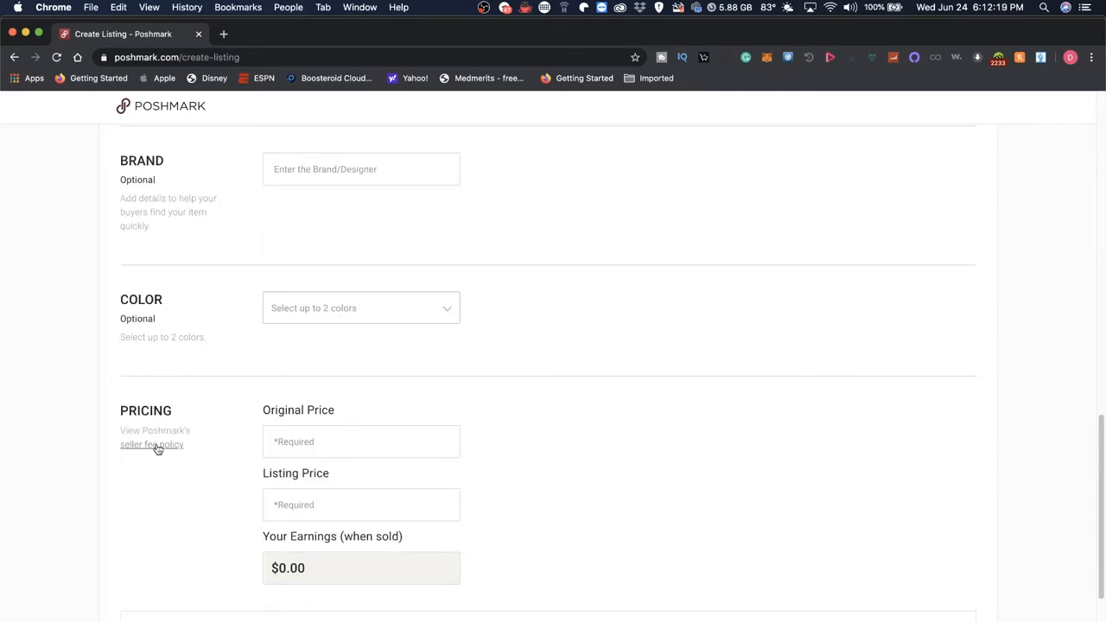
View the Seller Fee Policy explanation from the Pricing section of Create Listing
left_click(156, 444)
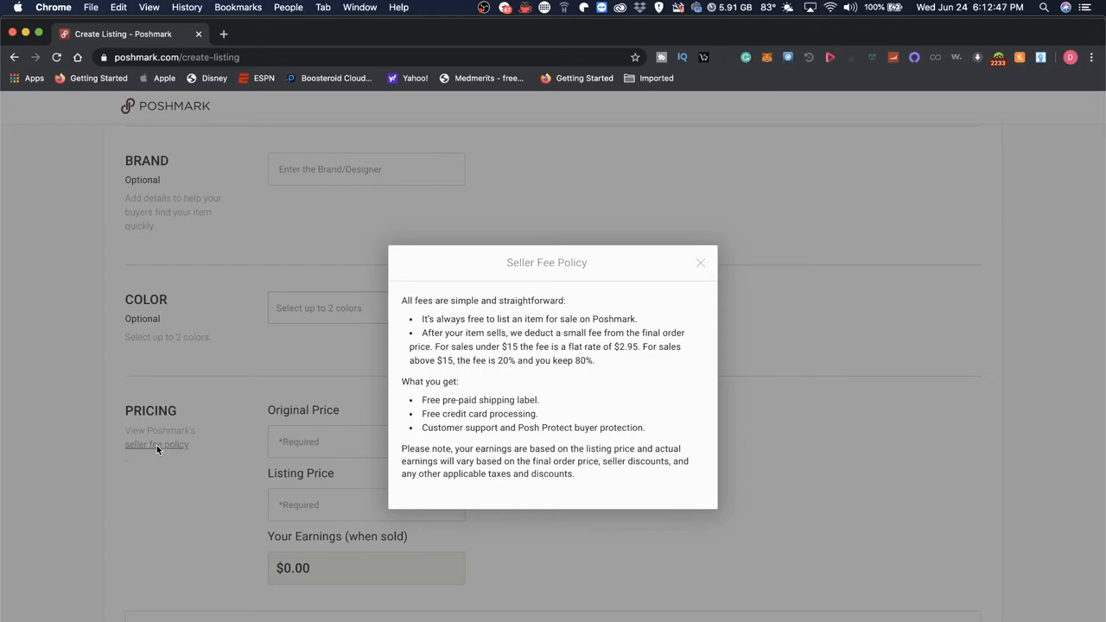
mouse_move(228, 453)
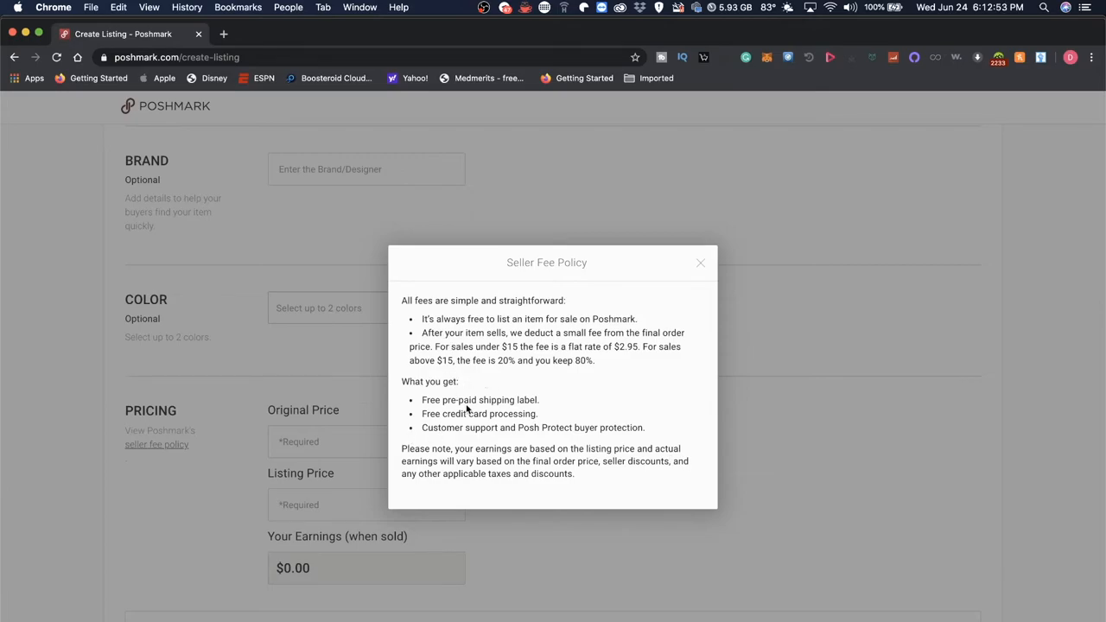
mouse_move(518, 440)
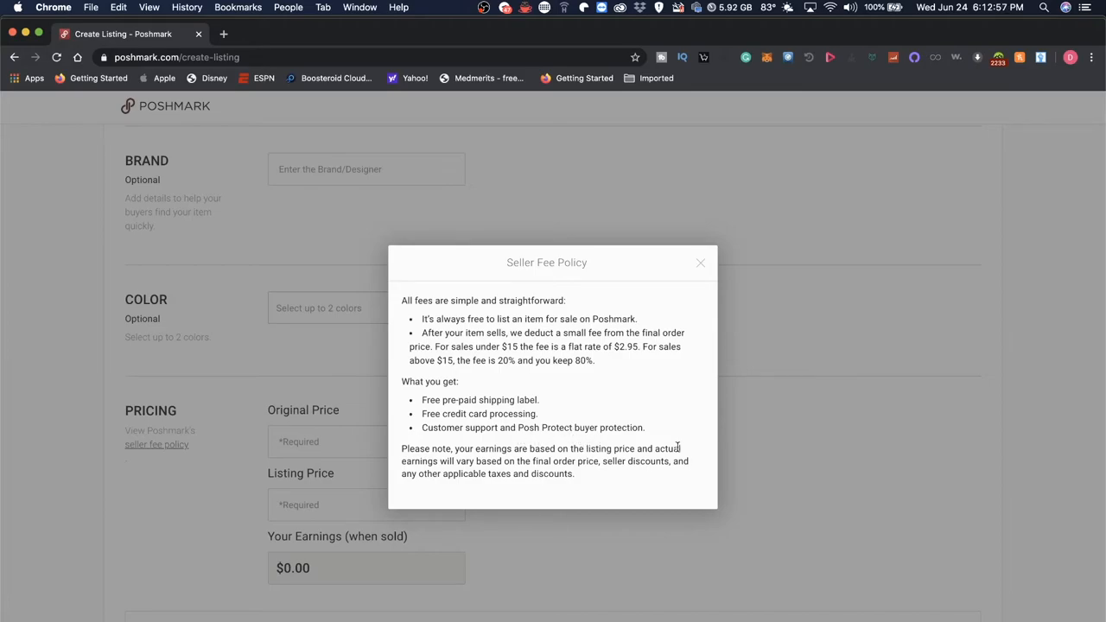
mouse_move(543, 467)
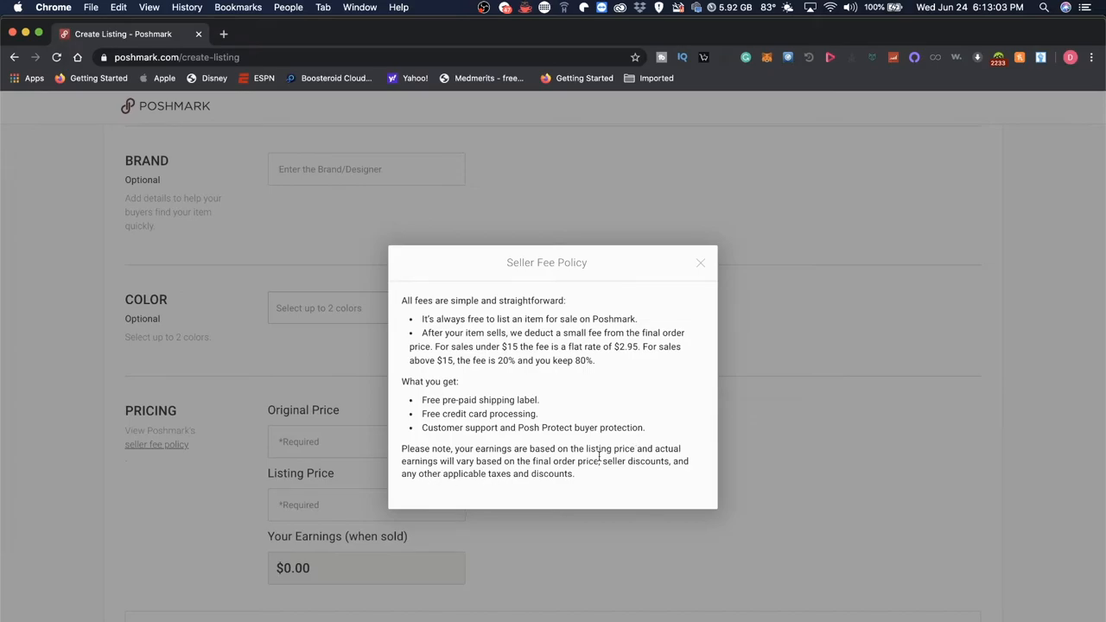
mouse_move(642, 477)
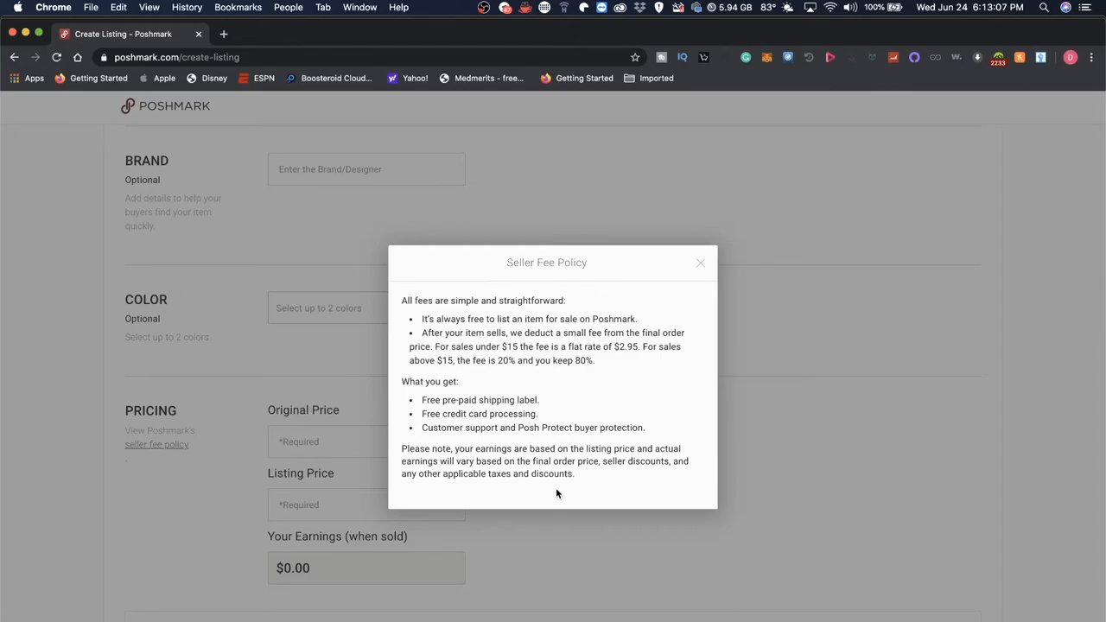
Close the fee policy and price the listing at Original 200, Listing 100, showing $80.00 earnings
left_click(700, 263)
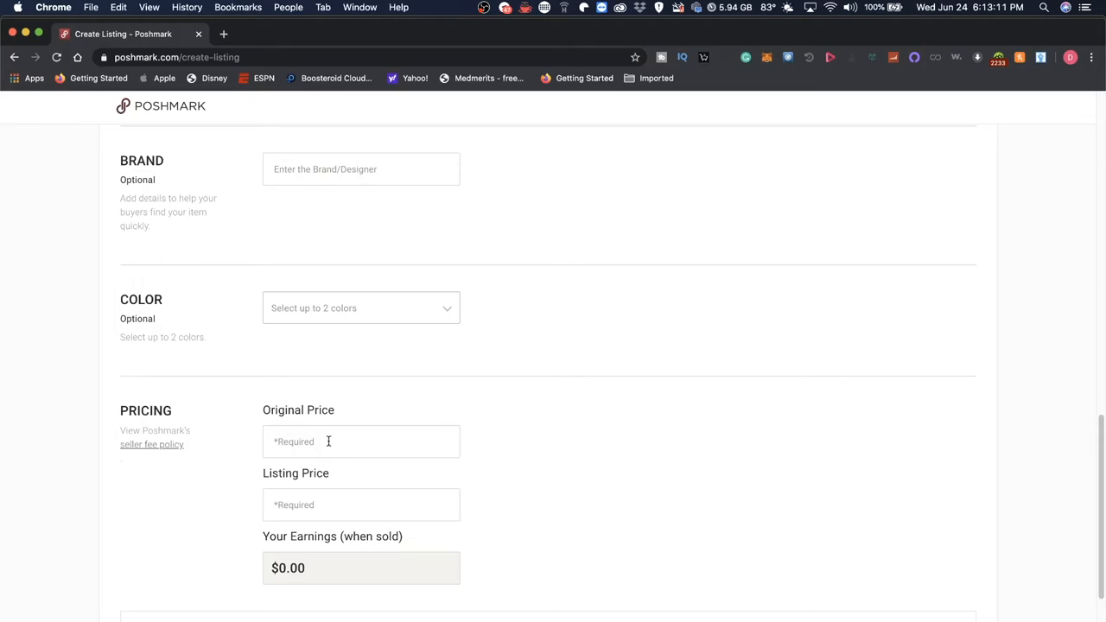
mouse_move(619, 407)
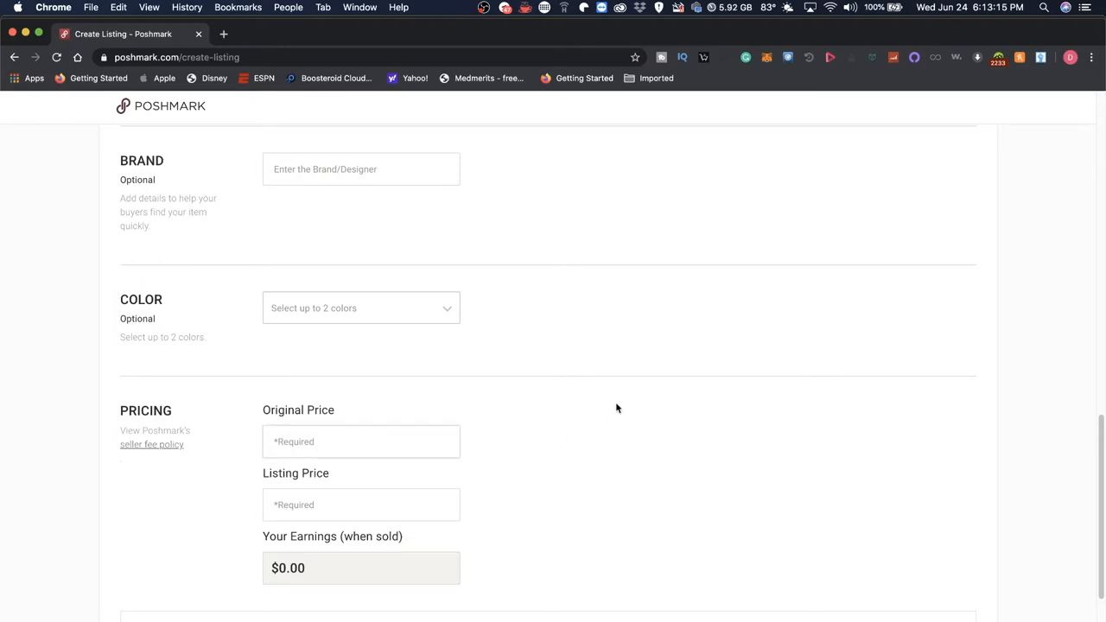
type("1")
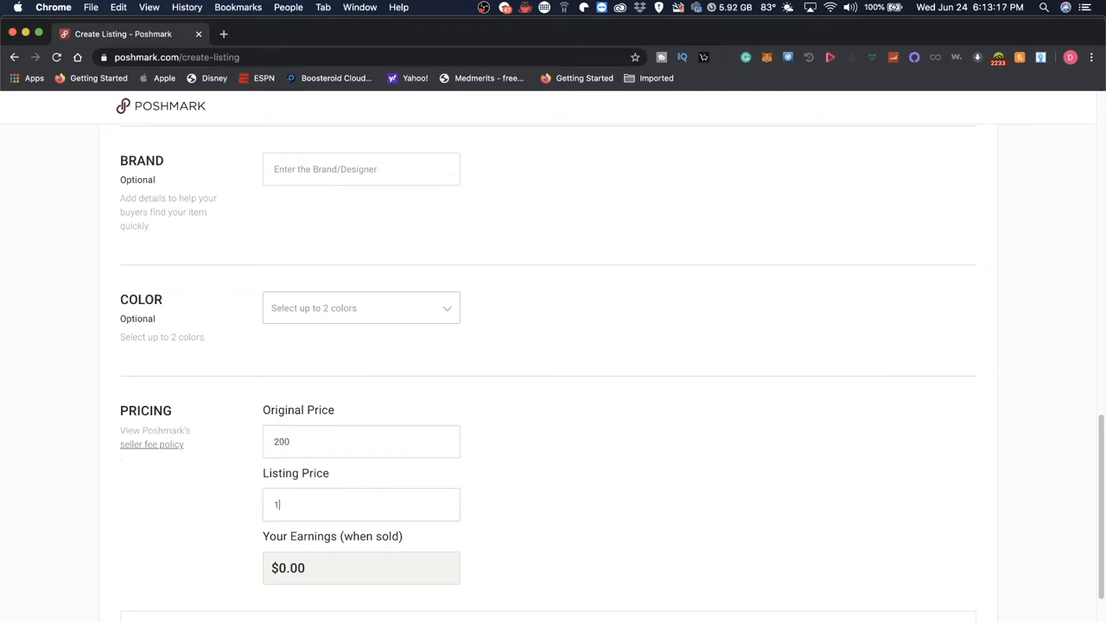
type("00")
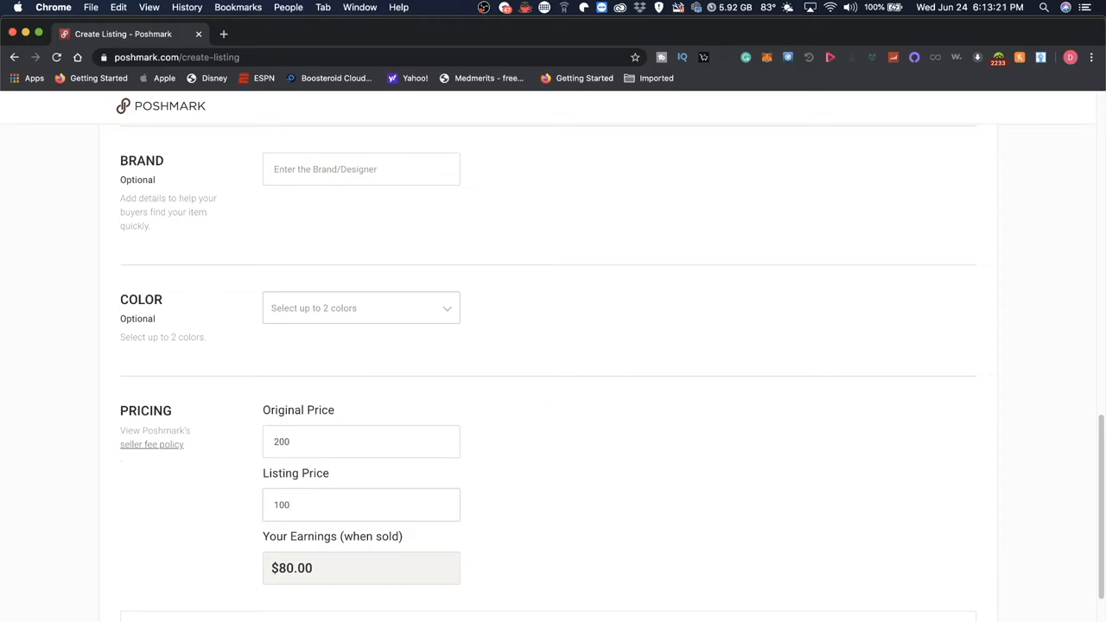
mouse_move(459, 408)
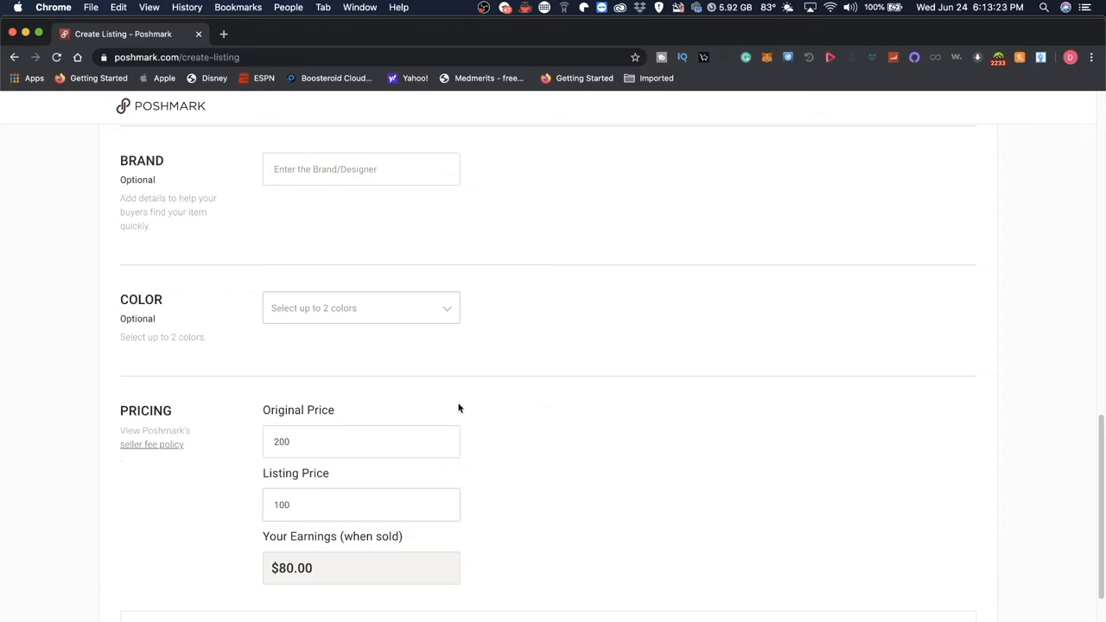
scroll("down", 3)
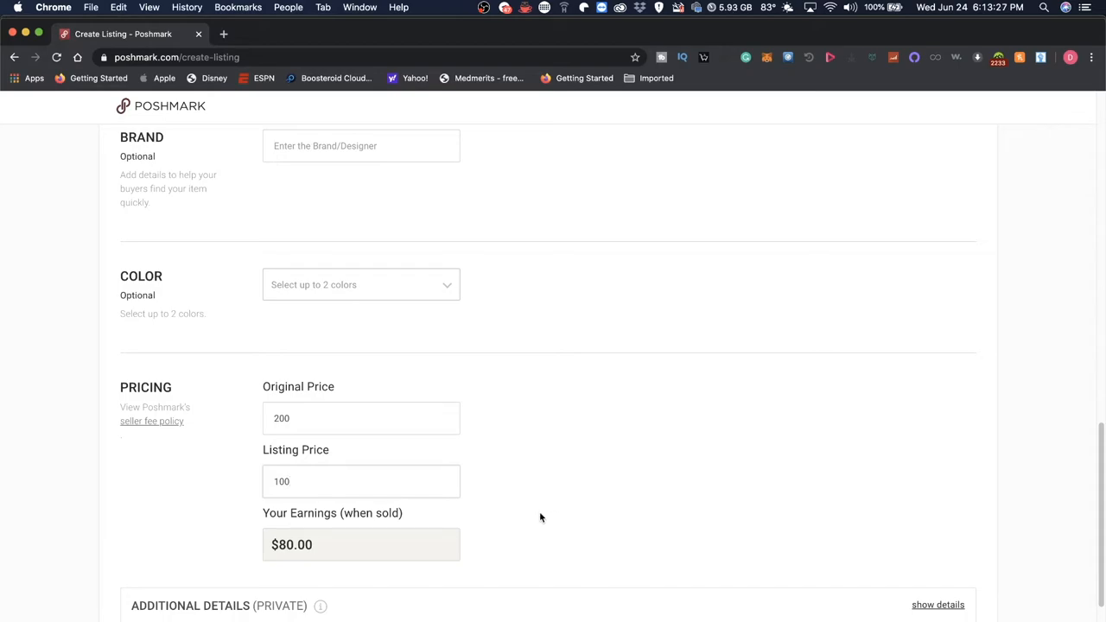
mouse_move(539, 515)
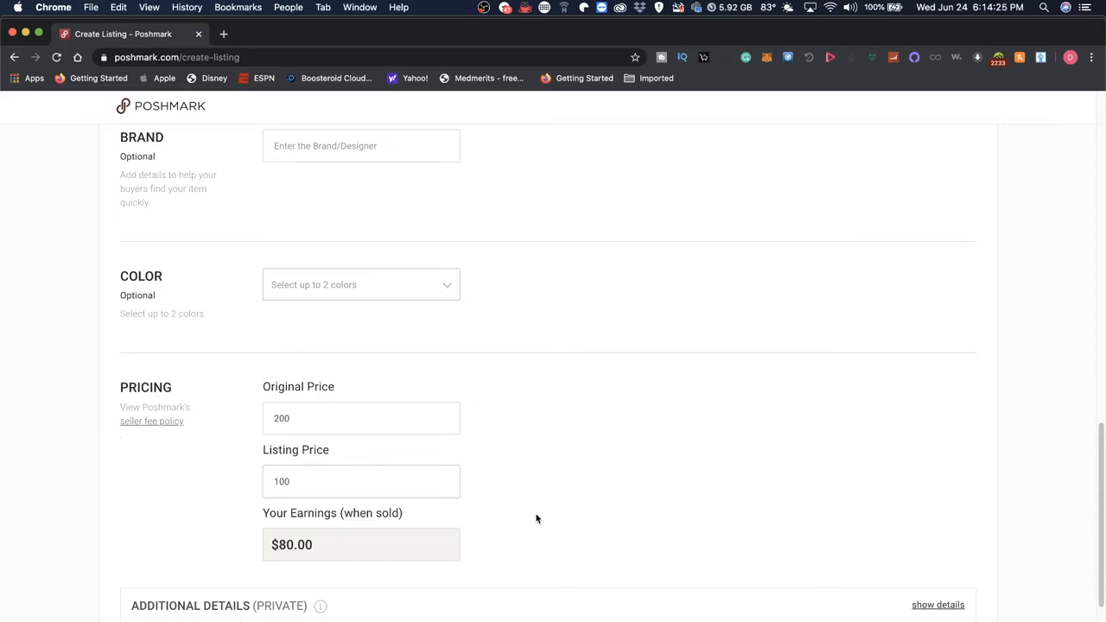
scroll("down", 3)
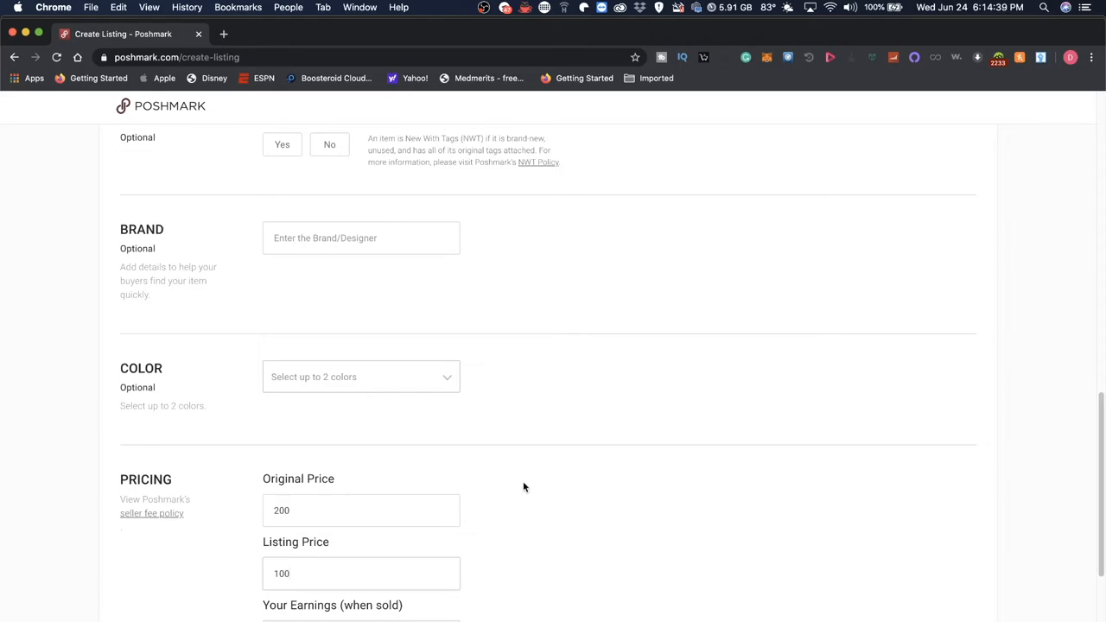
scroll("up", 3)
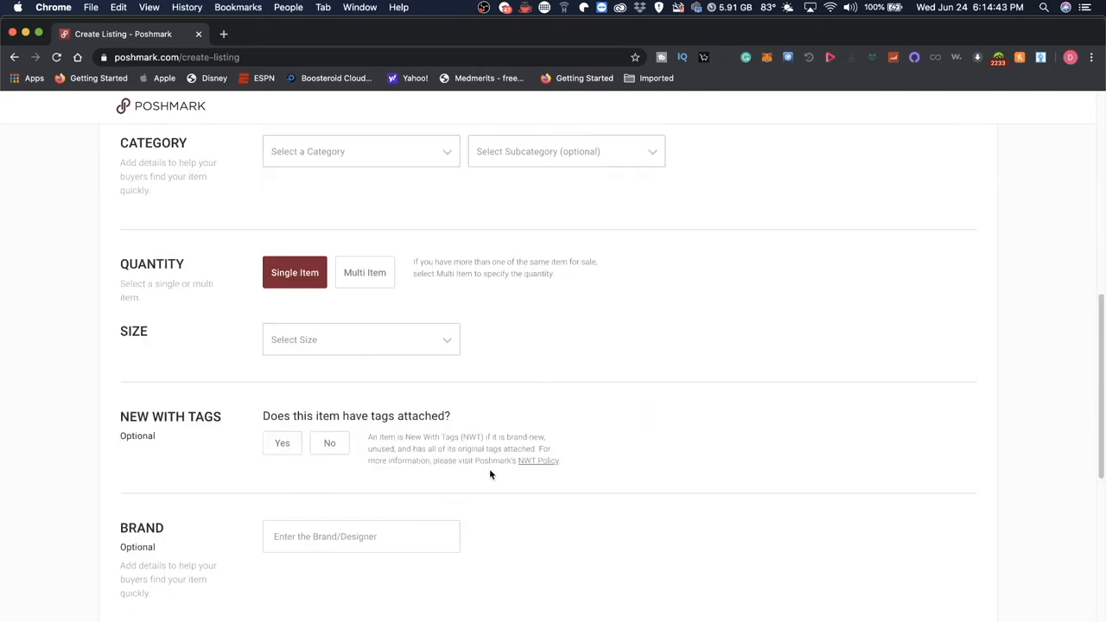
scroll("down", 3)
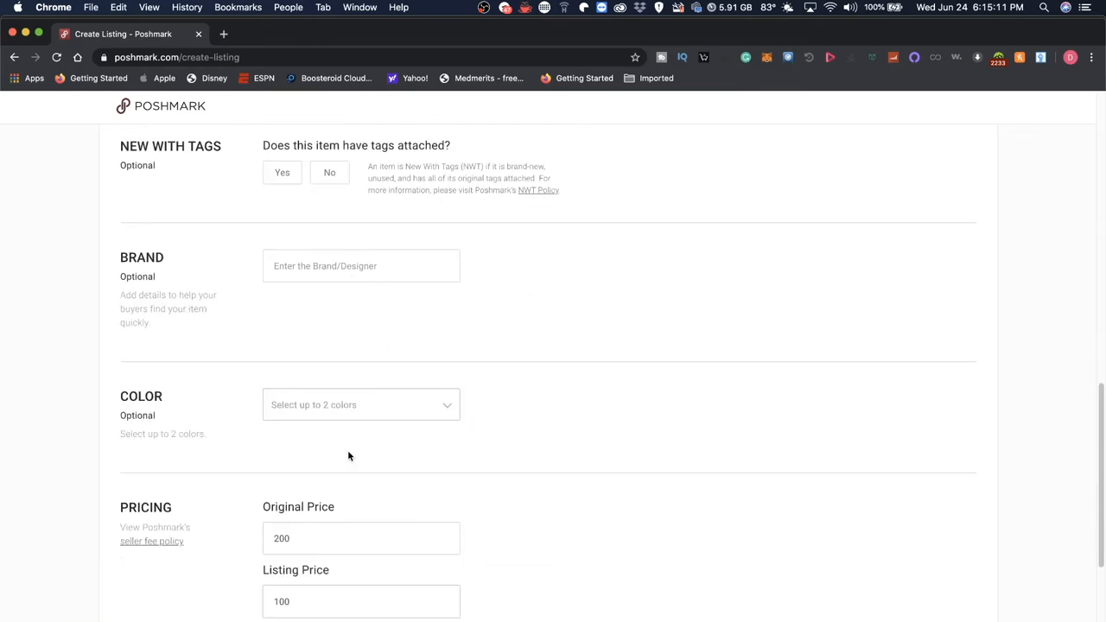
left_click(152, 541)
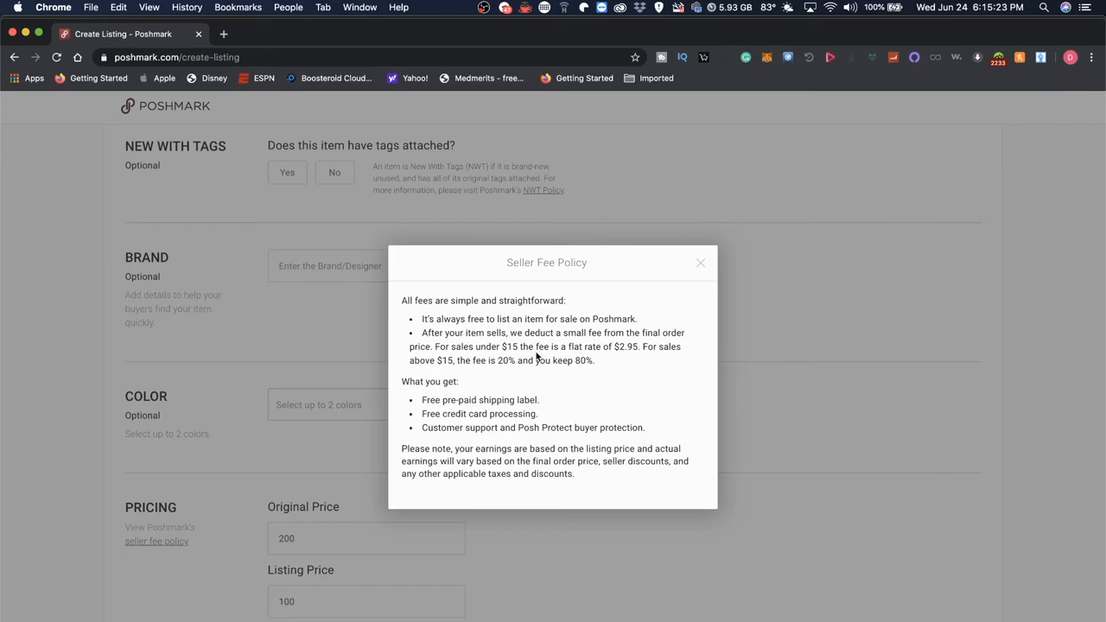
mouse_move(648, 369)
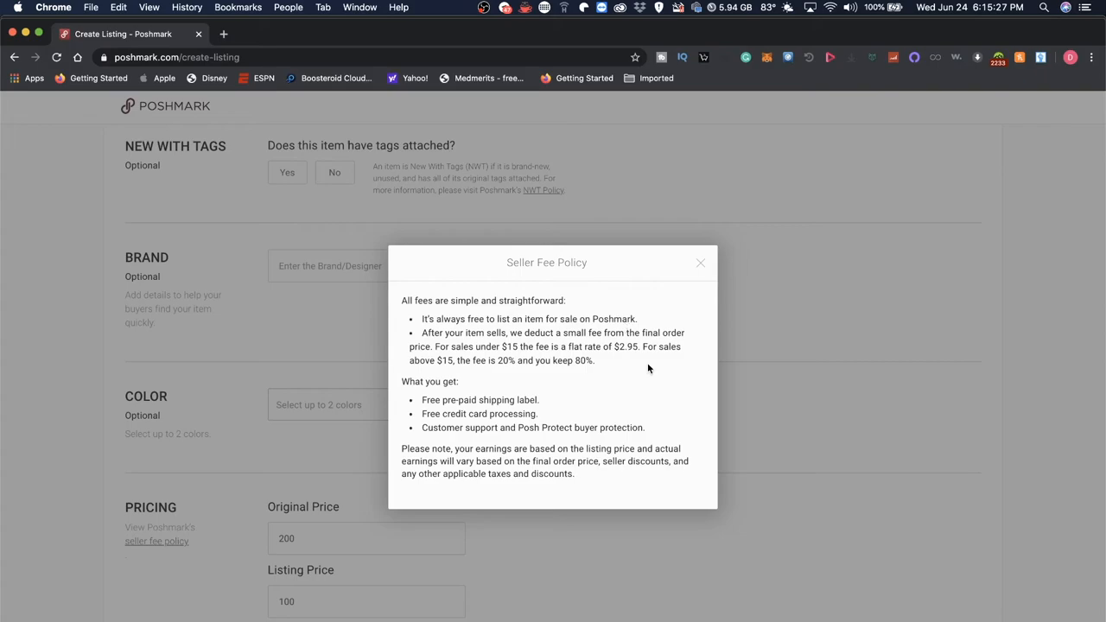
mouse_move(702, 262)
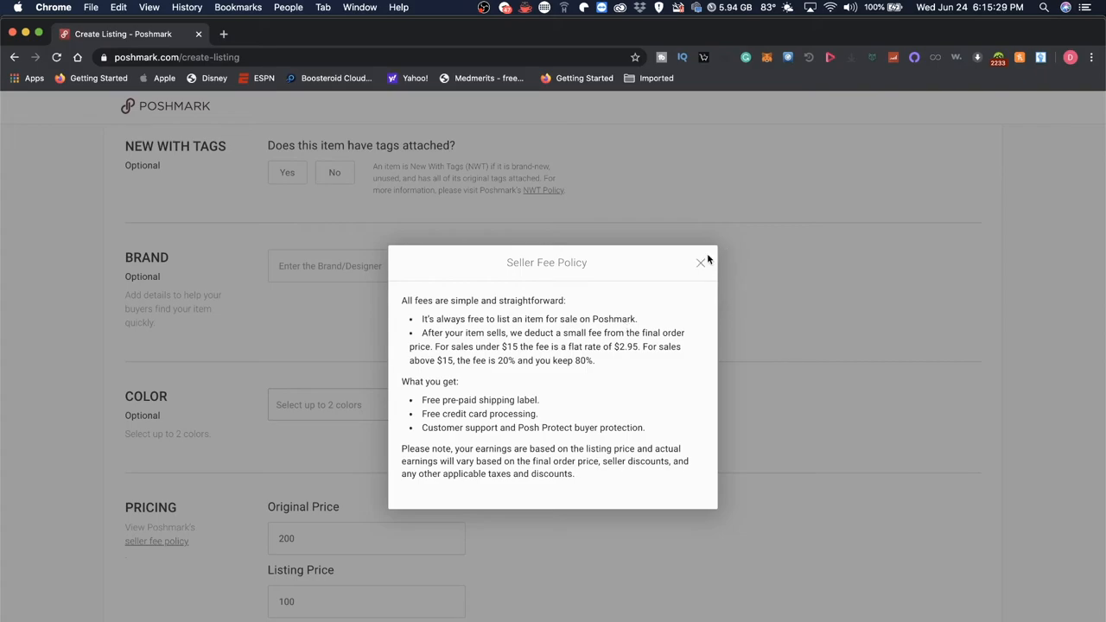
Close the Seller Fee Policy popup to return to the empty Create Listing form
left_click(701, 263)
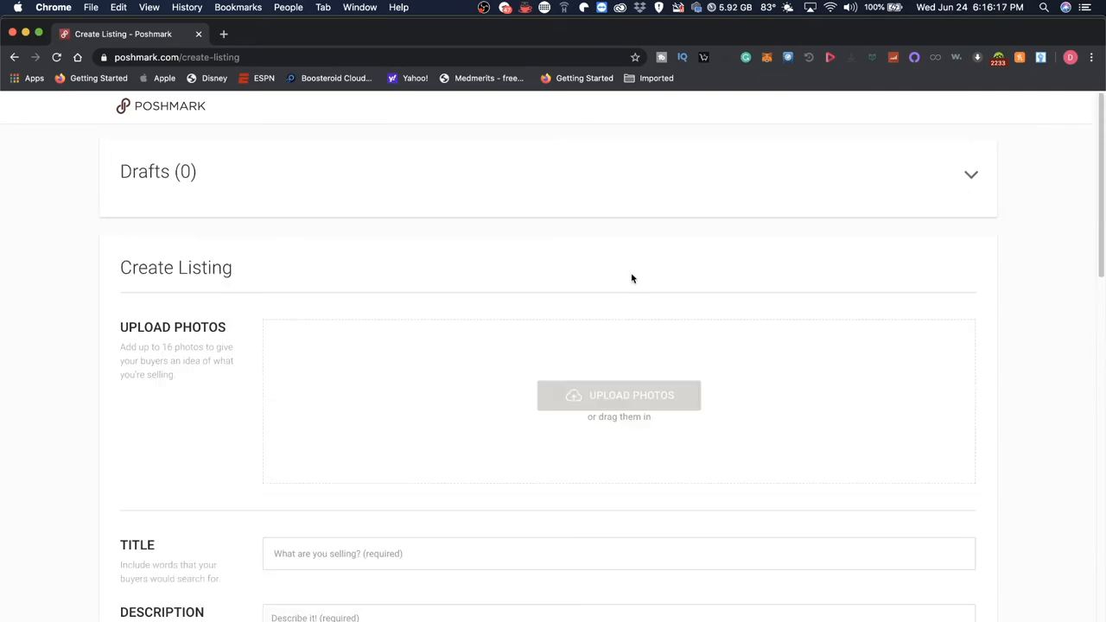
Return to the home feed and bring up the account menu from the profile avatar
left_click(169, 106)
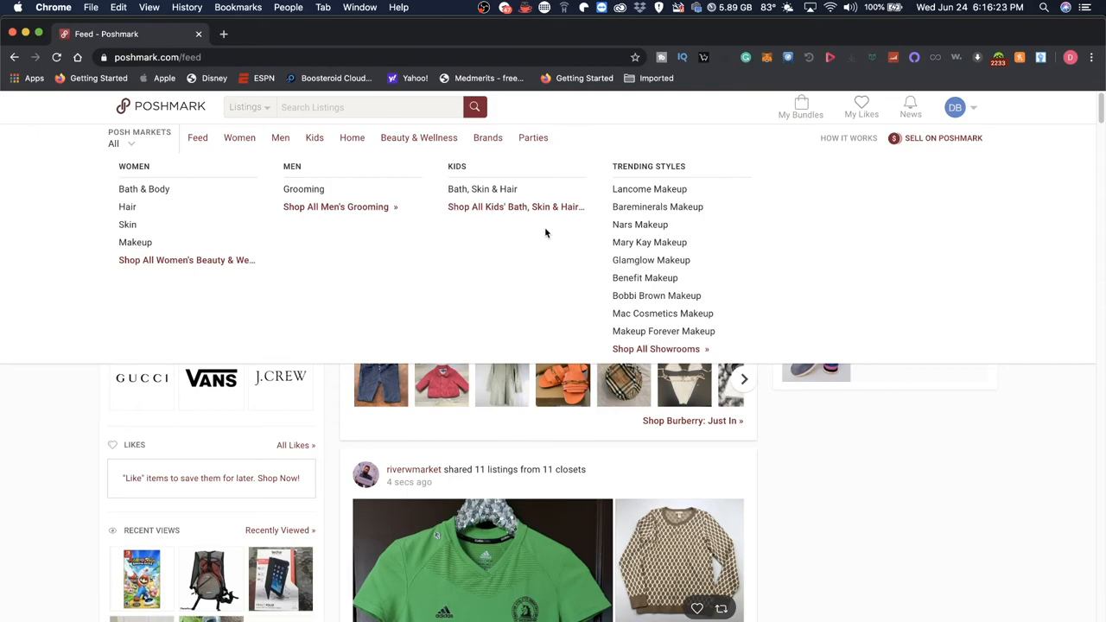
mouse_move(941, 183)
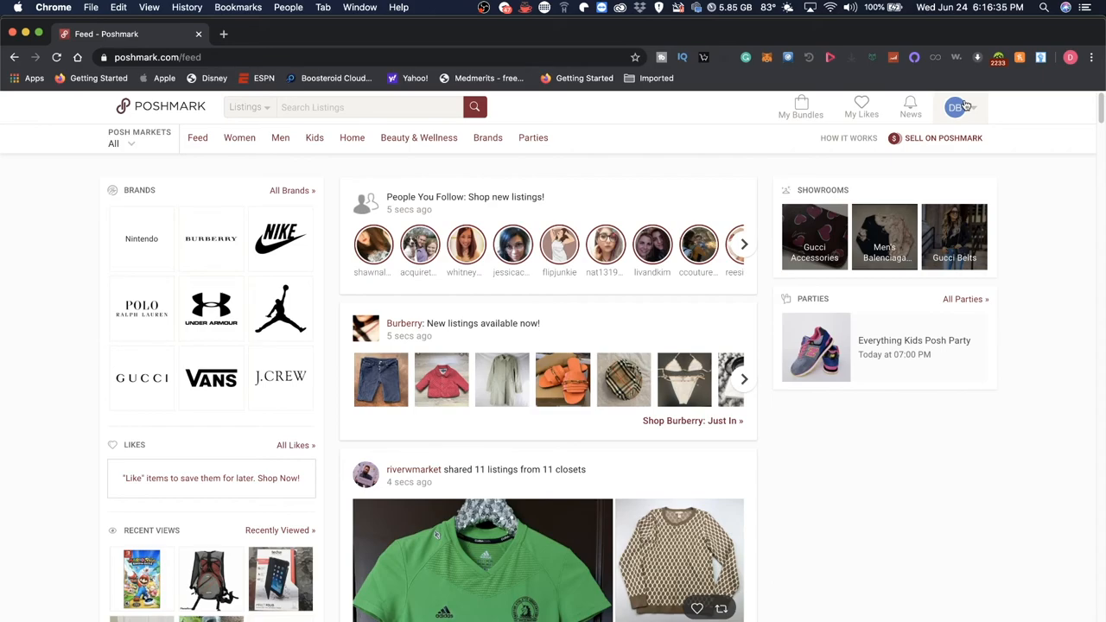
left_click(959, 107)
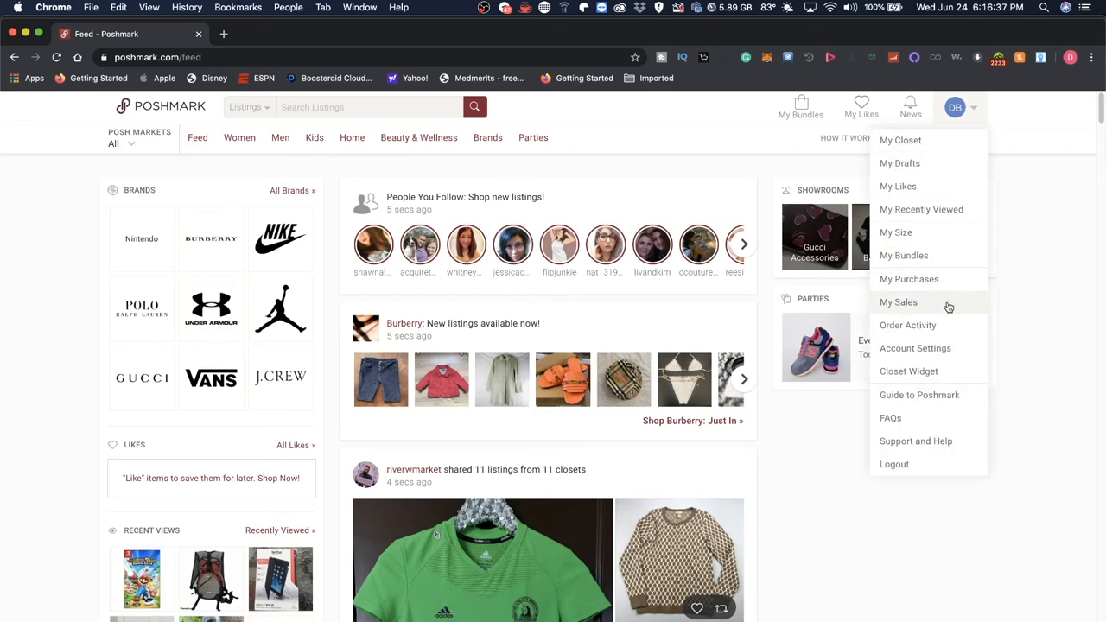
mouse_move(973, 127)
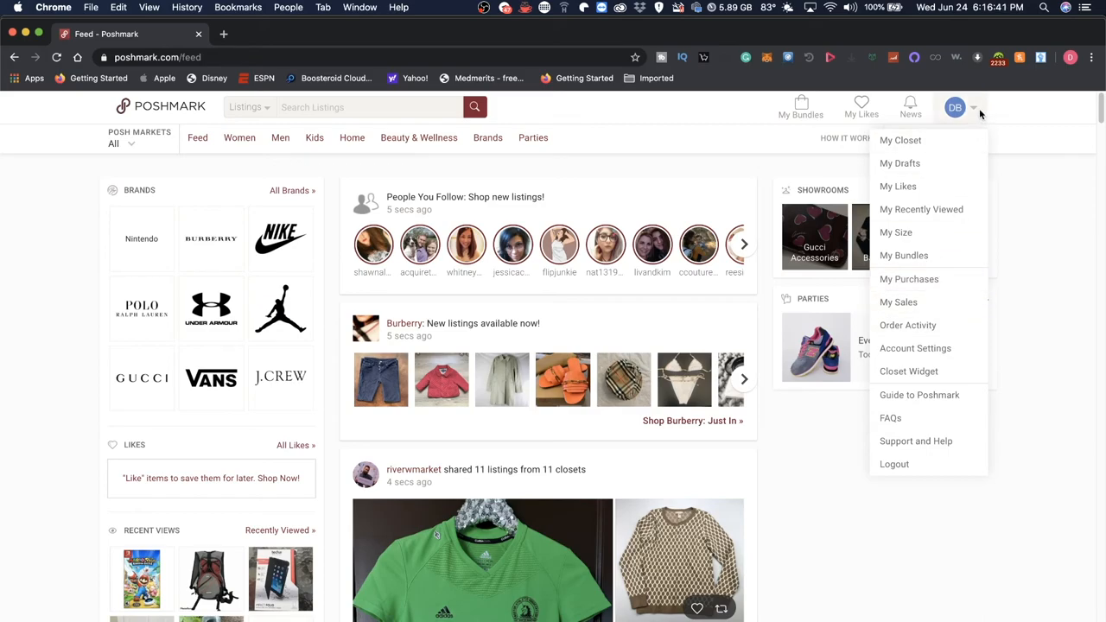
Browse Order Activity through My Purchases, My Sales, Active Offers, My Posh Stats and My Balance
left_click(959, 107)
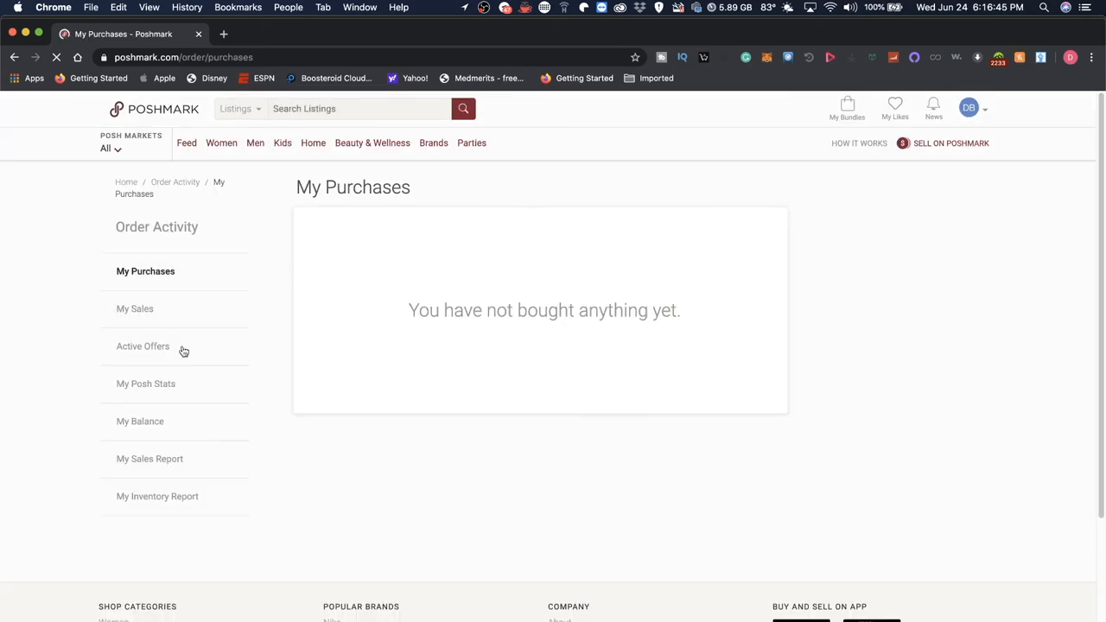
mouse_move(354, 282)
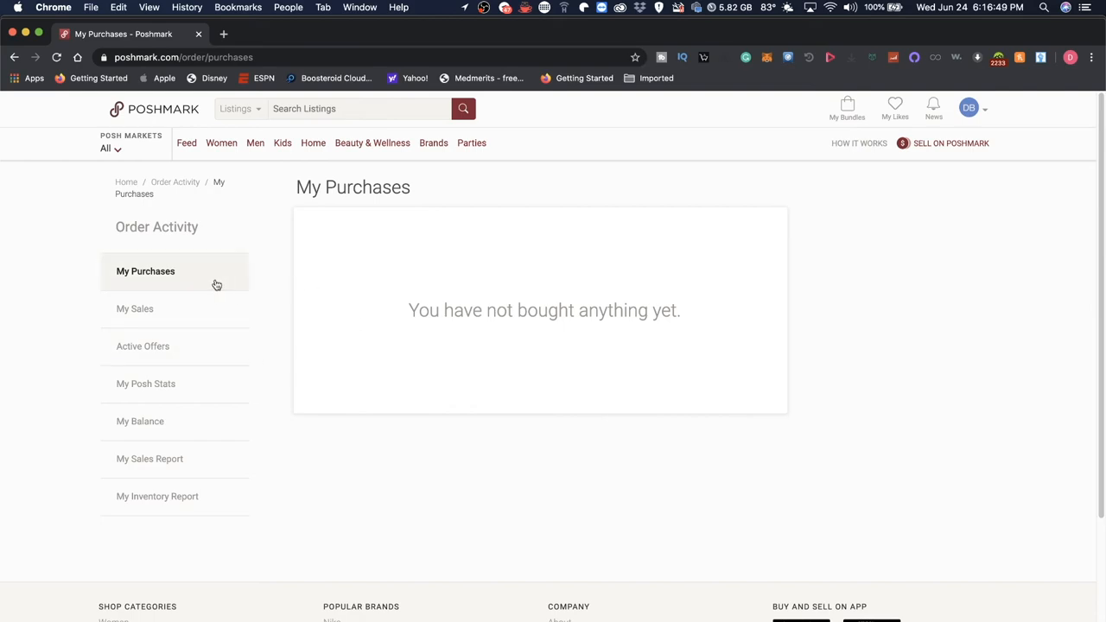
left_click(135, 308)
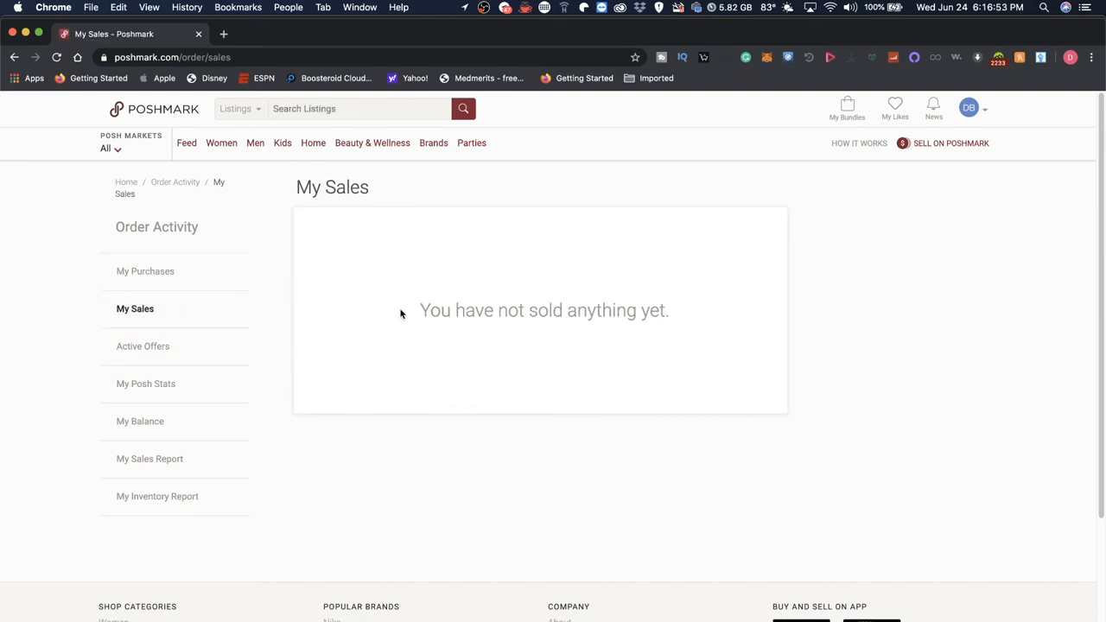
mouse_move(352, 306)
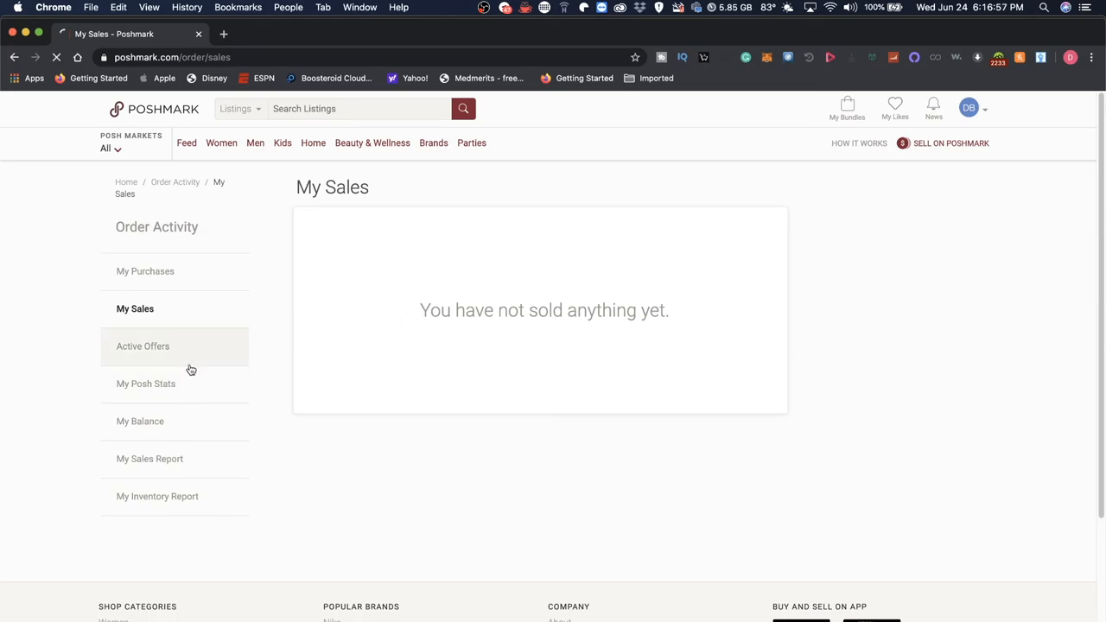
left_click(142, 345)
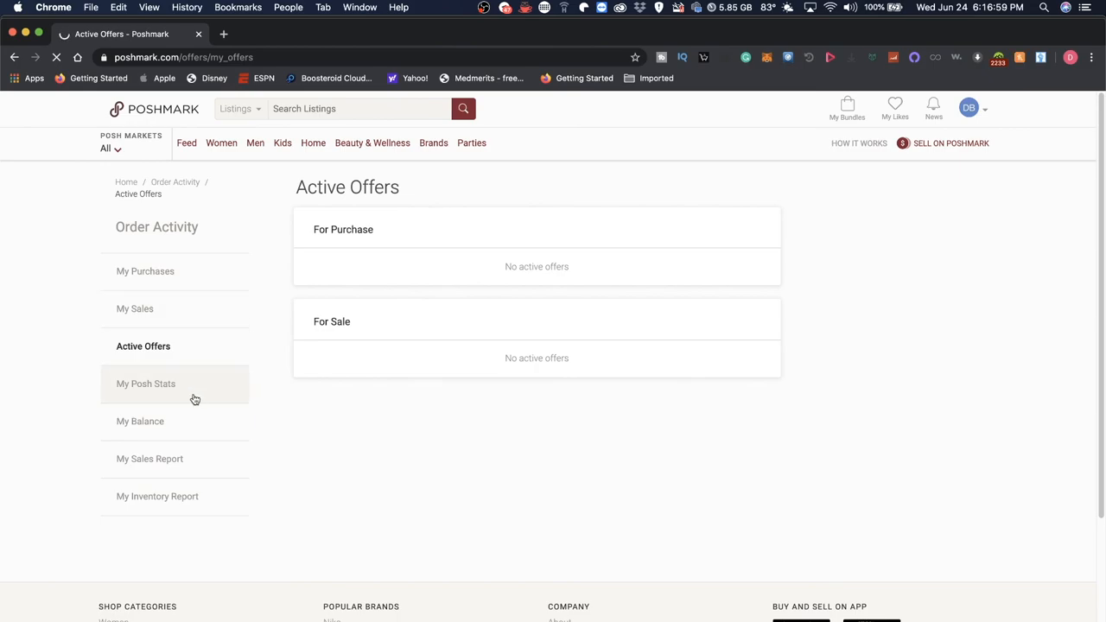
left_click(146, 384)
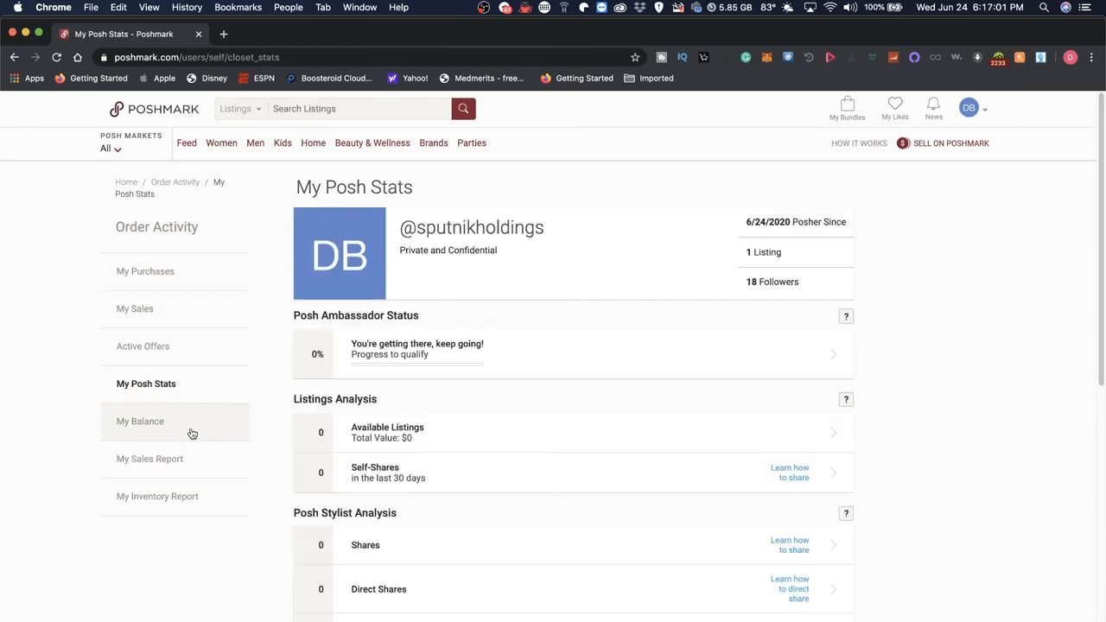
left_click(140, 421)
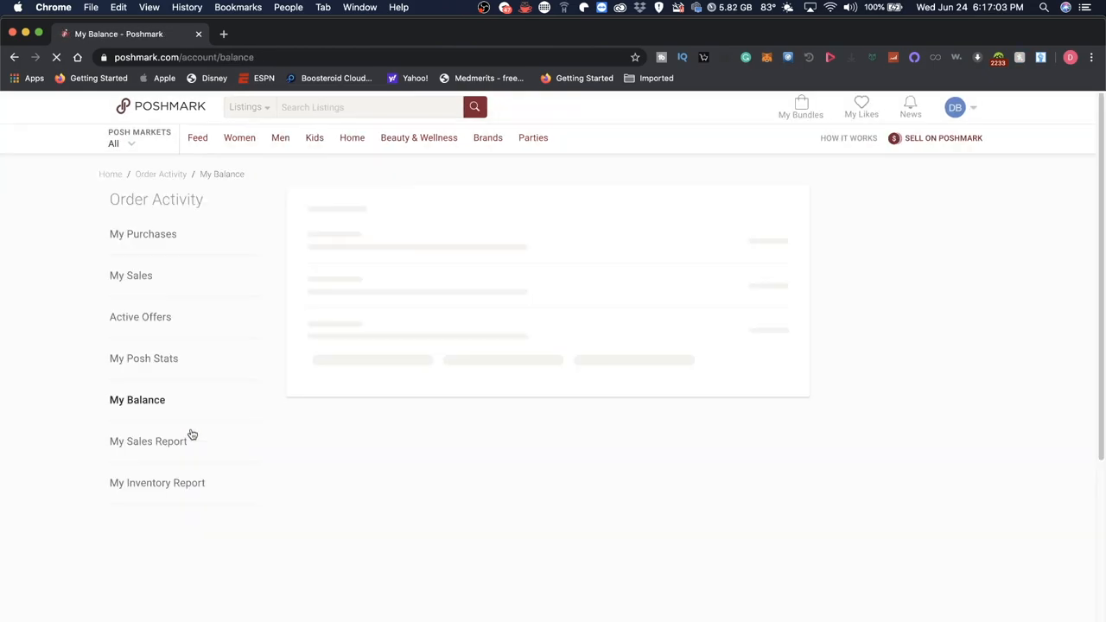
View My Sales Report and My Inventory Report, returning to the sales report in between
left_click(149, 441)
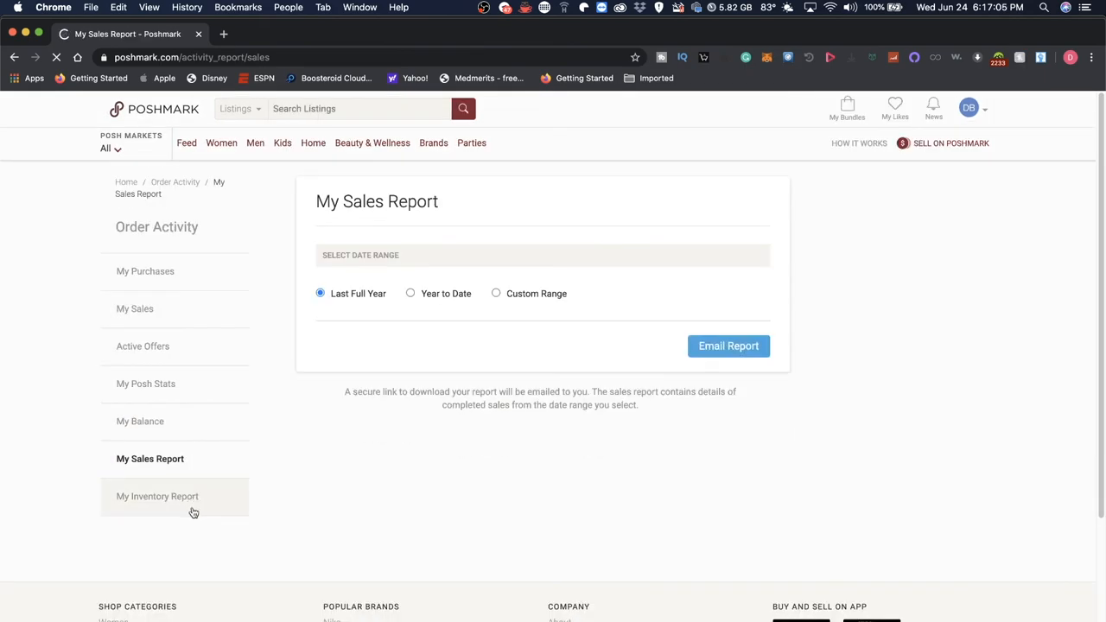
left_click(157, 495)
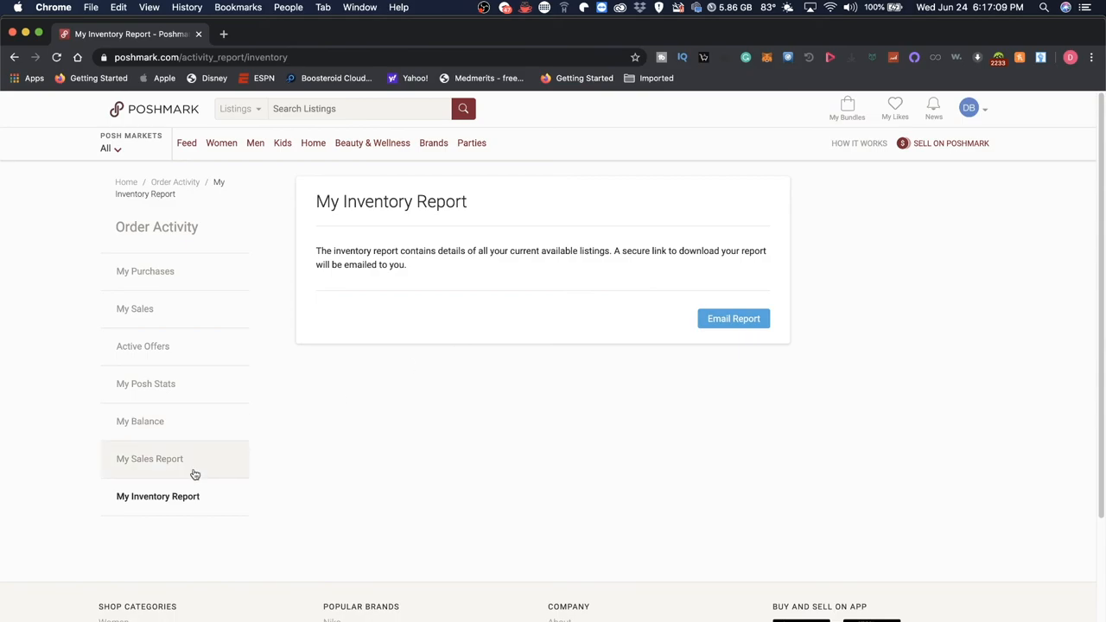
left_click(149, 459)
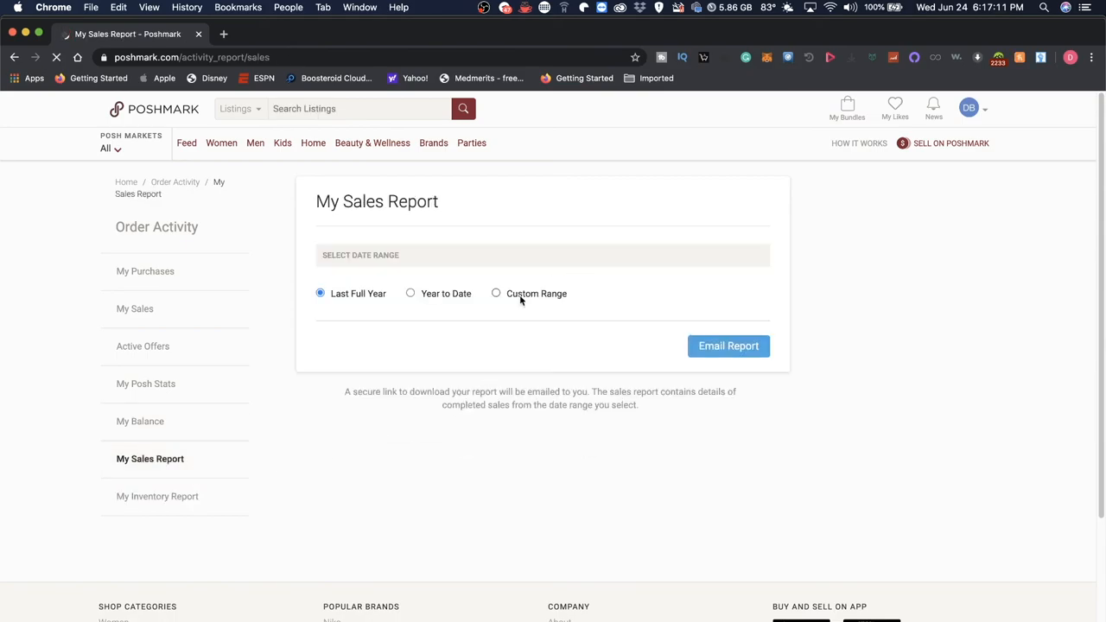
scroll("down", 3)
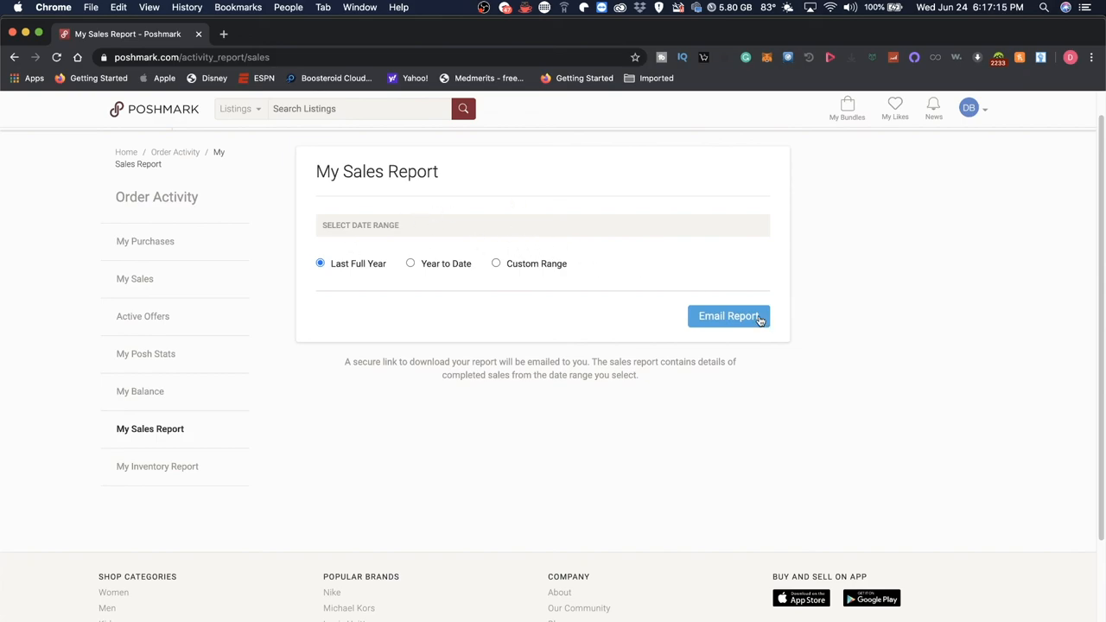
left_click(157, 467)
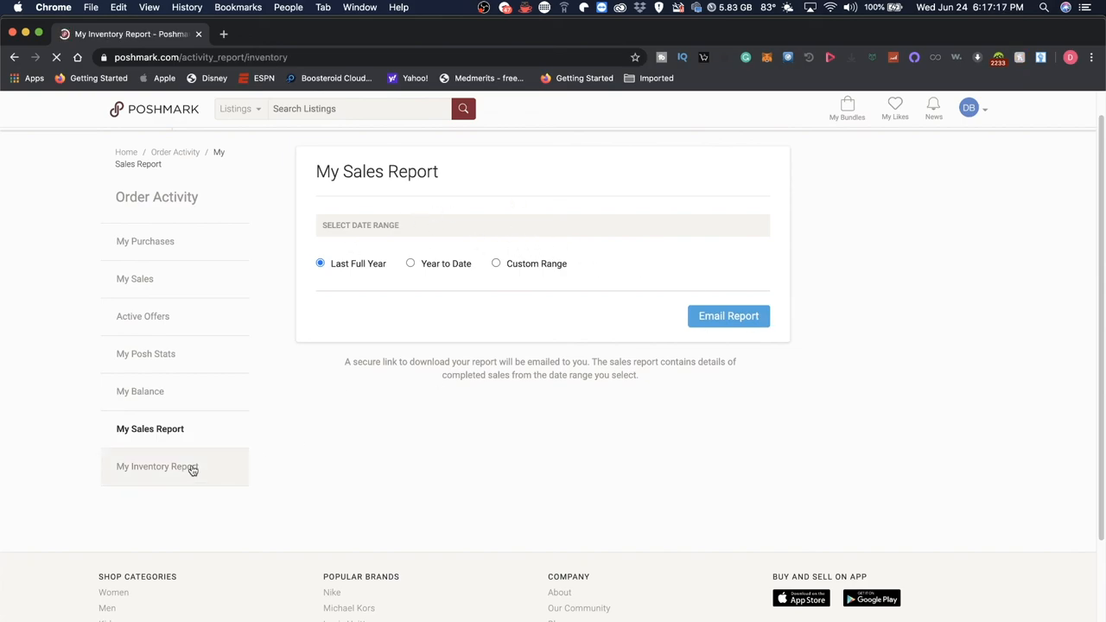
View the My Inventory Report page explaining the emailed download link for current listings
left_click(158, 466)
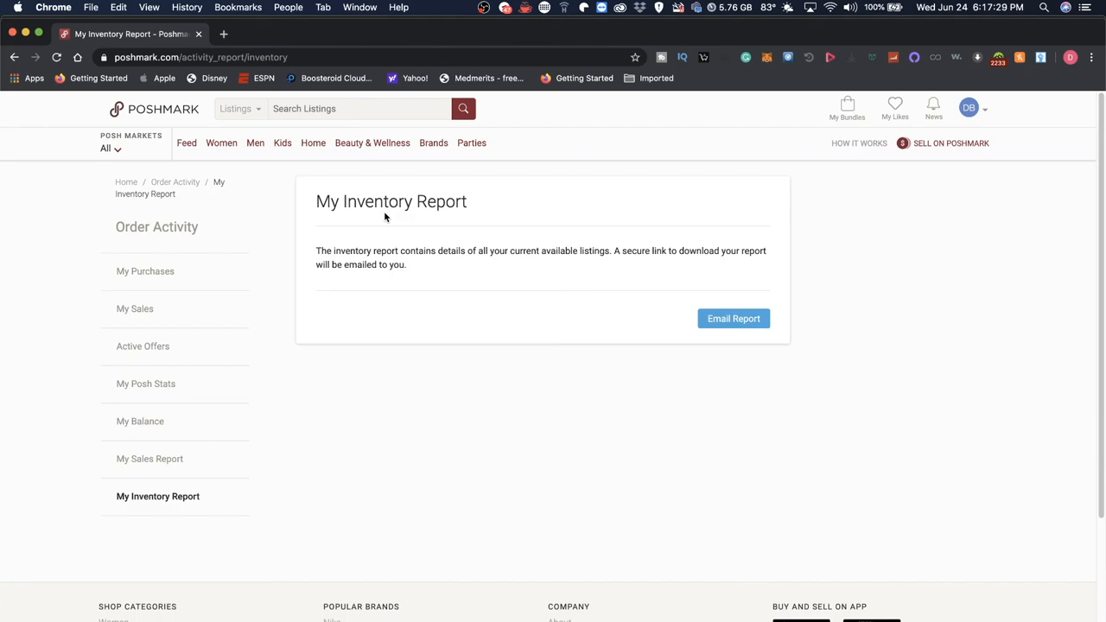
mouse_move(204, 109)
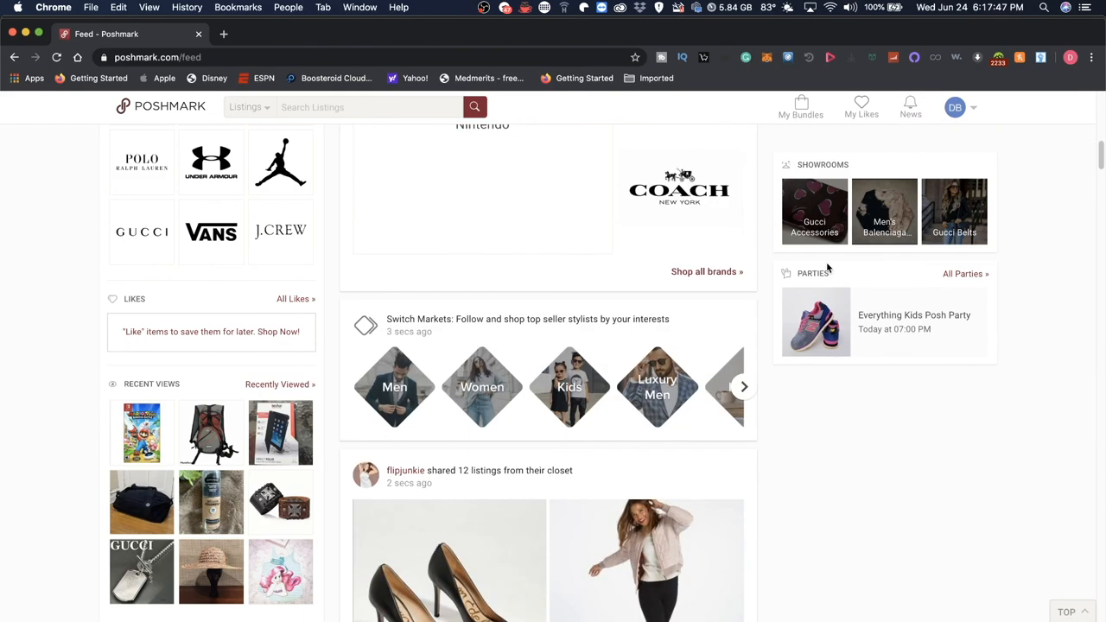
Scroll down the home feed through shared listings of heels, a striped sweater and a white dress
scroll("down", 3)
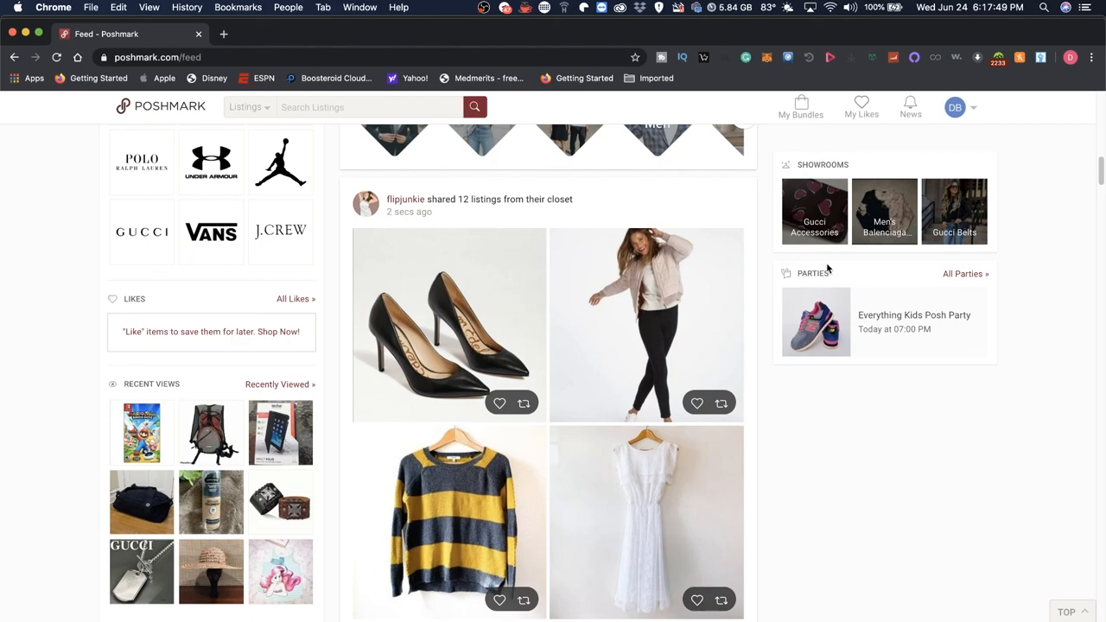
mouse_move(743, 280)
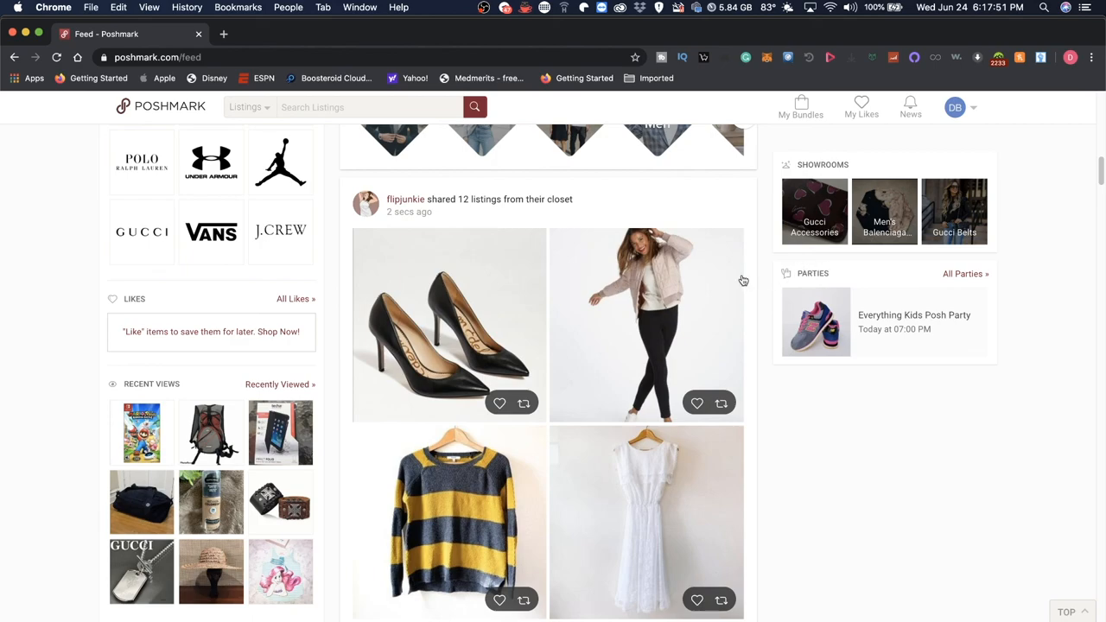
mouse_move(605, 235)
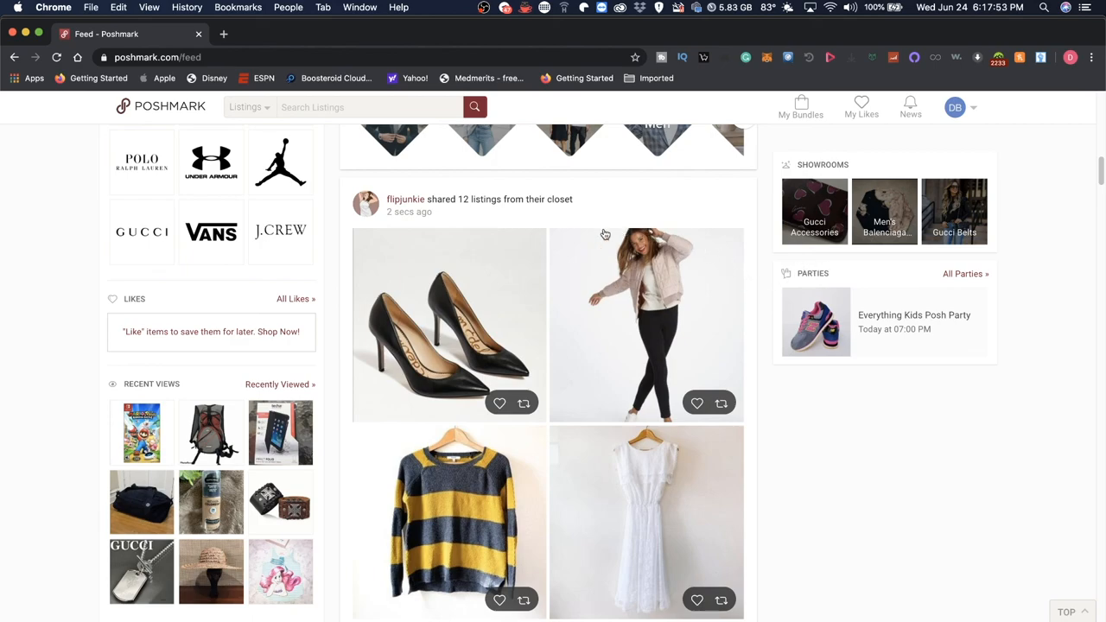